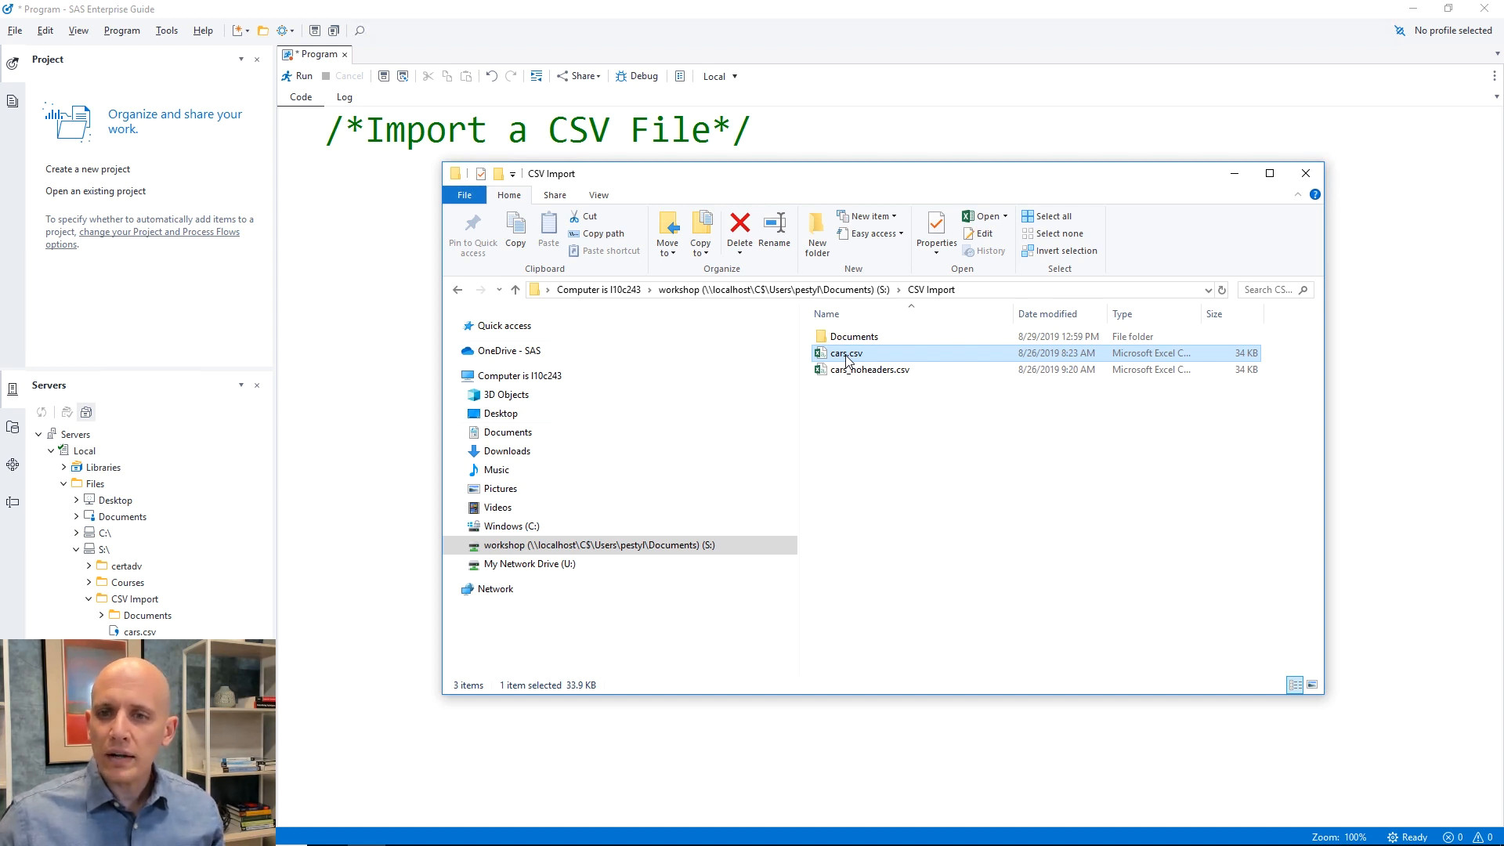
- Open cars.csv from the CSV Import folder in Notepad++ via the context menu
right_click(844, 353)
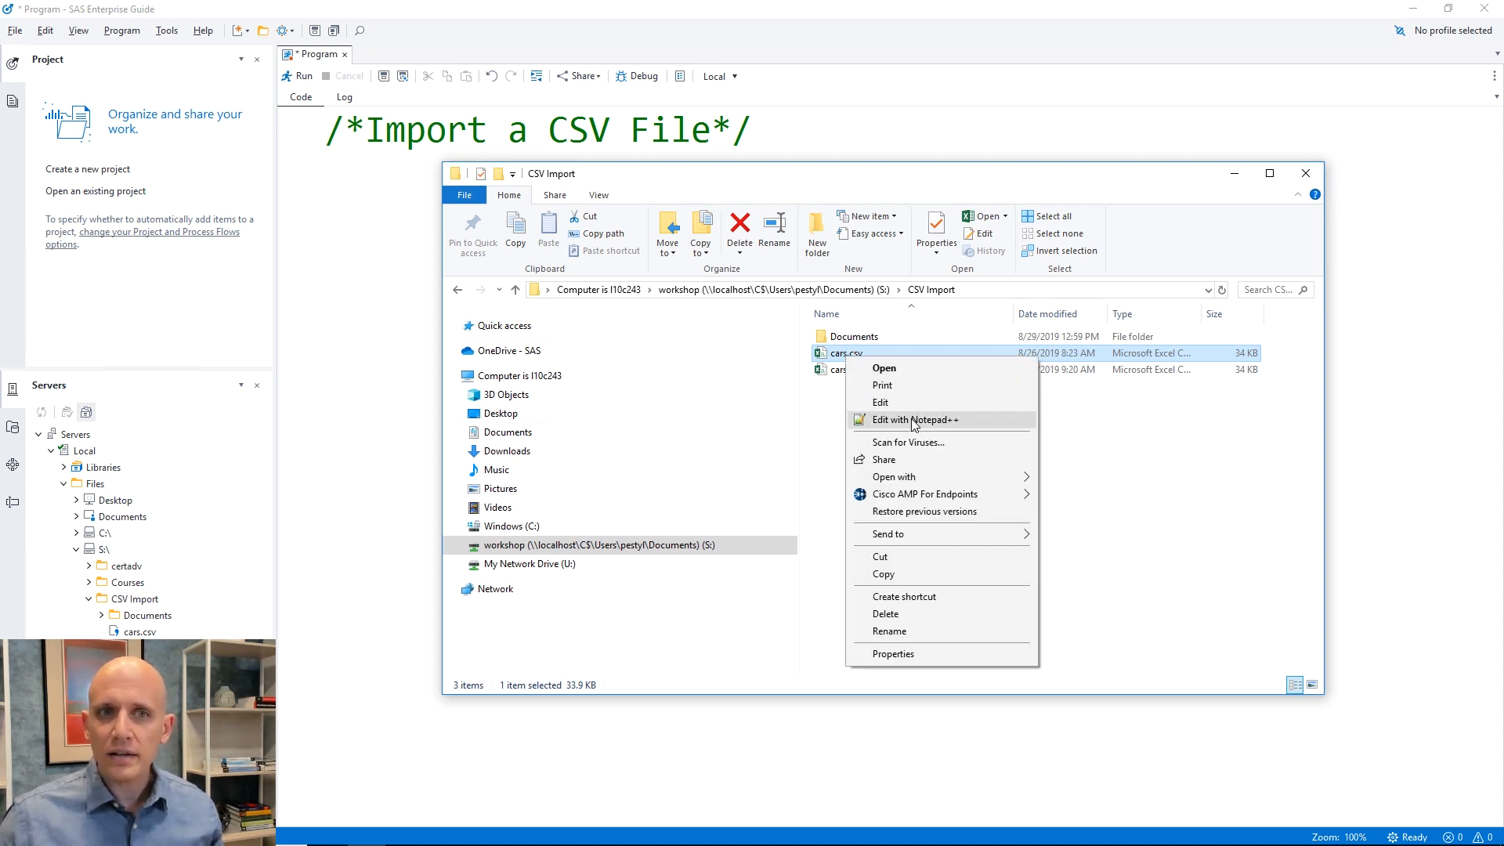
click(913, 420)
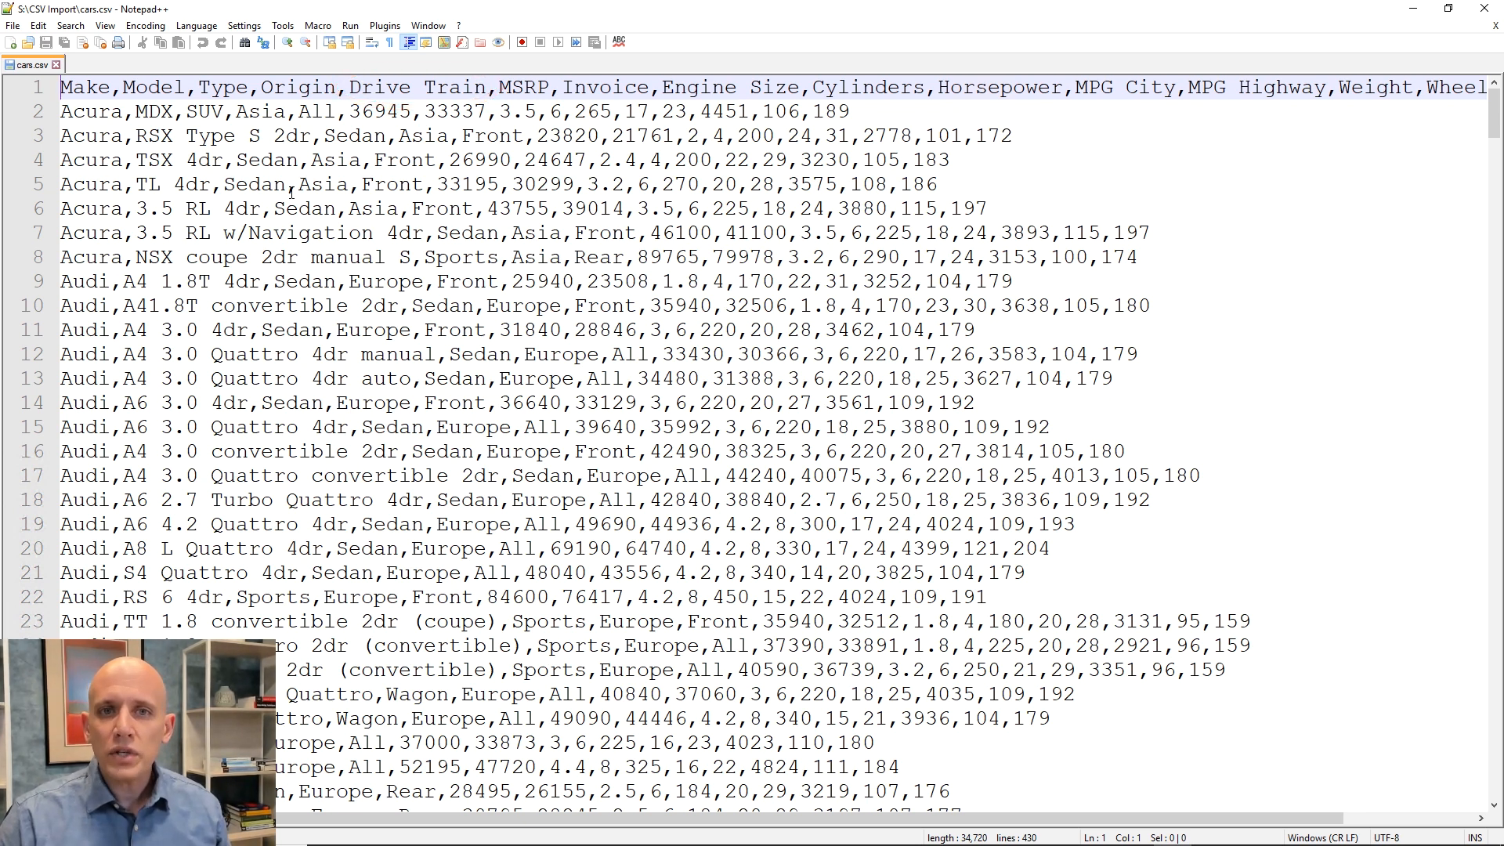
- Scroll through the header row and car records down to the Chevrolet rows
scroll(down, 3)
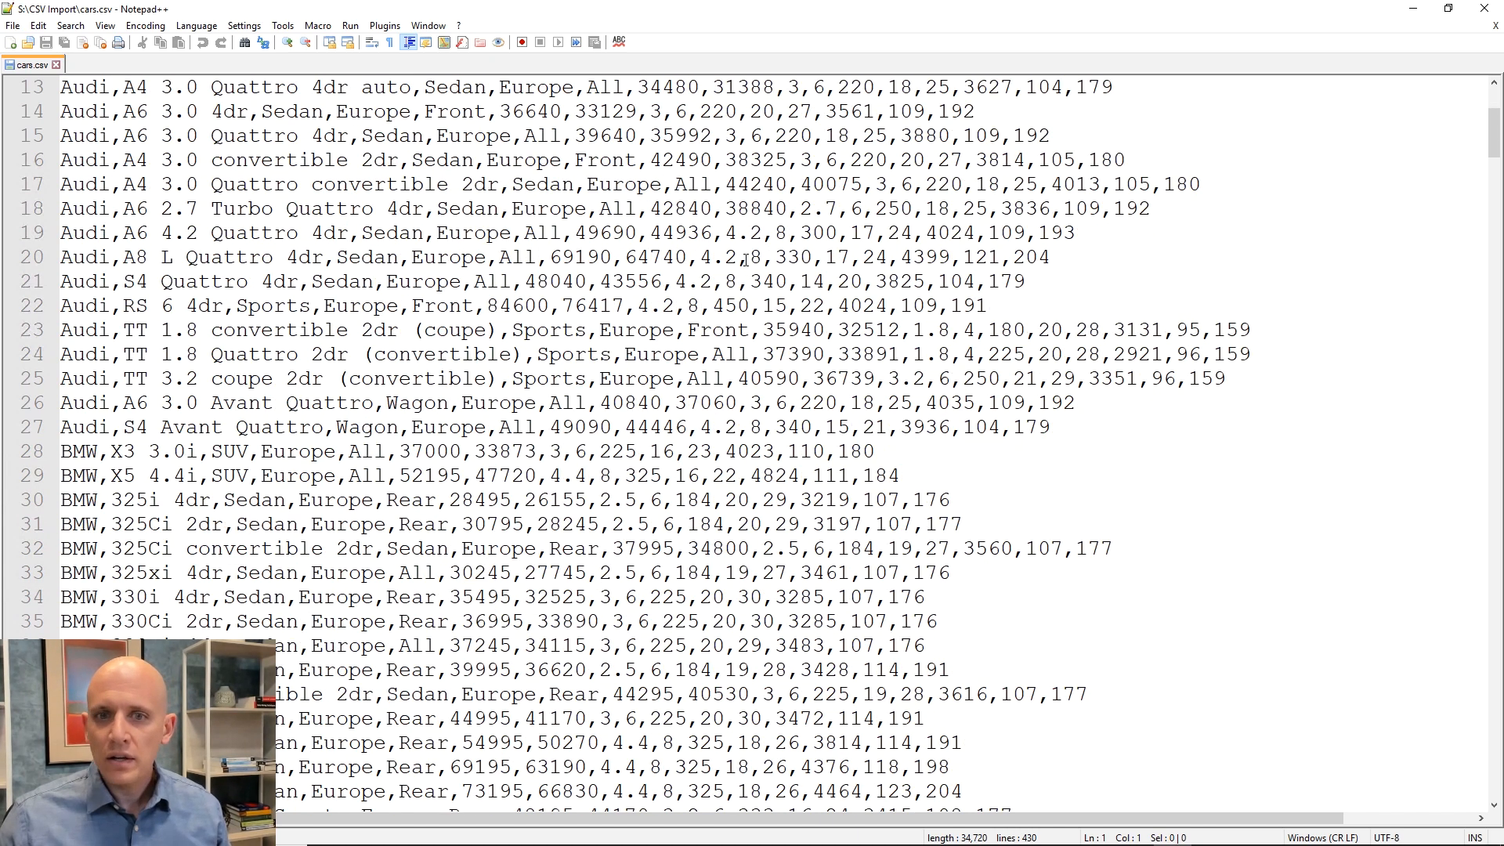
scroll(down, 3)
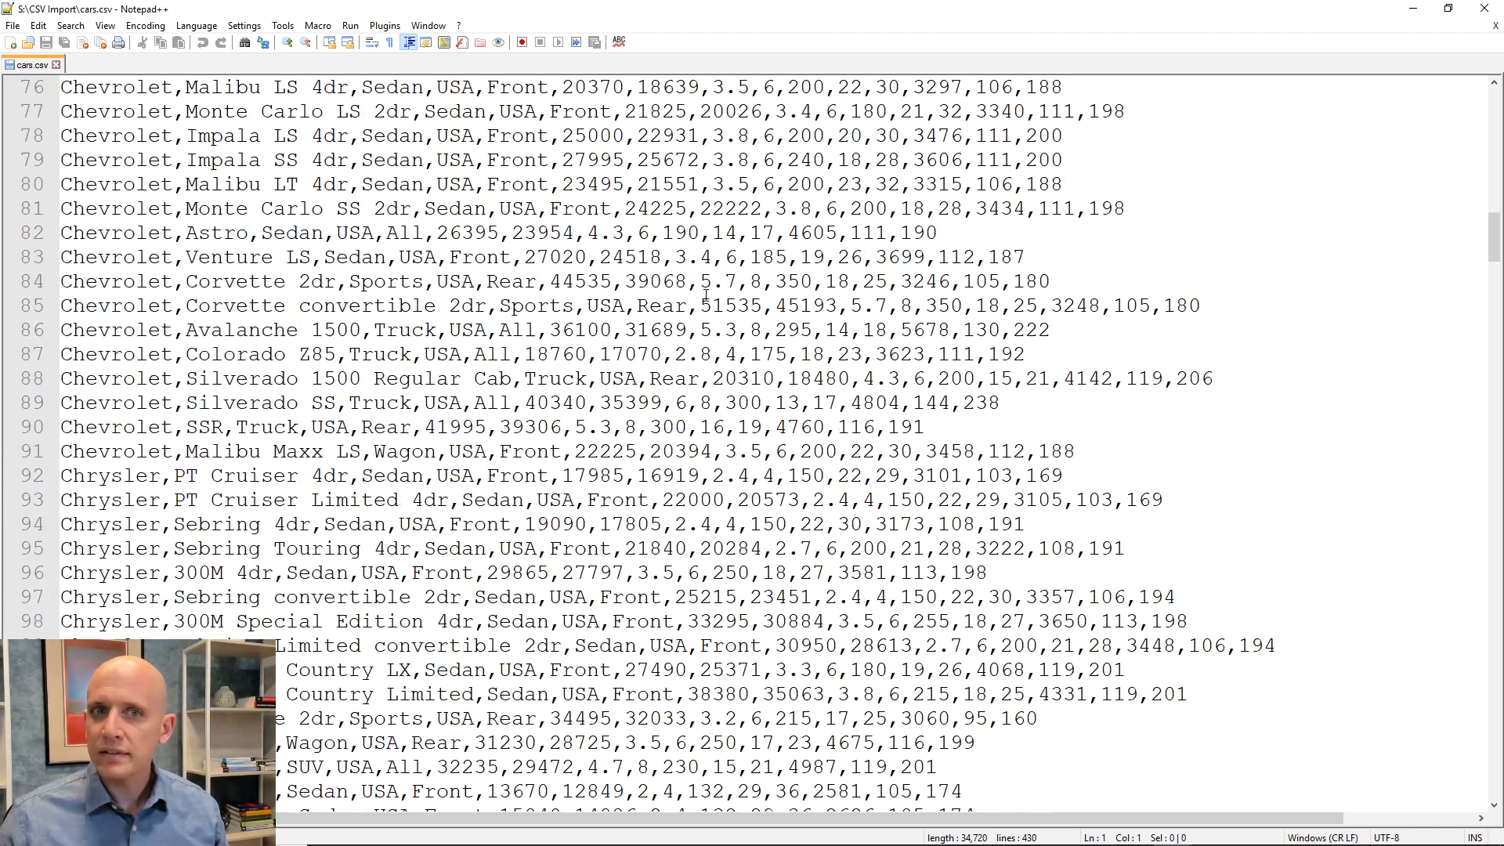
scroll(up, 3)
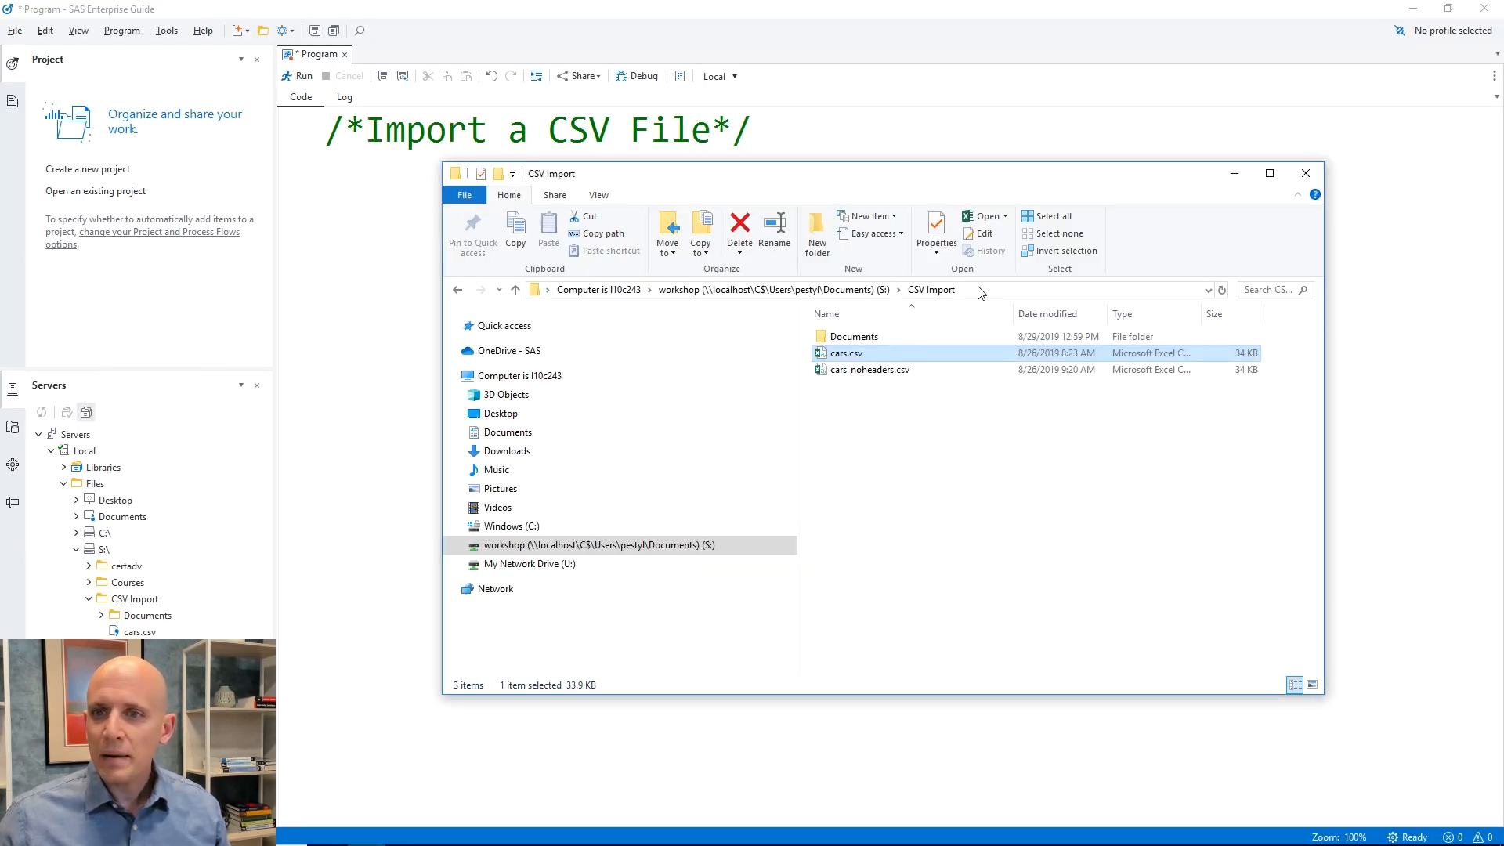
- Write %let path=S:\CSV Import; and options validvarname=v7; in the program editor
click(988, 290)
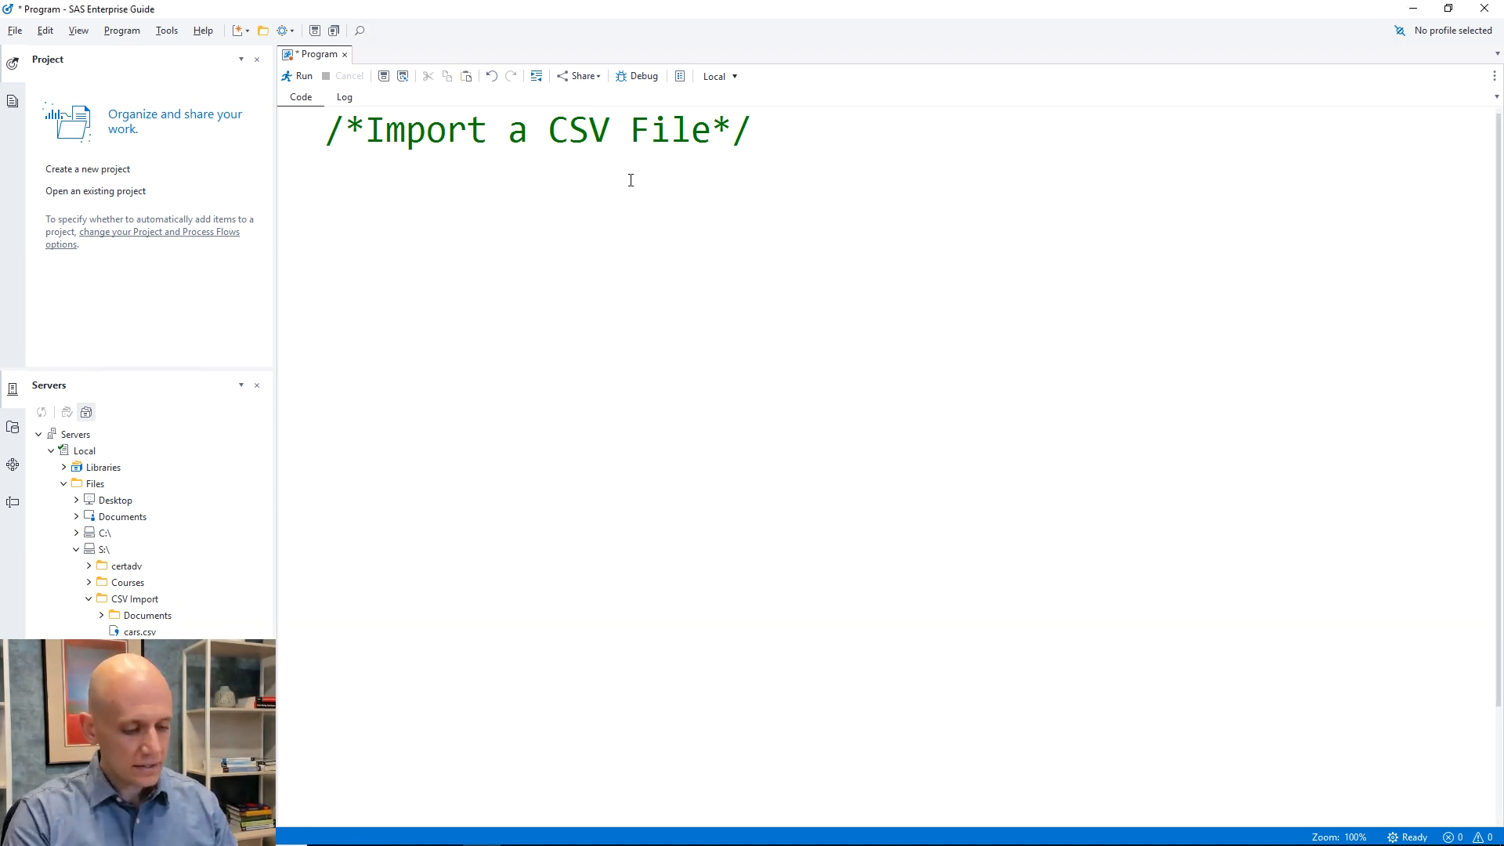
text(%L)
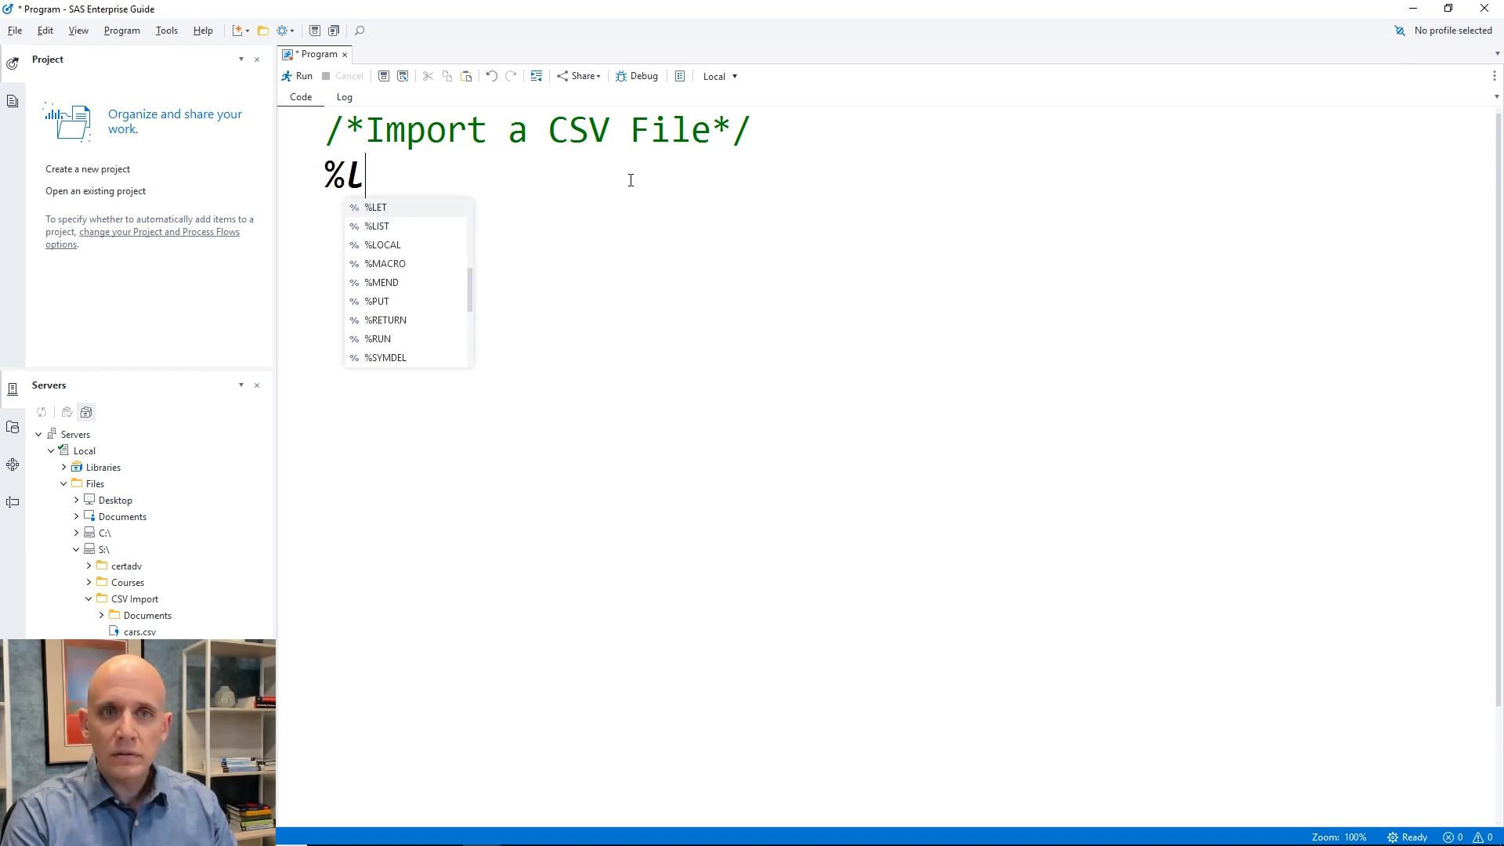
text(et path=)
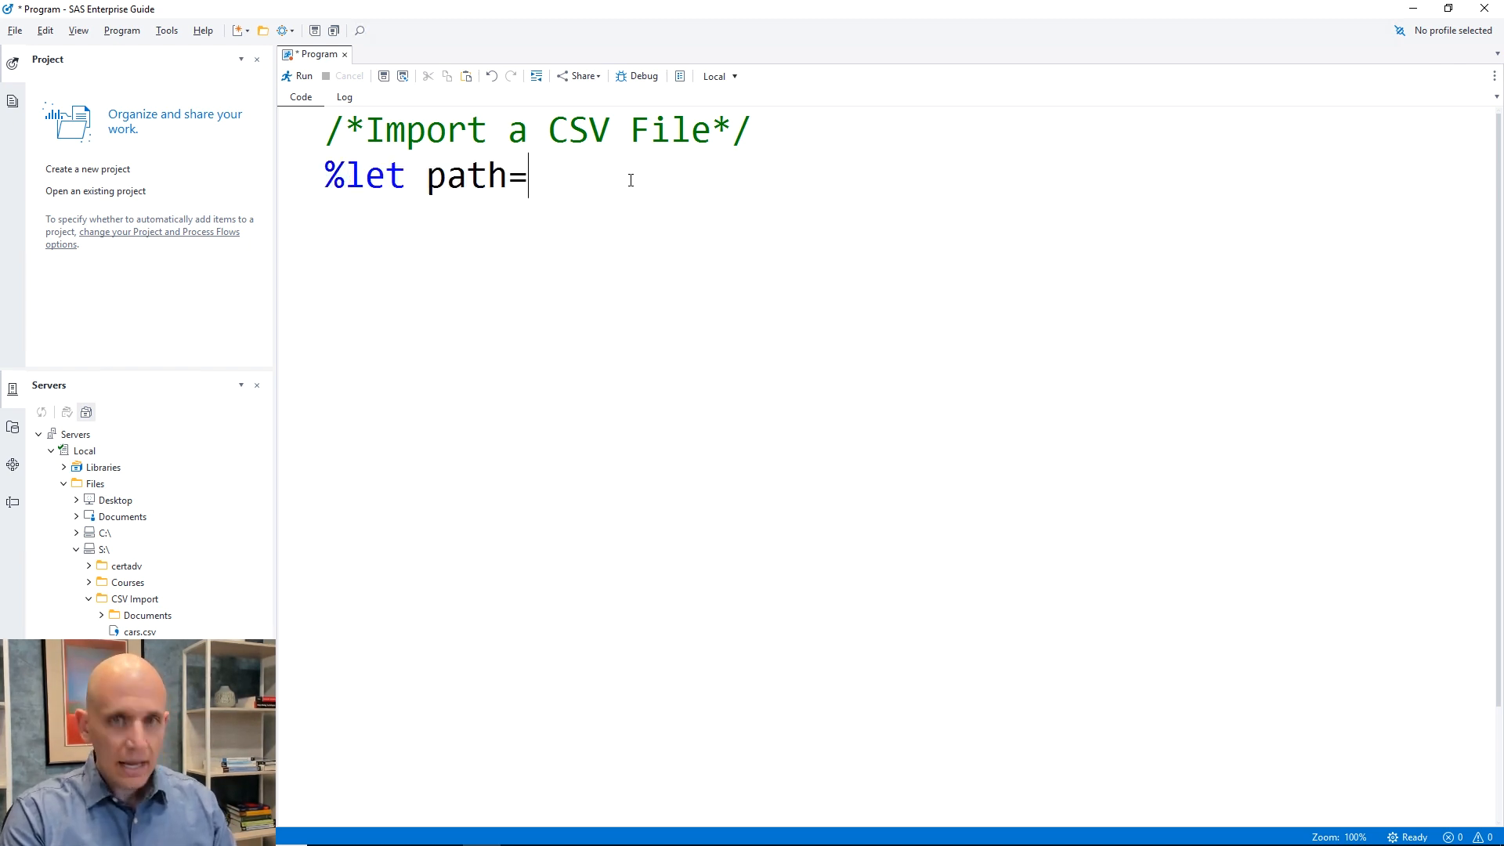
text(S:\CSV Import;)
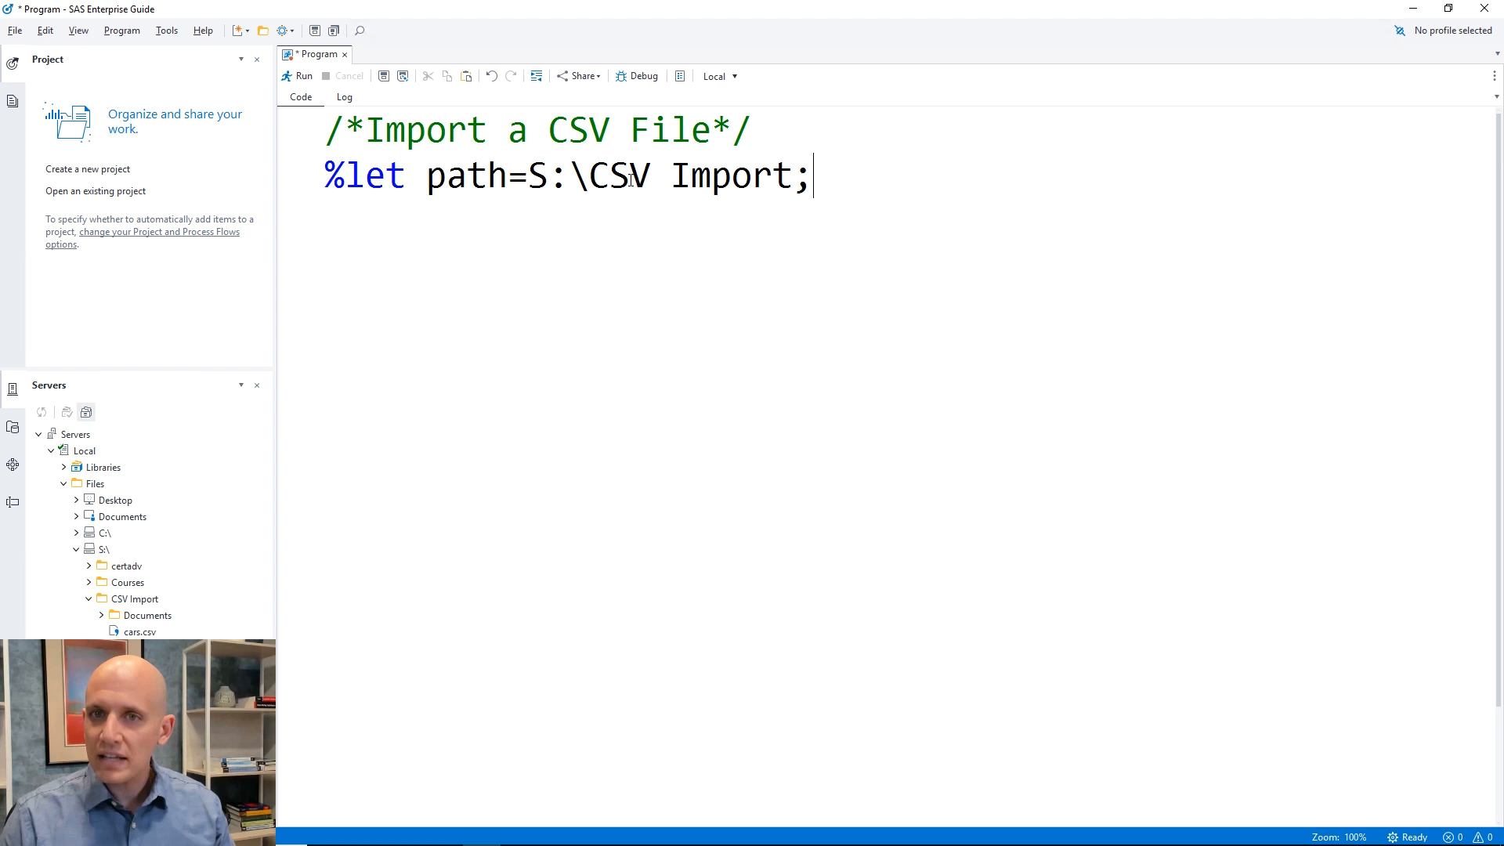
key(Enter)
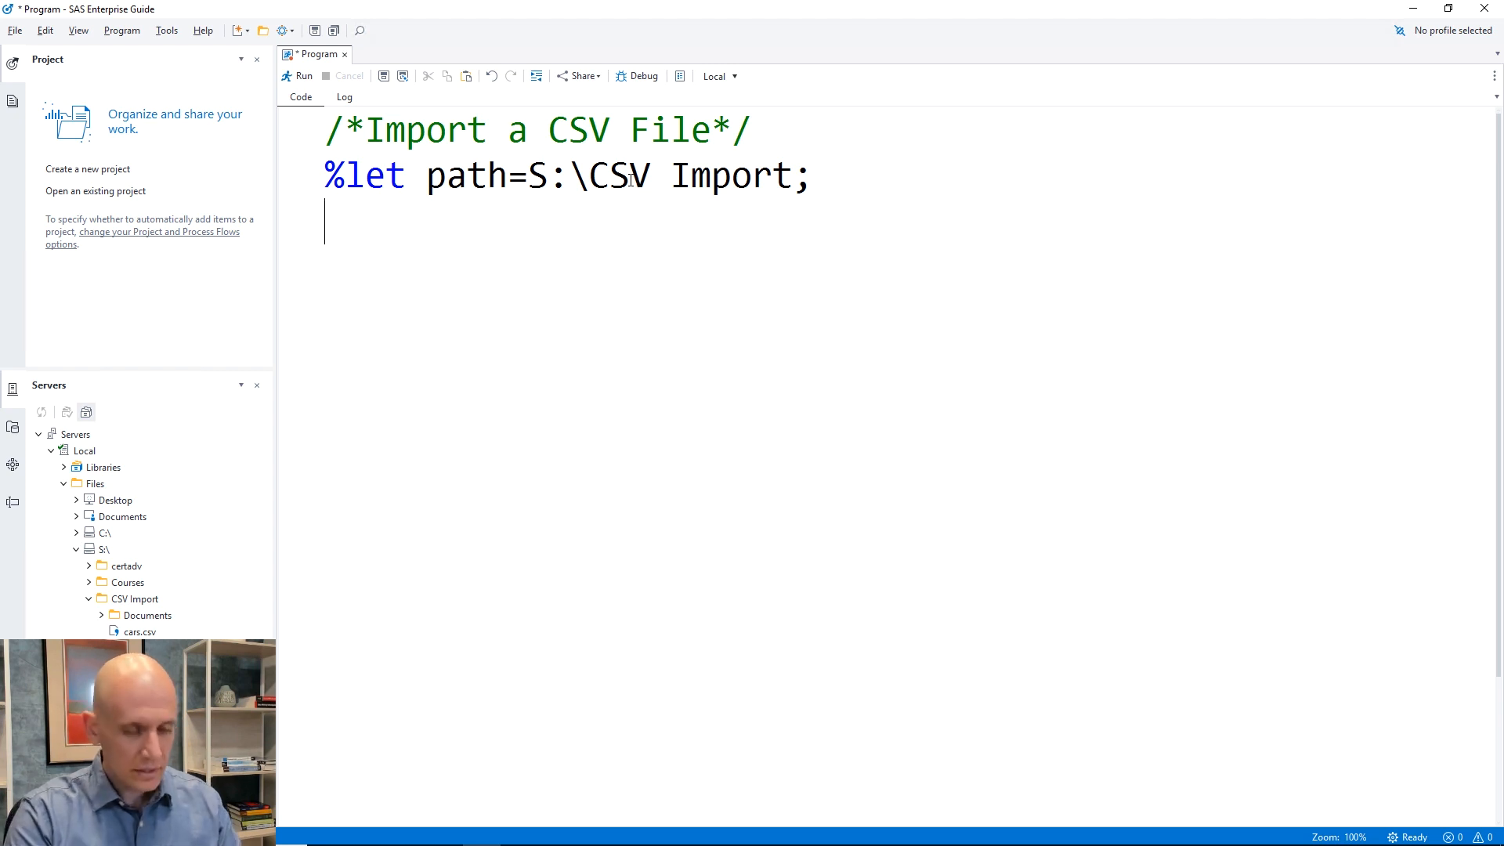
text(options)
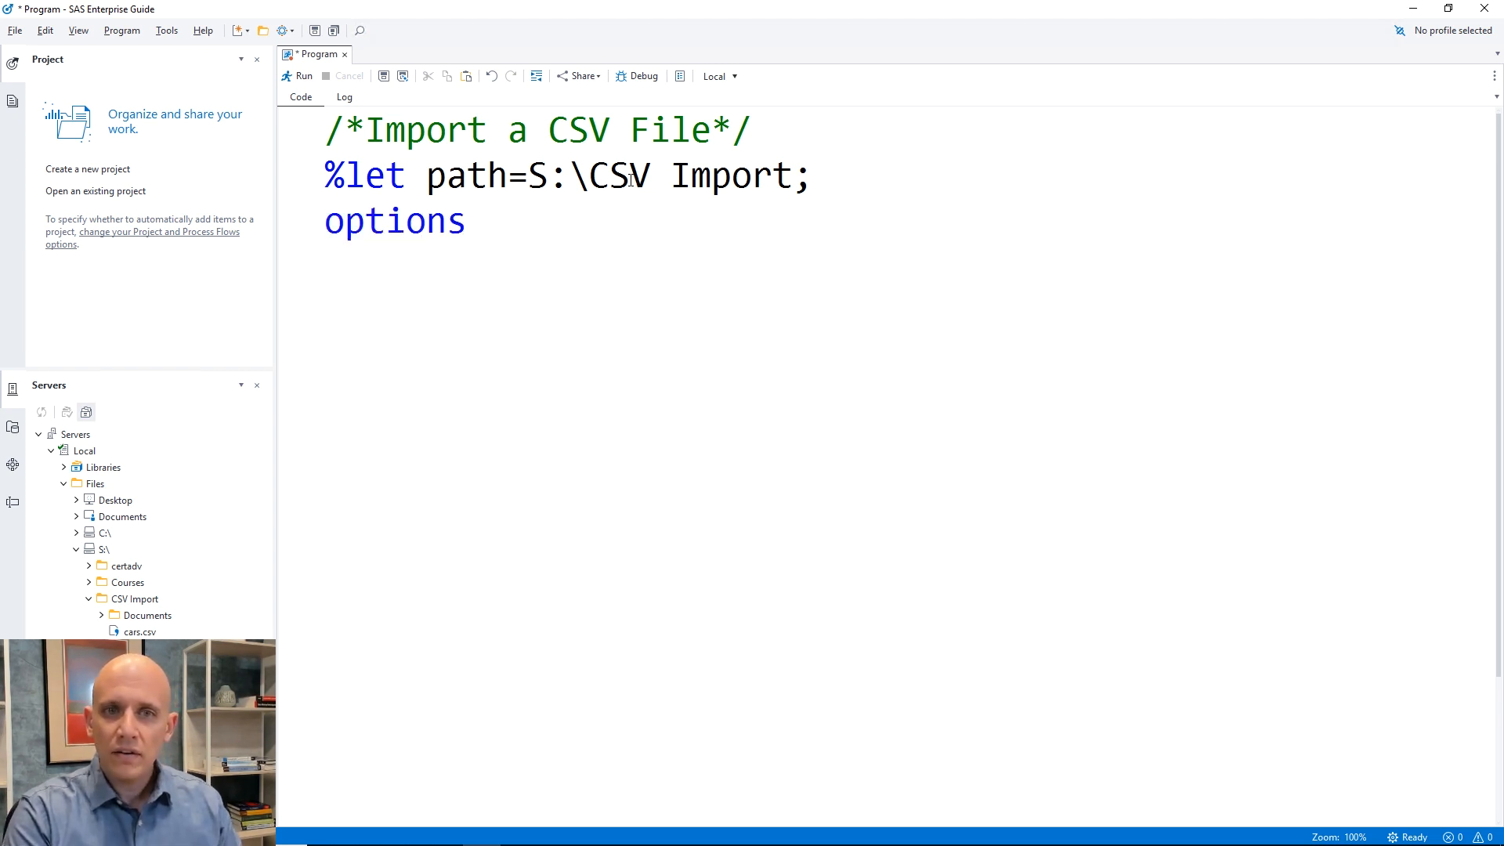
text(validvarname)
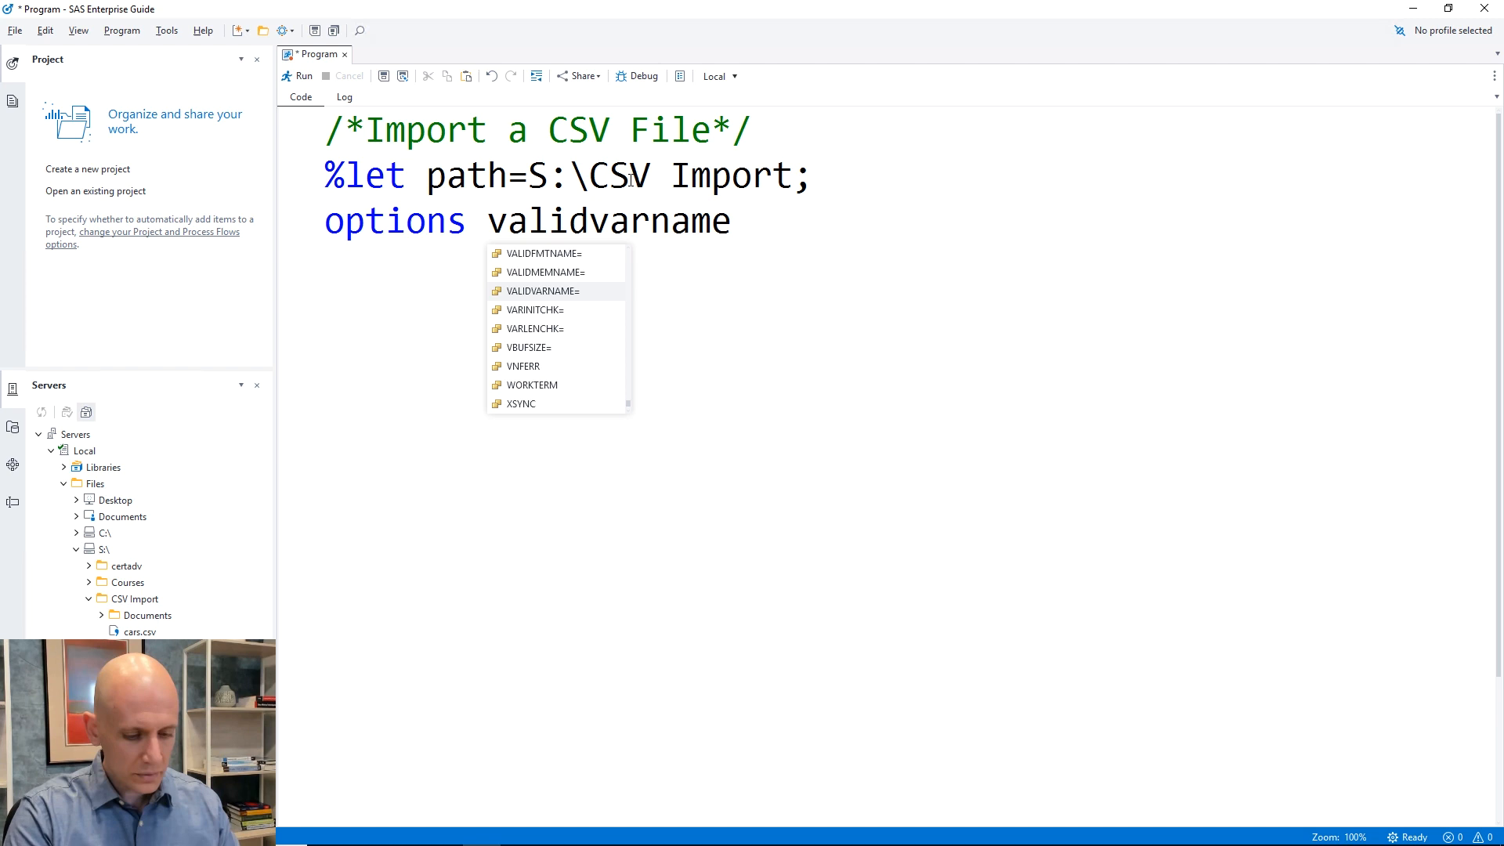
text(=v7;)
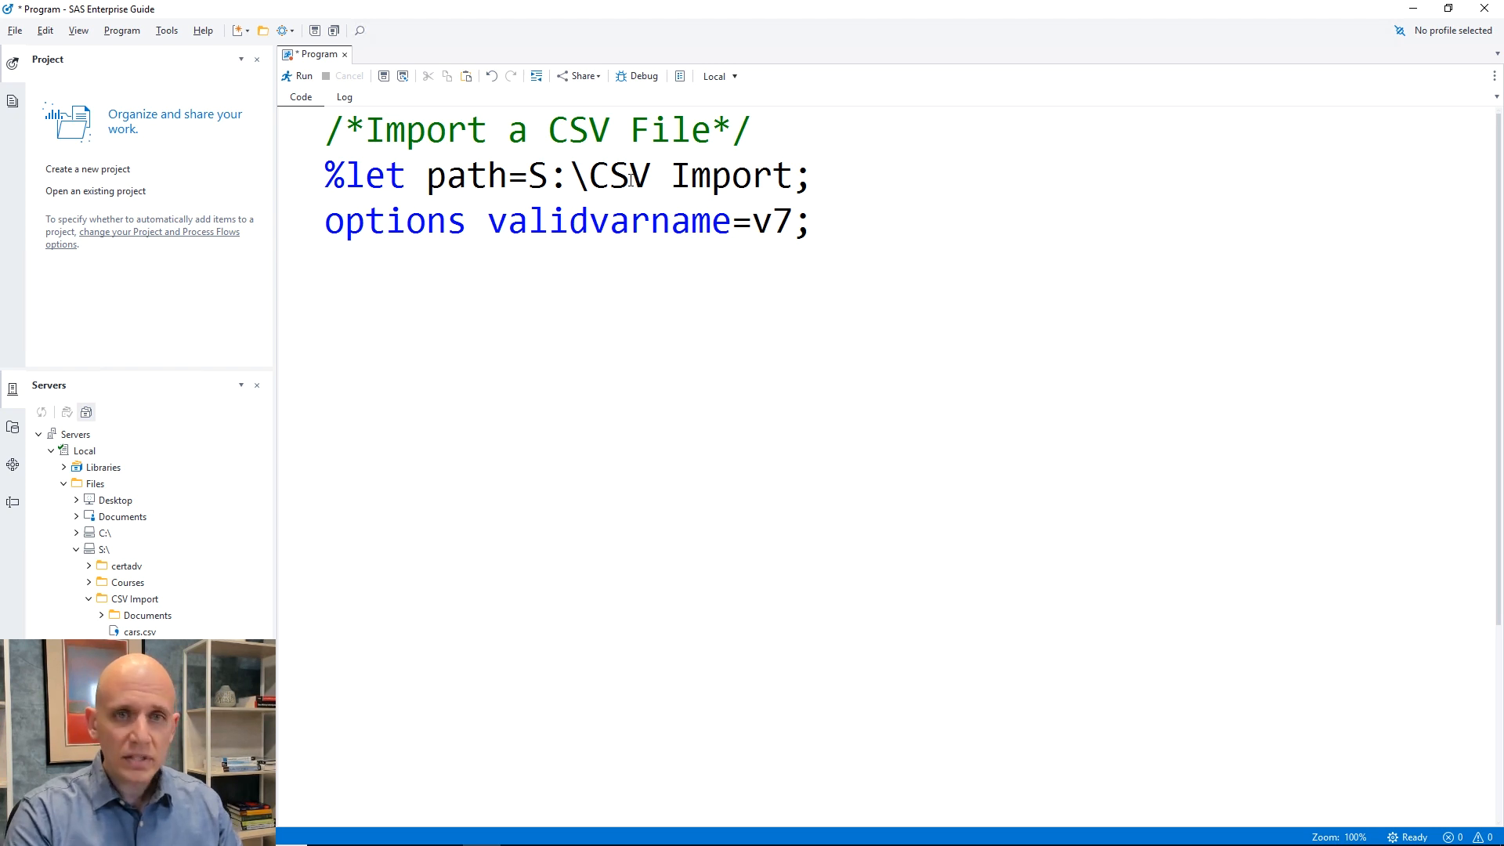
- Write proc import datafile="&path\cars.csv" as the start of the import step
text(proc)
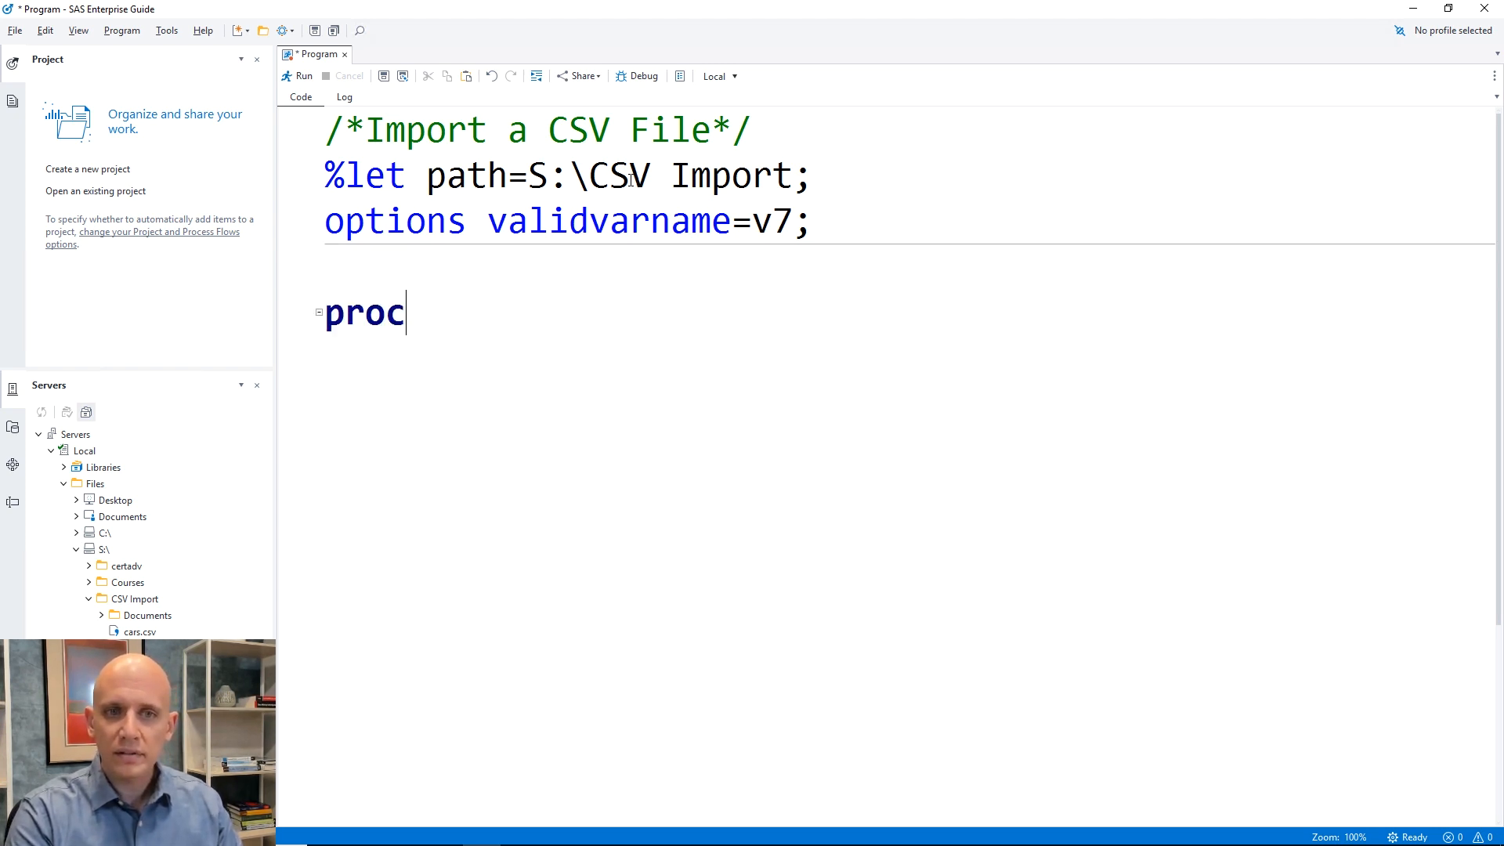
text(import)
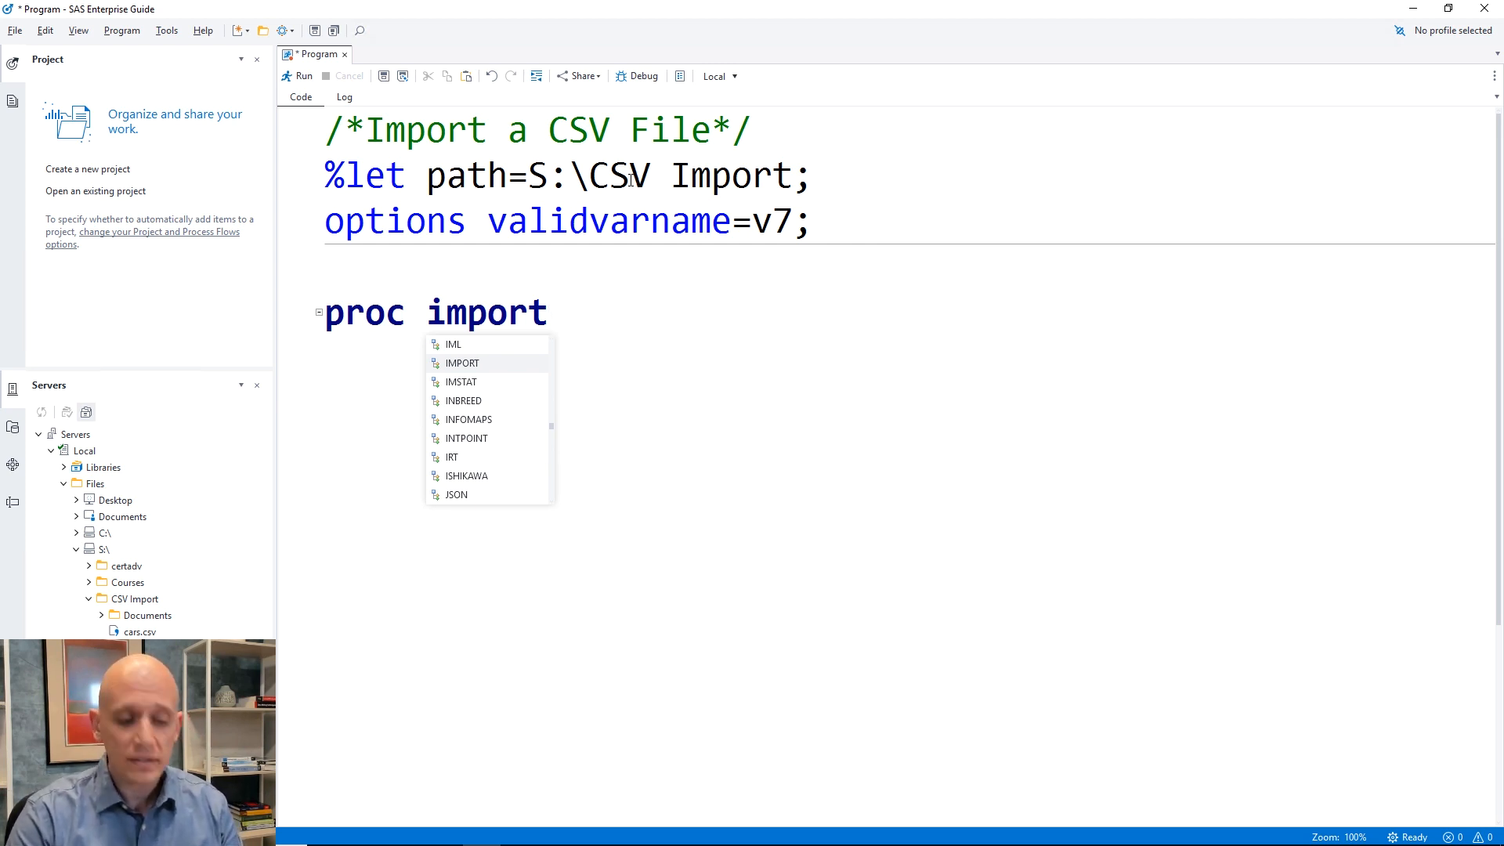
text(datafile=)
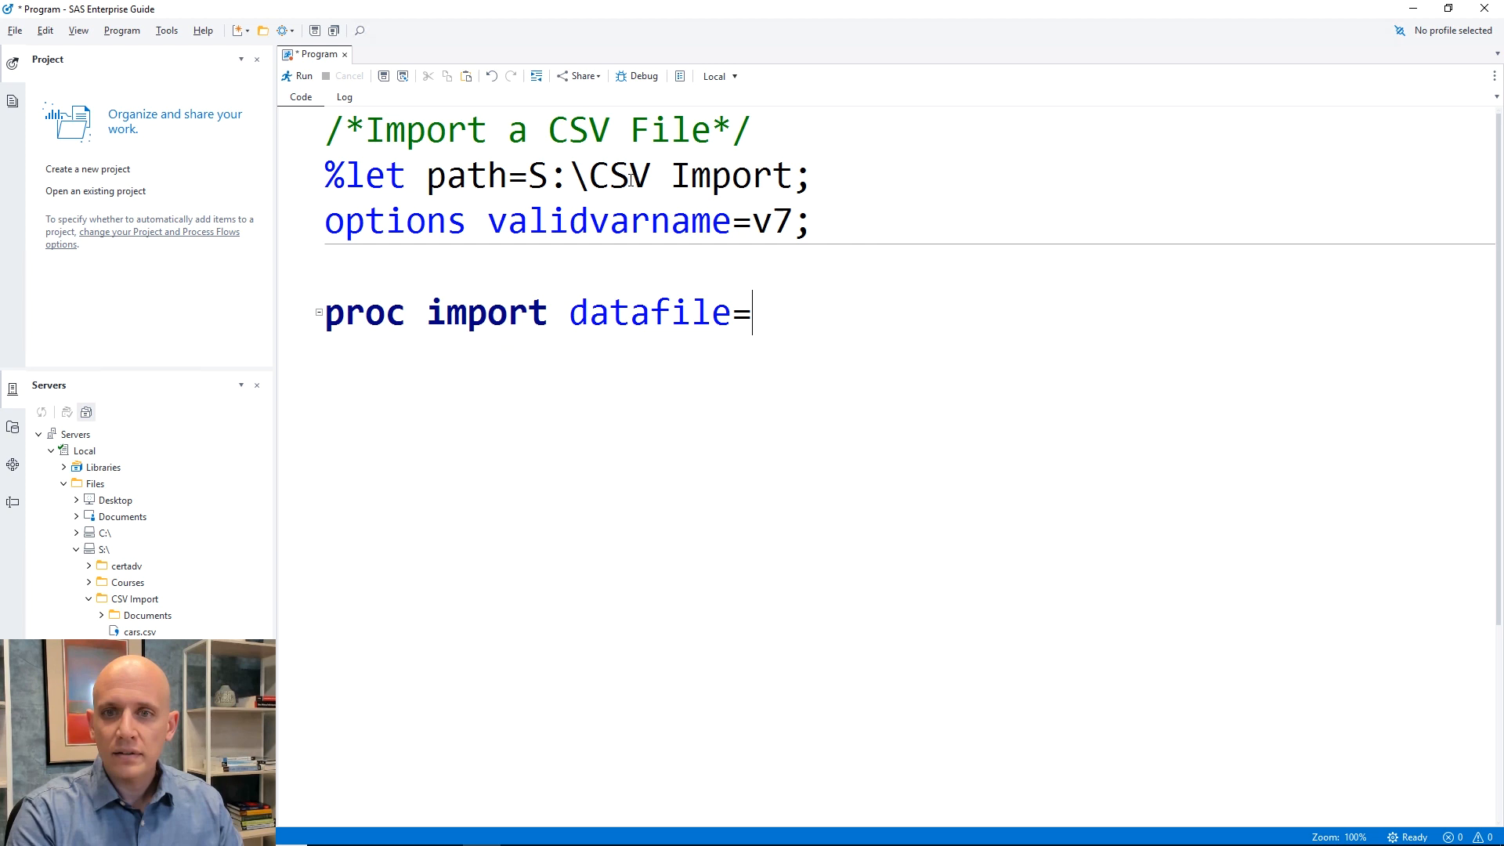
text("")
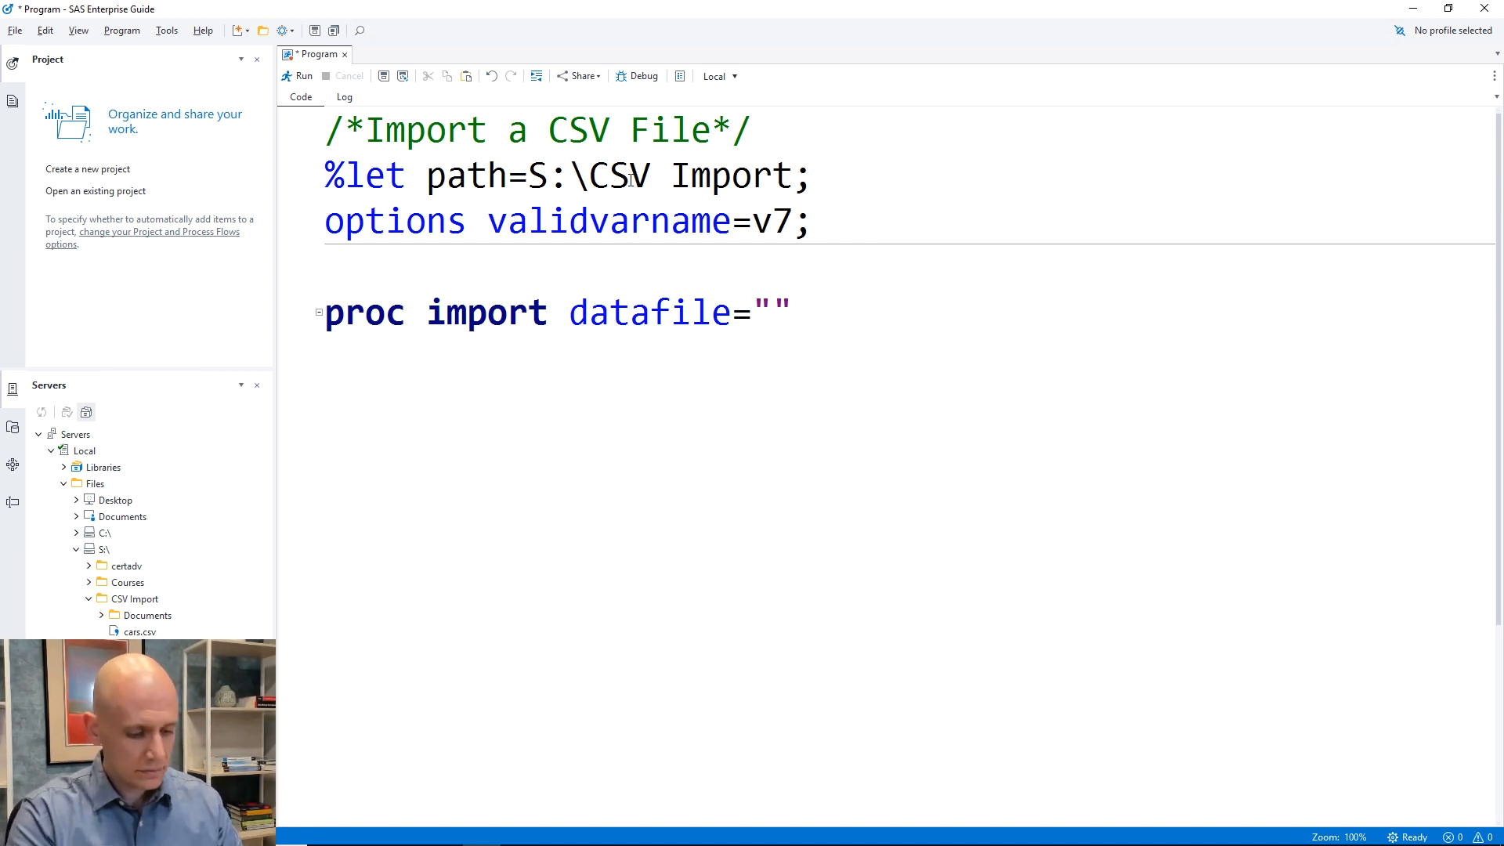
text(&path)
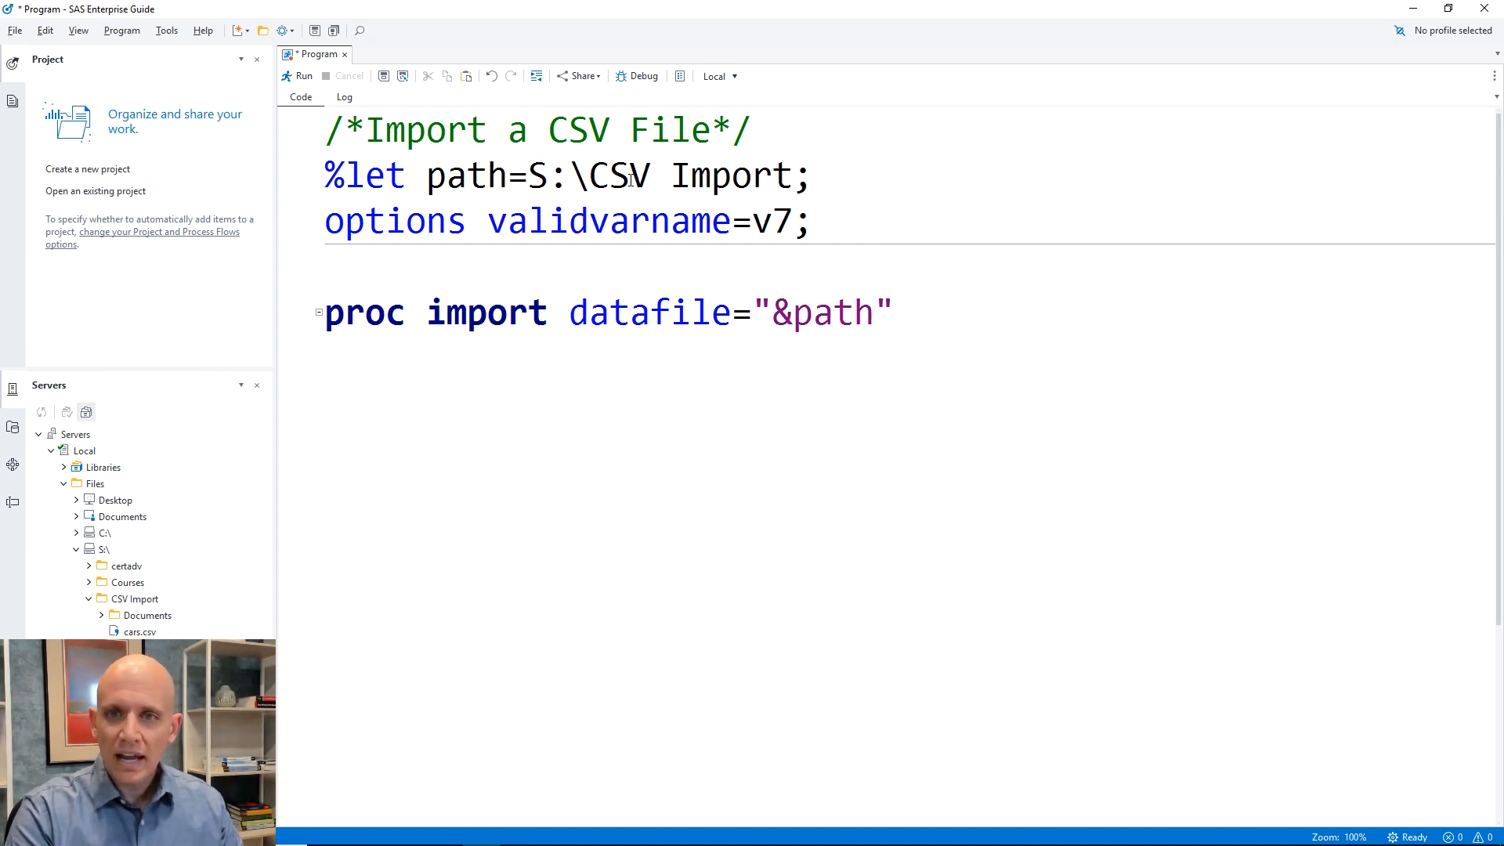
text(\)
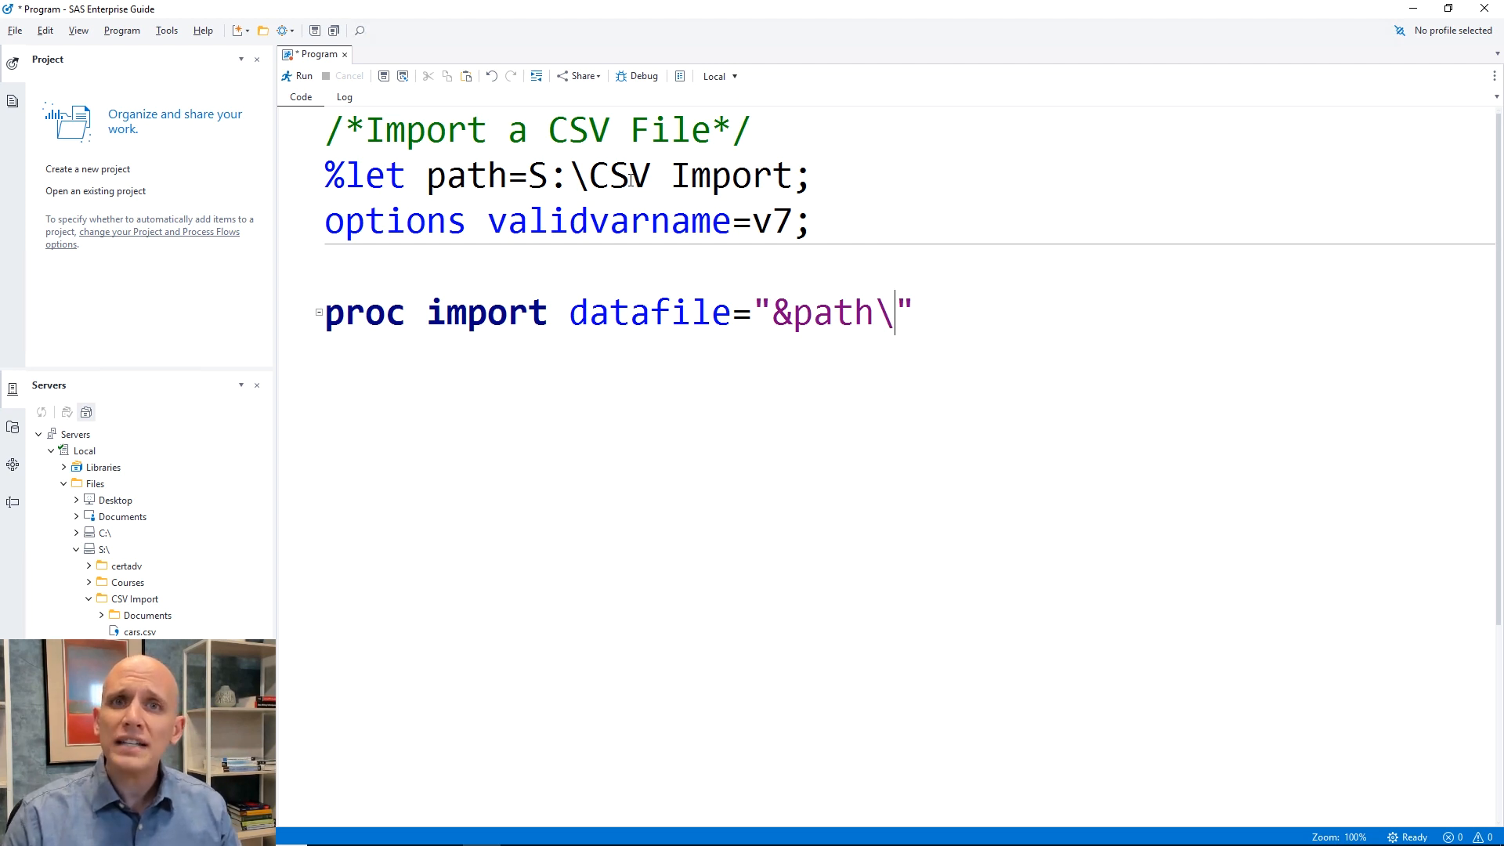
text(cars)
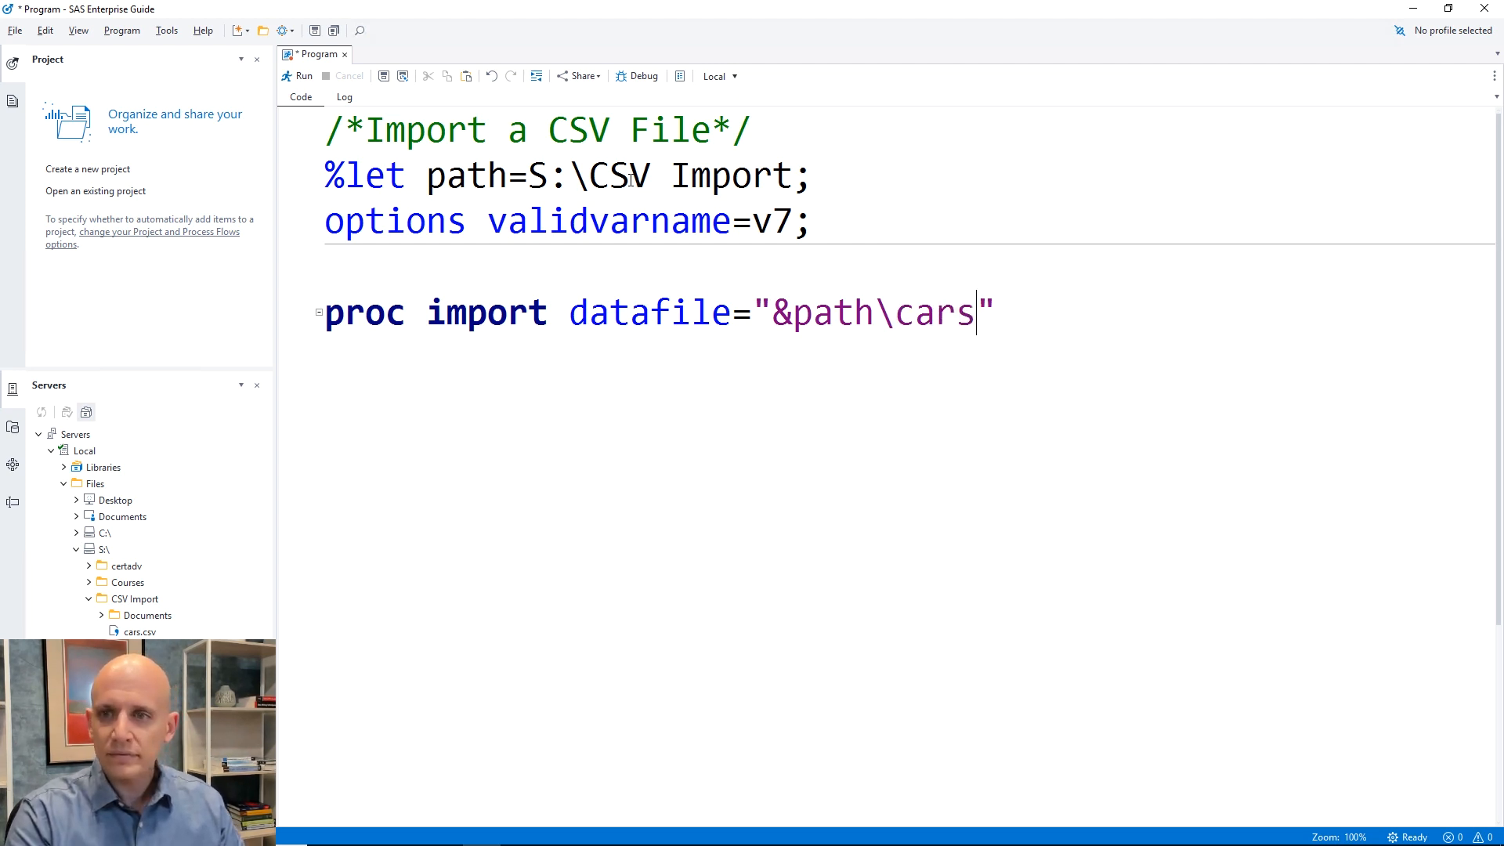
text(.csv)
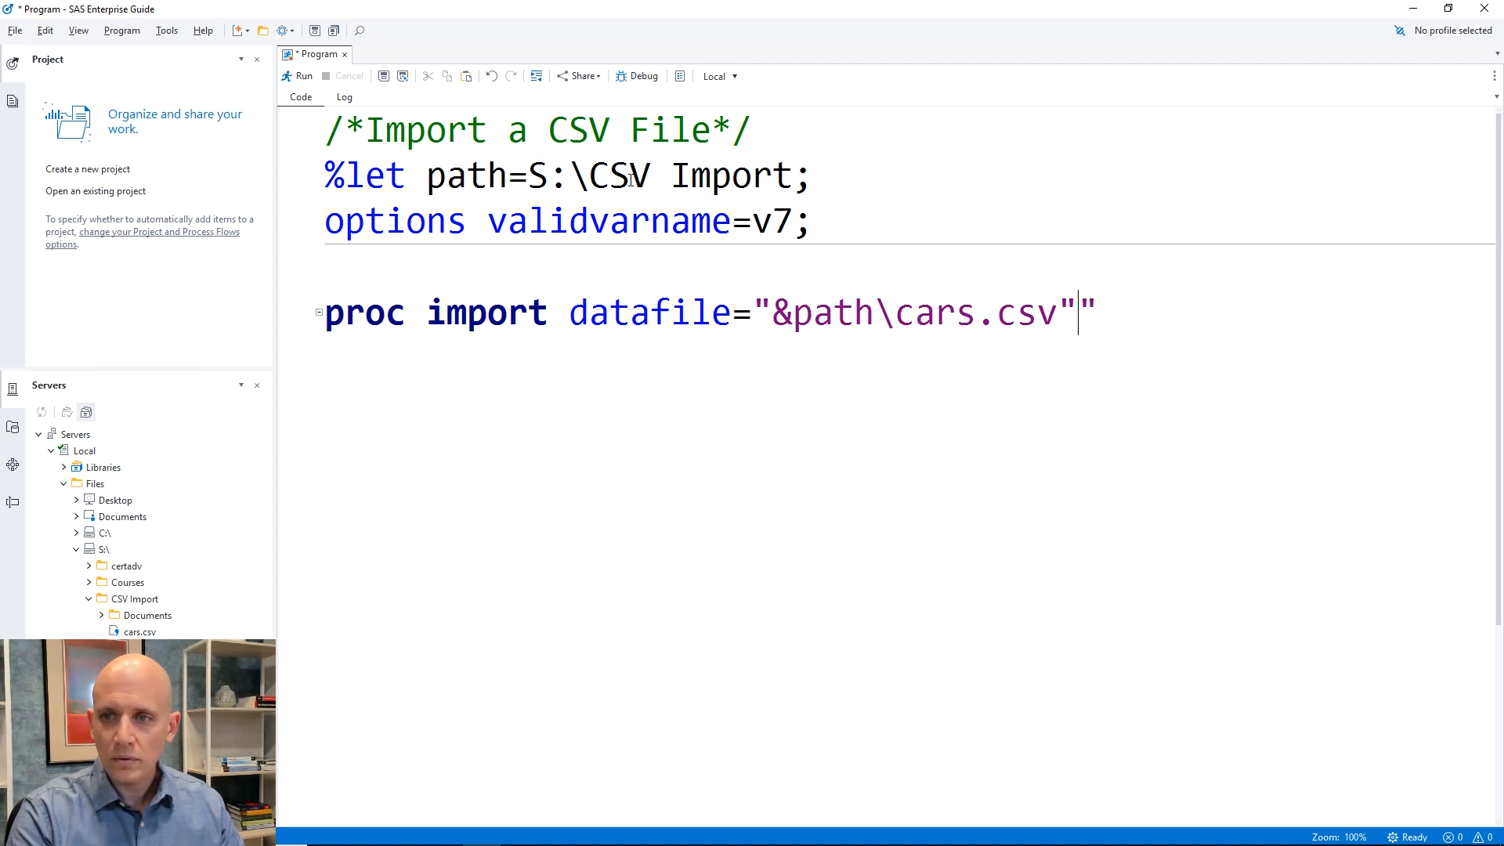
key(Backspace)
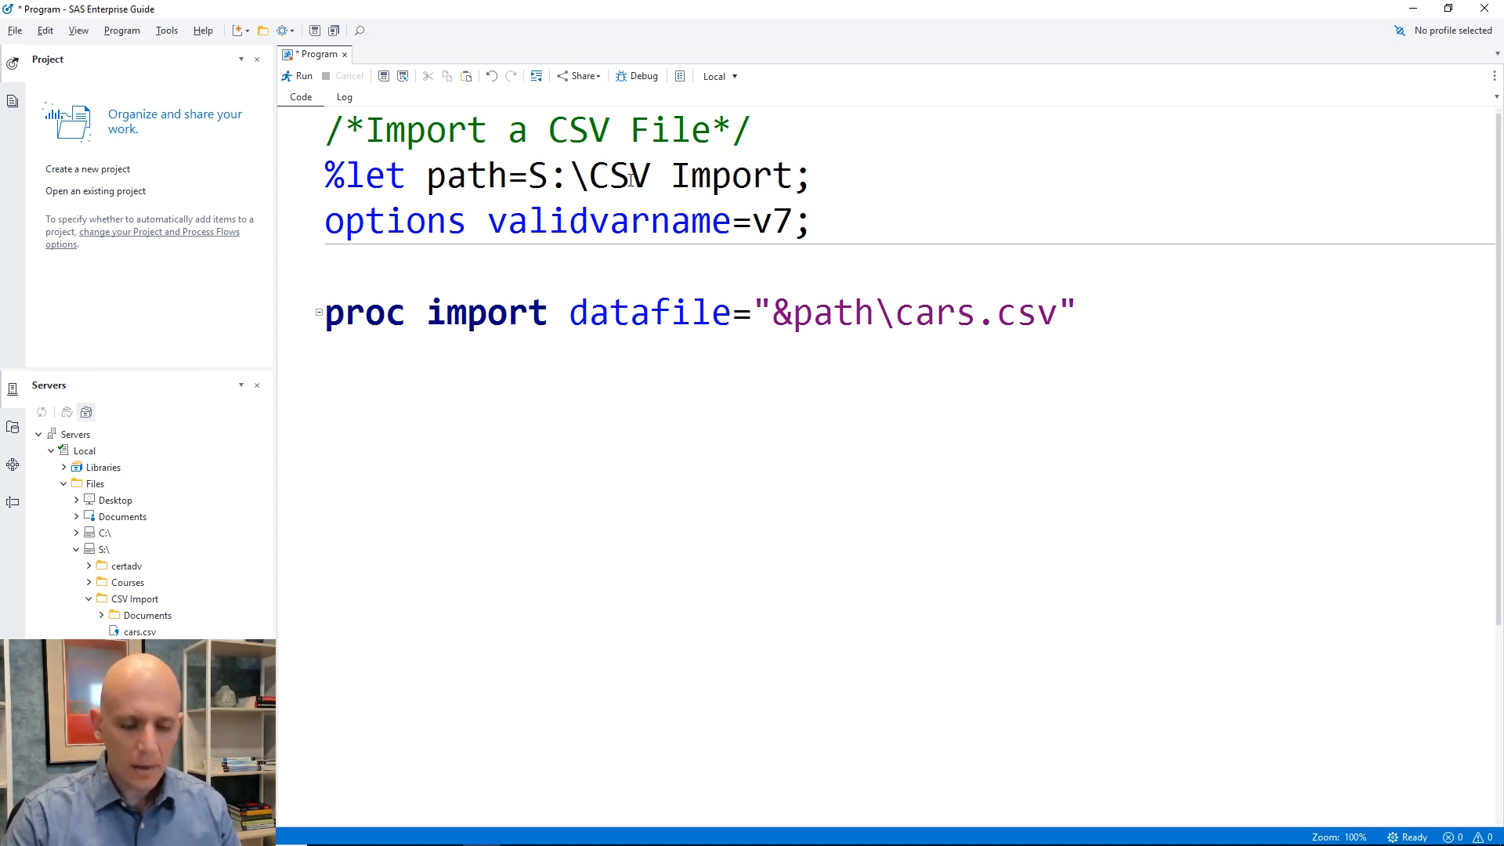
key(enter)
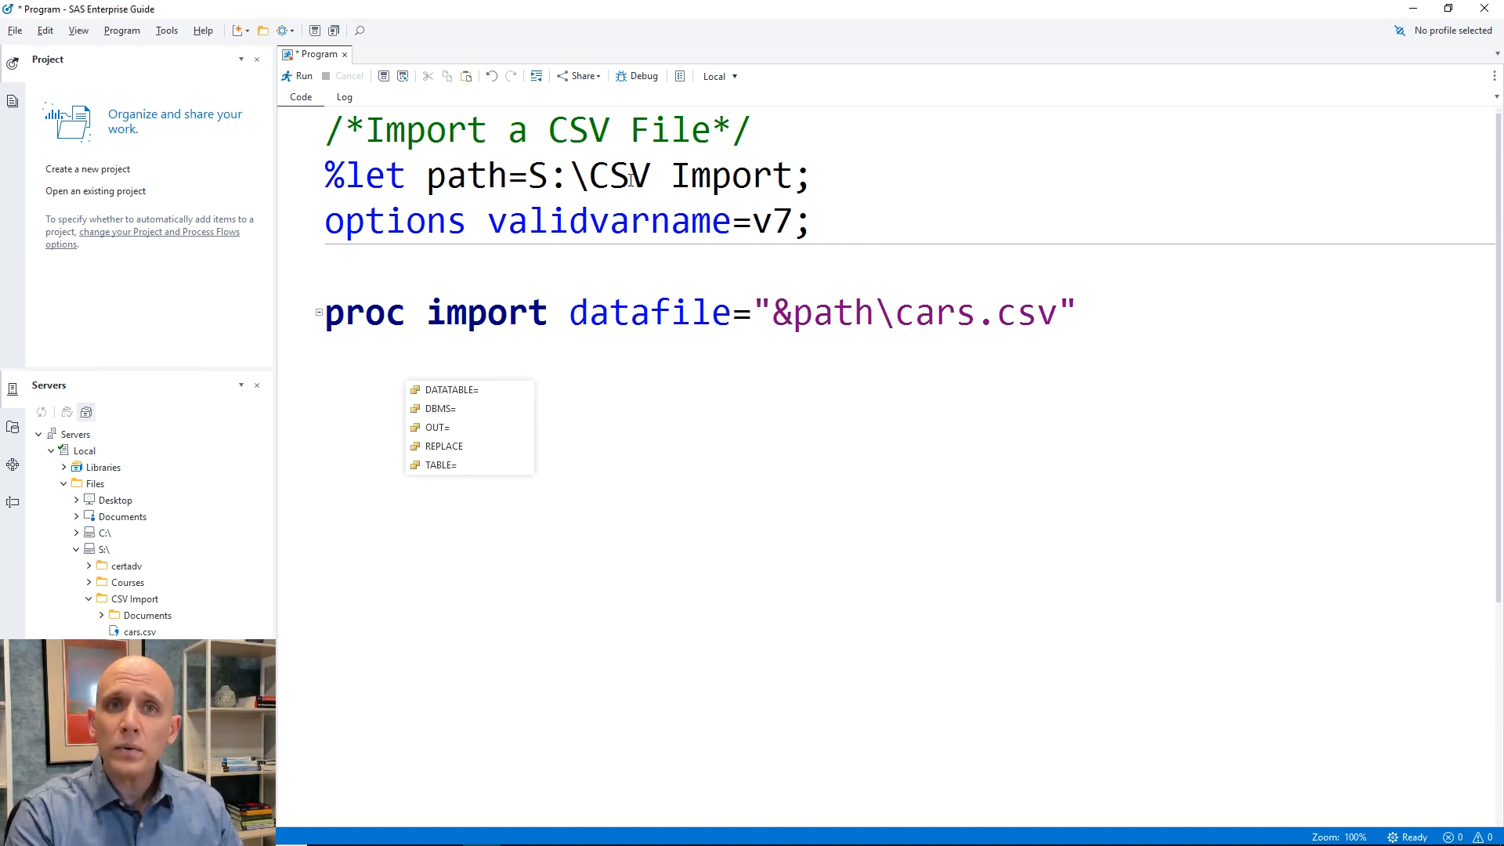
- Complete the step with out=cars dbms=csv replace; and run
text(out=)
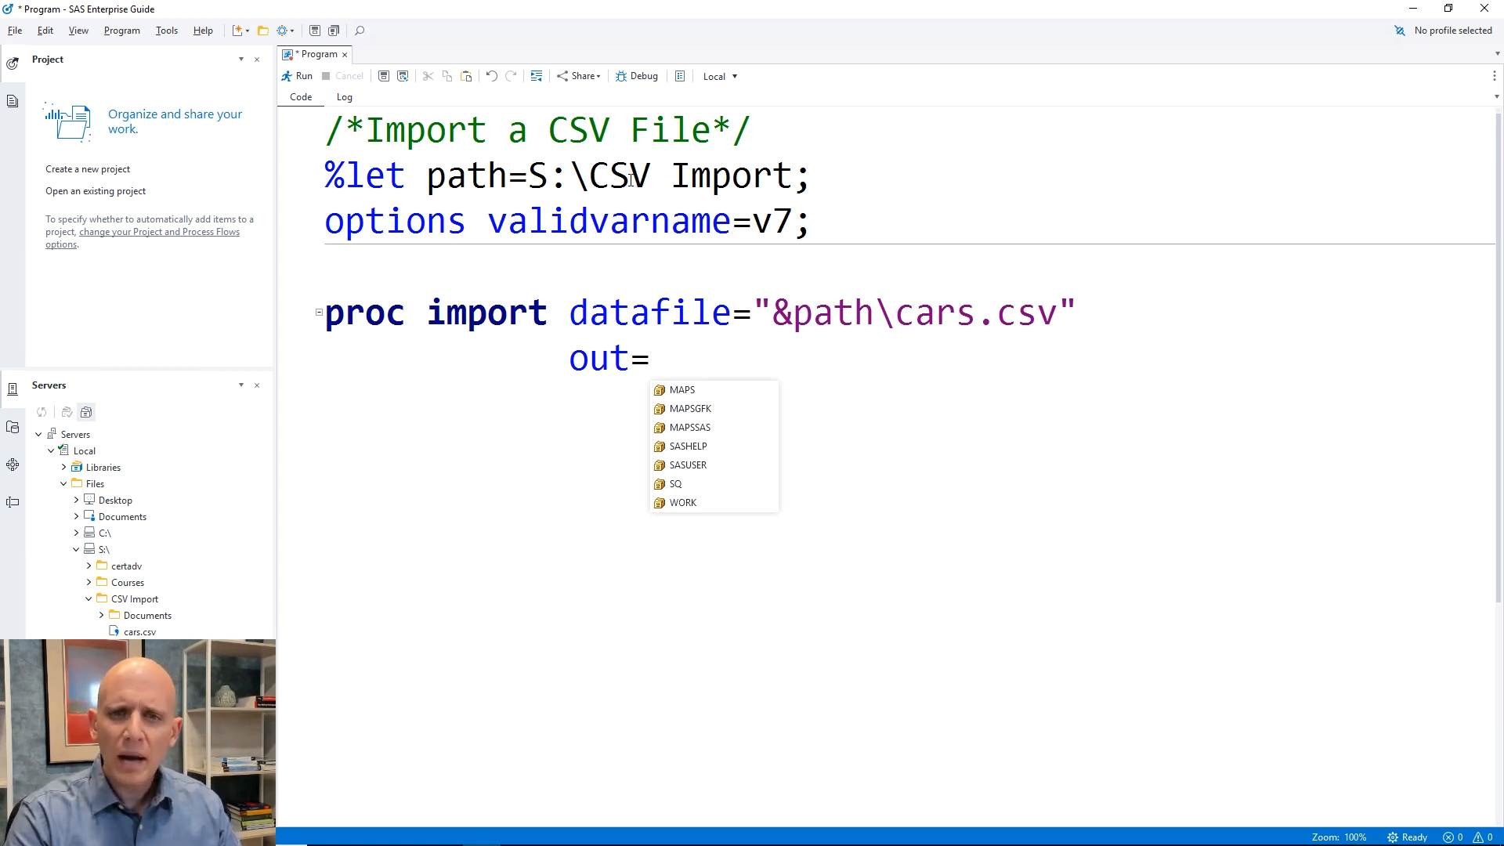
text(c)
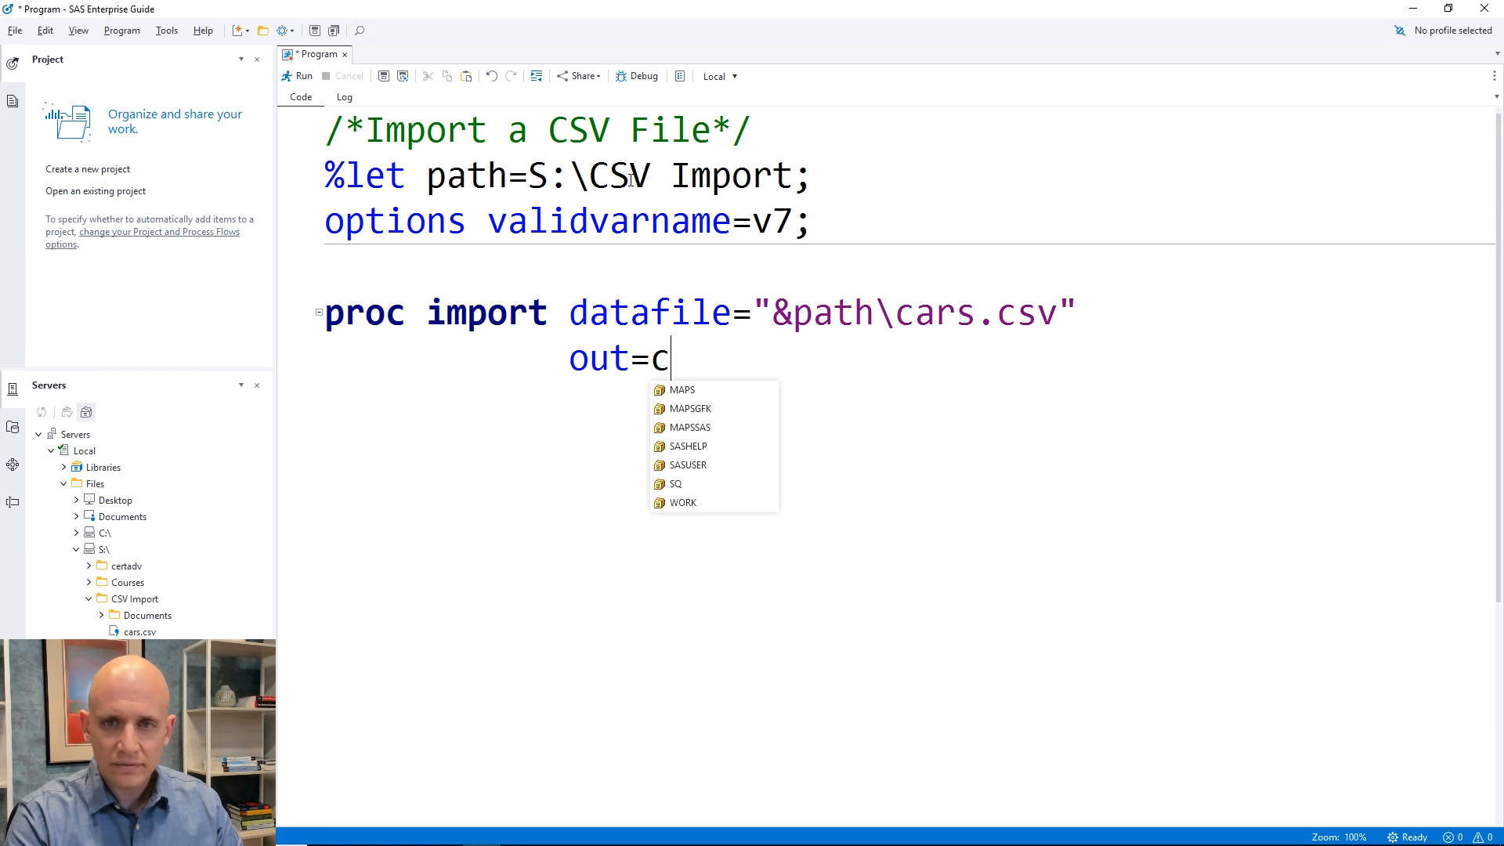
text(ars)
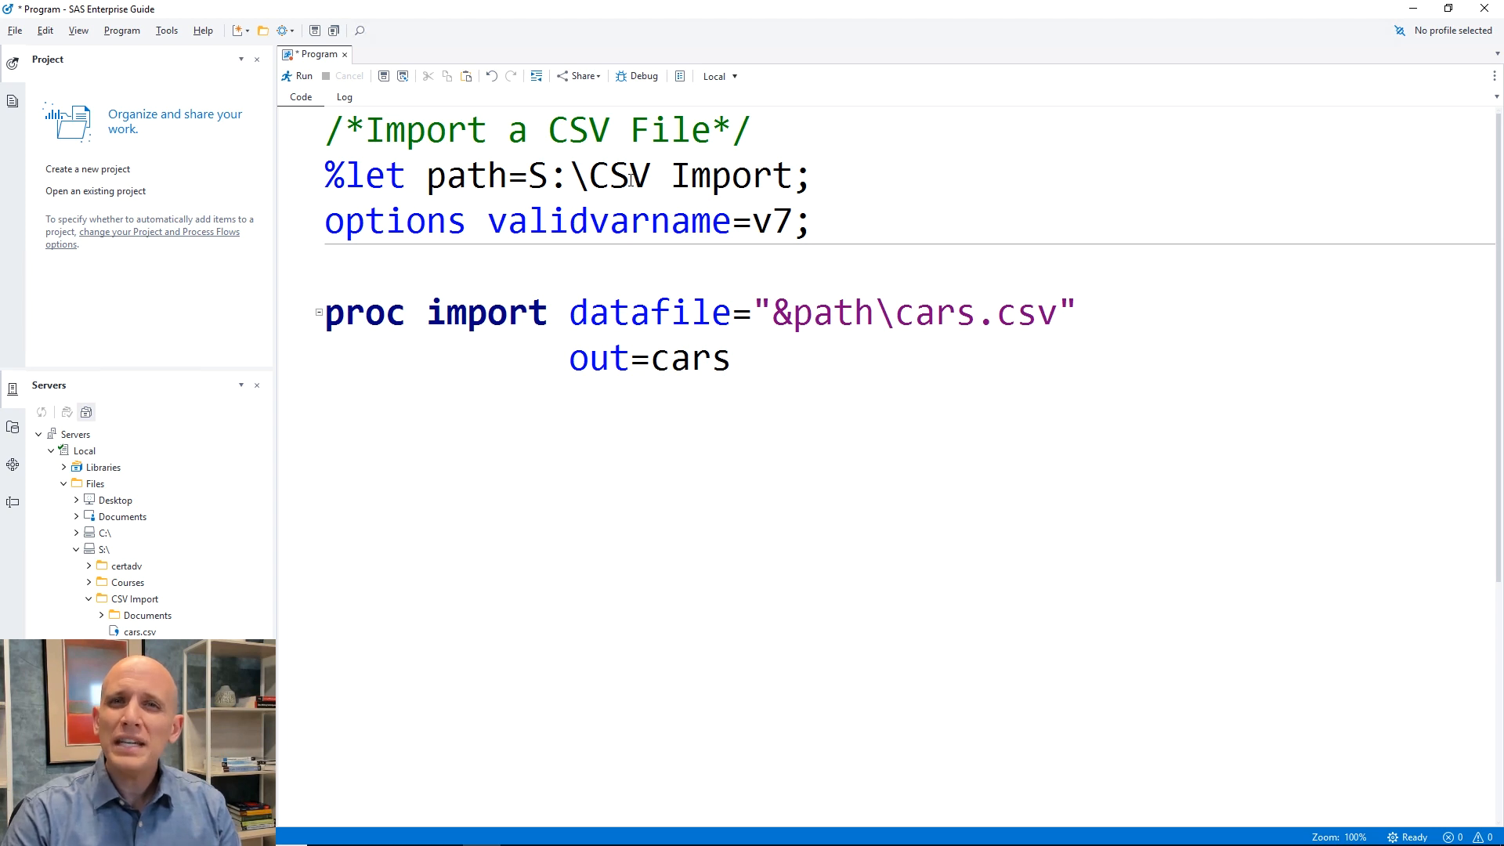
text(d)
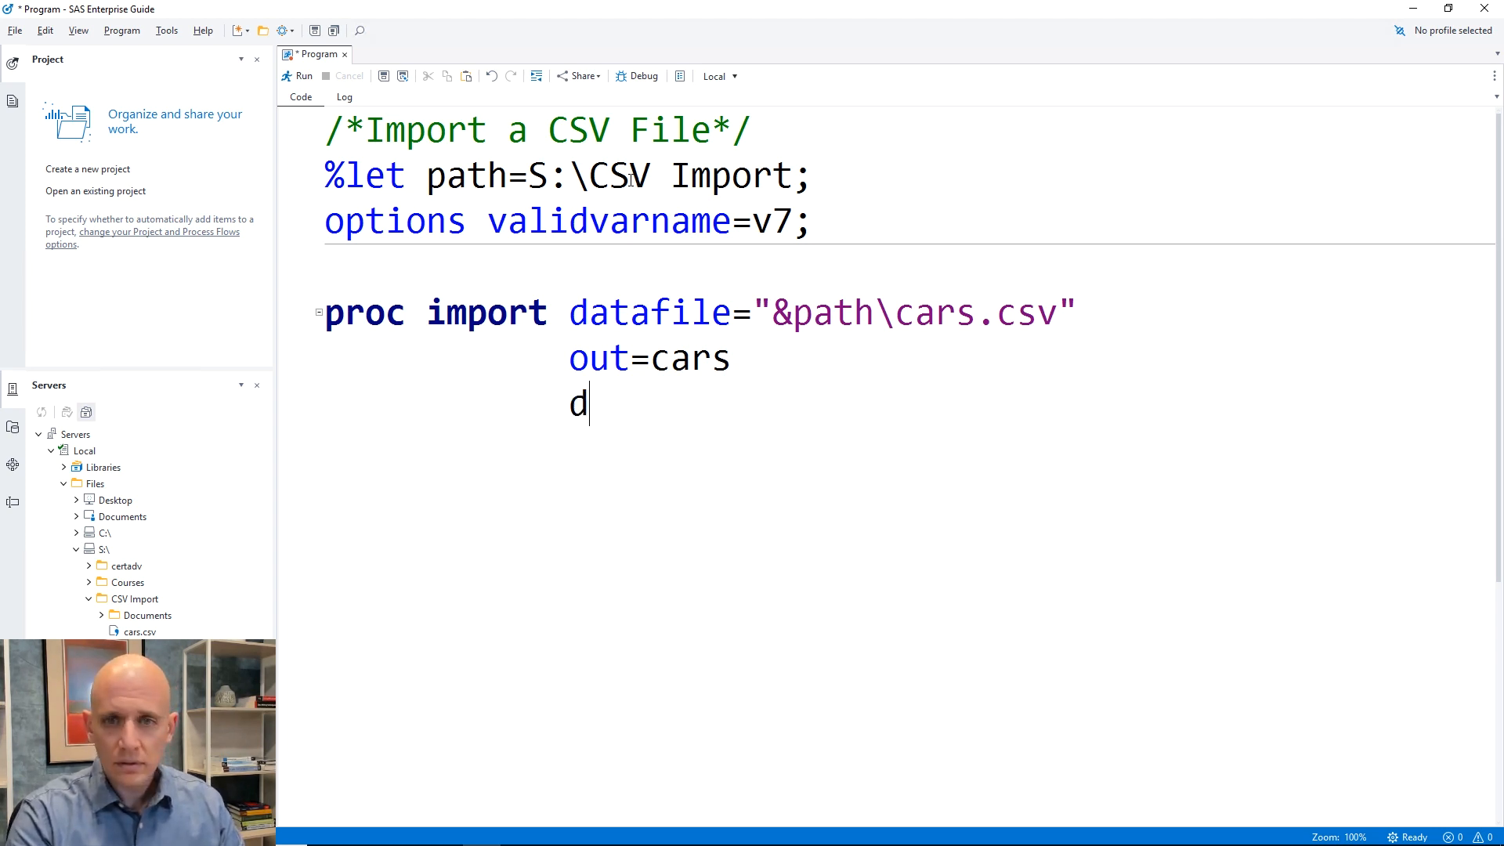
text(bms=)
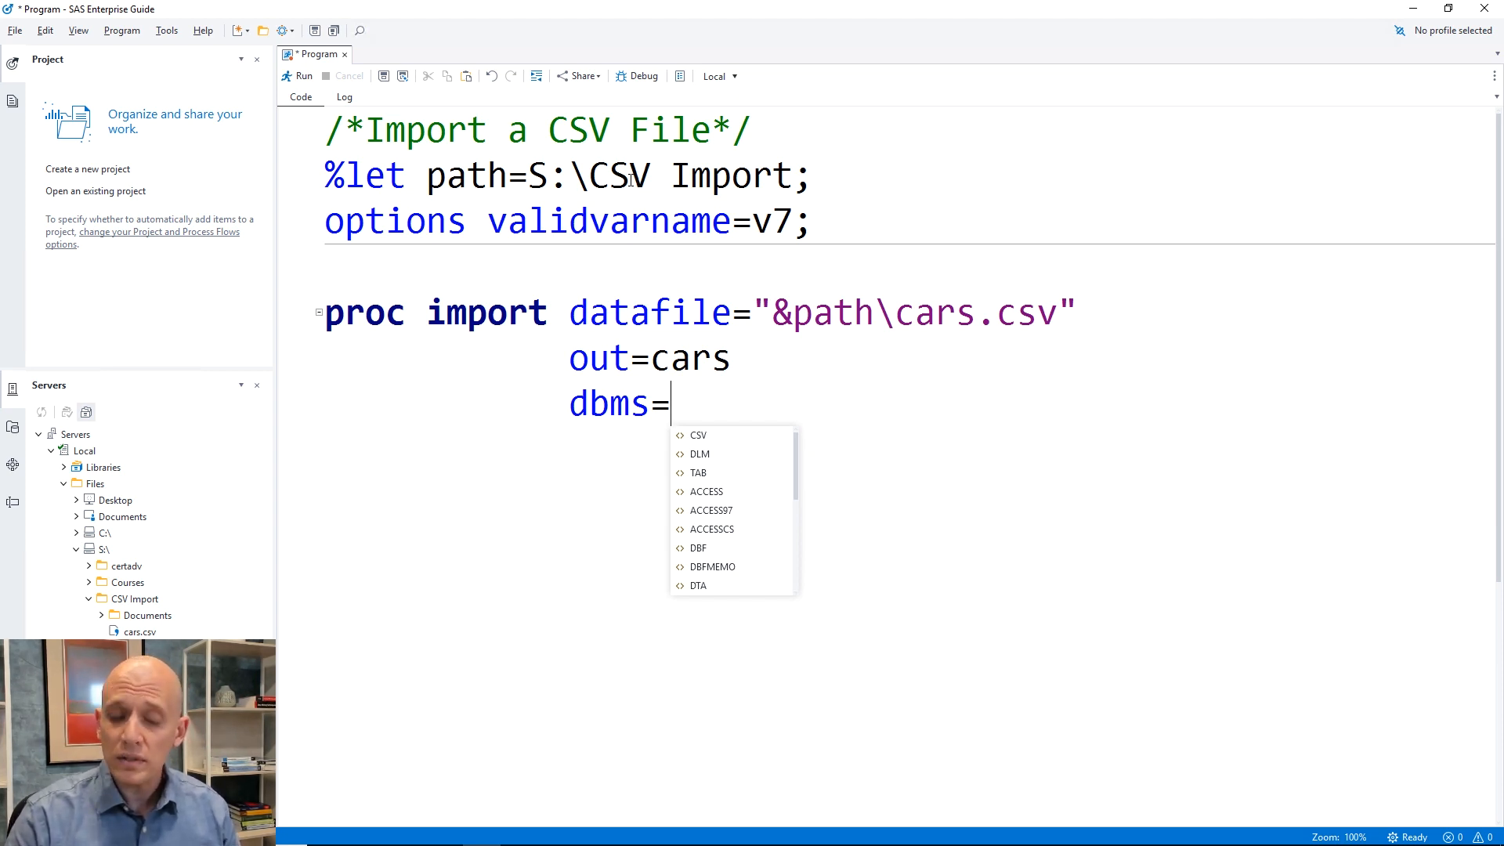
text(csv)
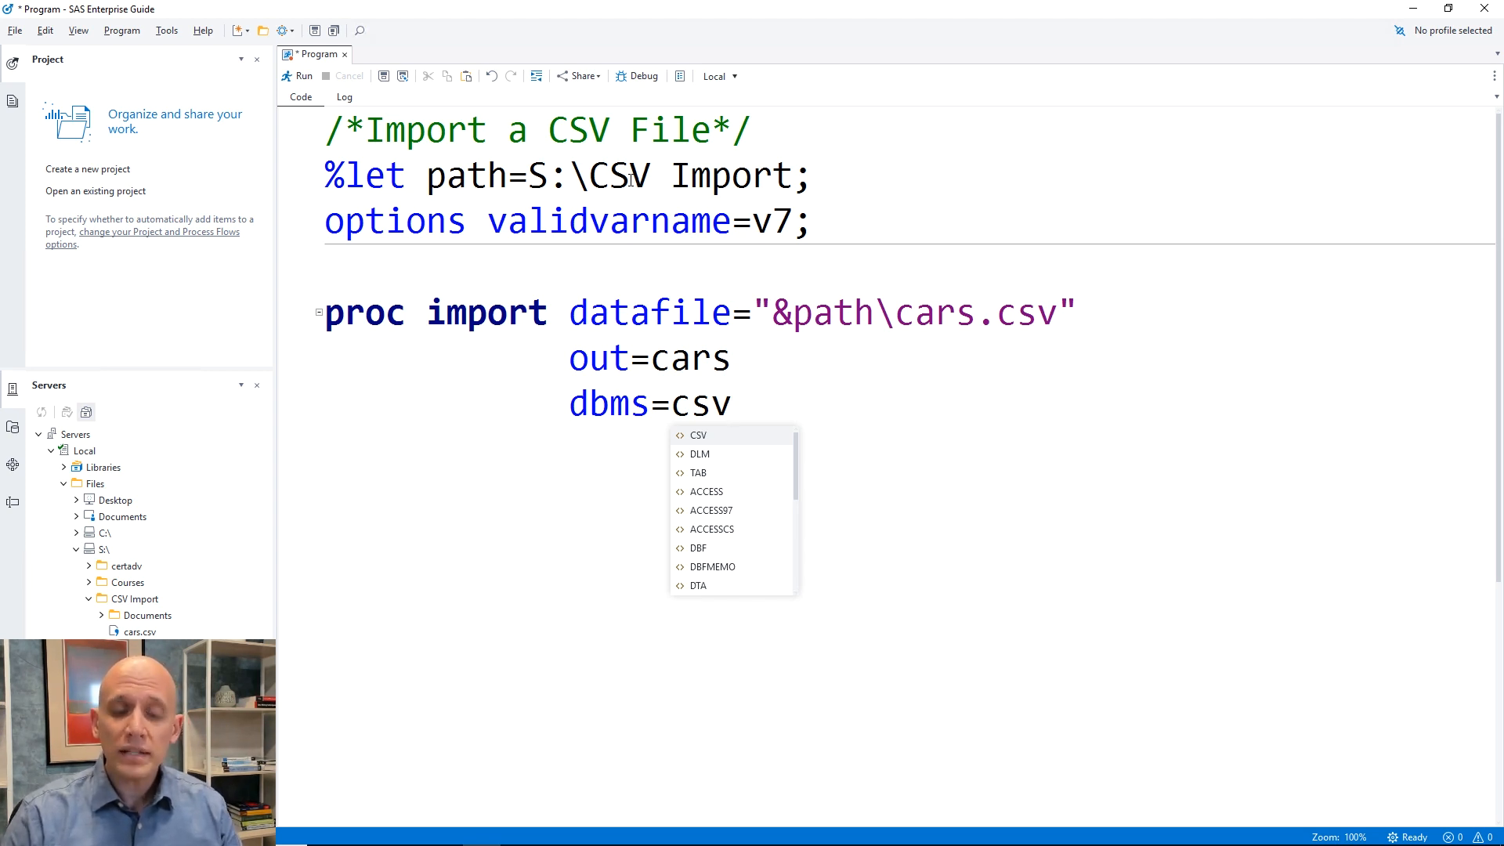
text(rep)
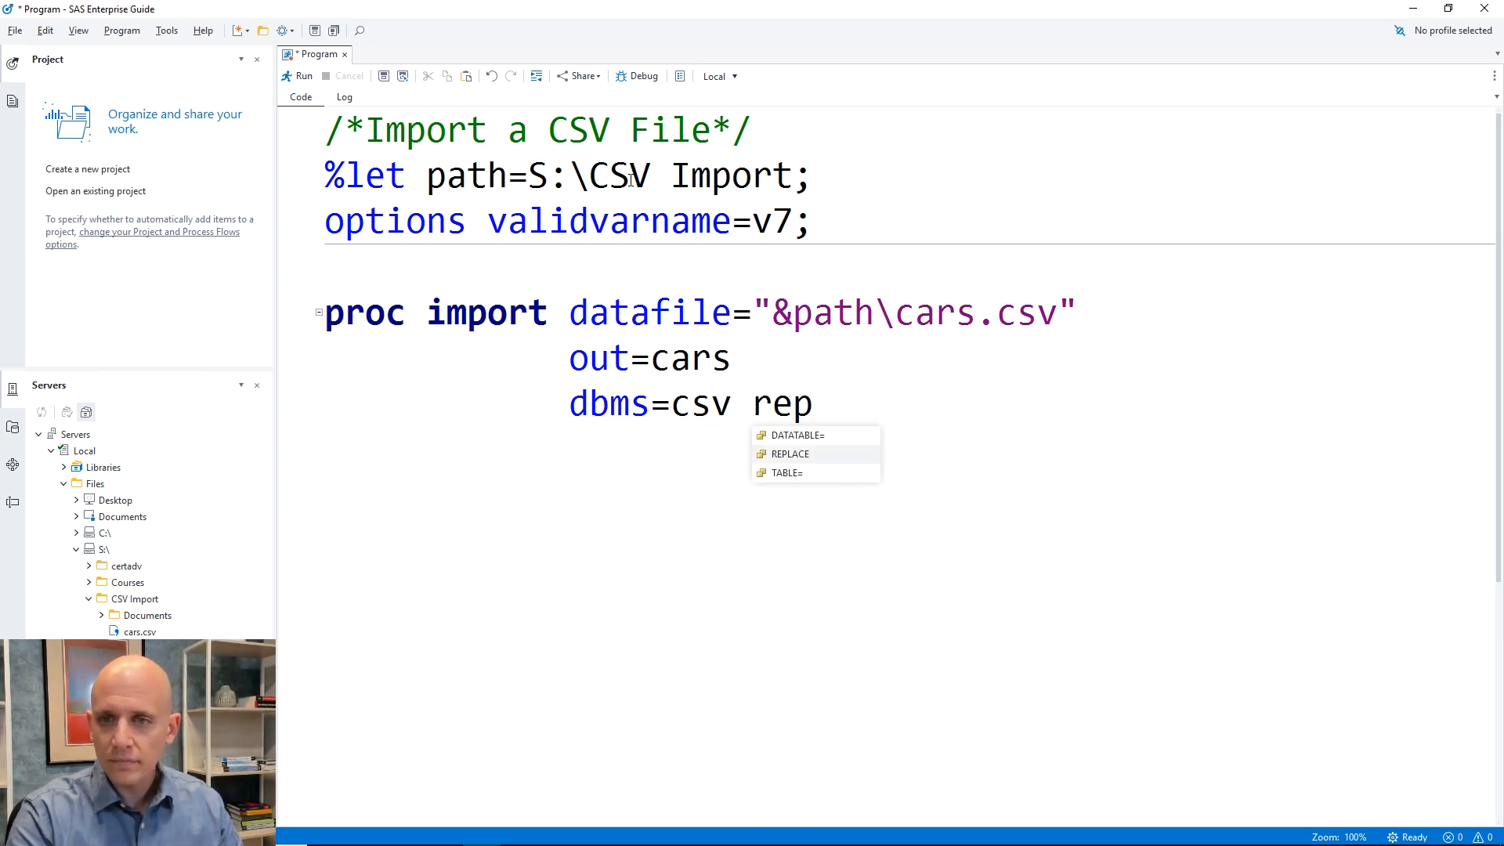
text(lace;)
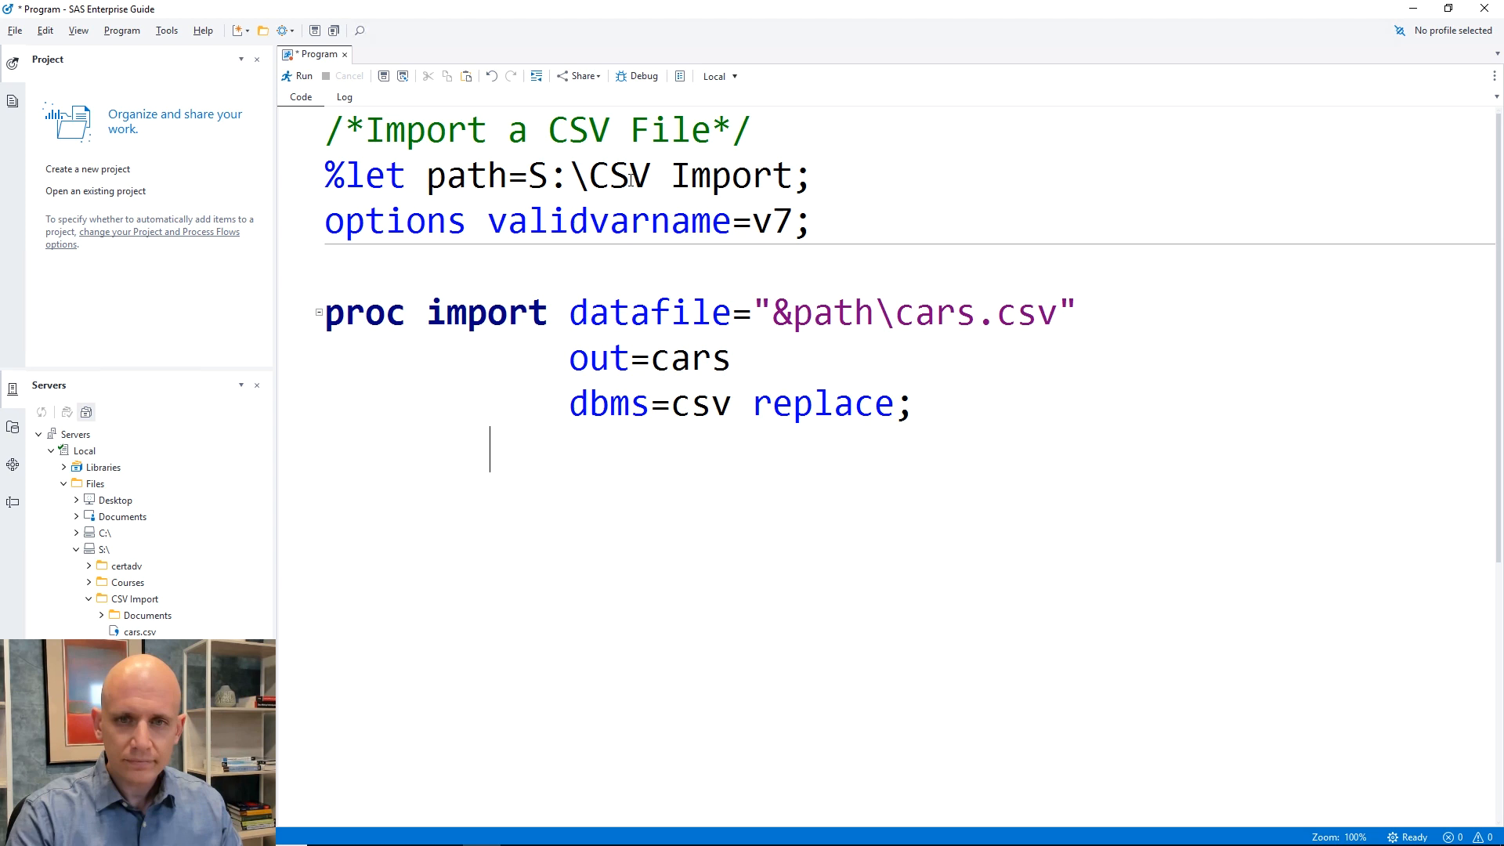
text(run;)
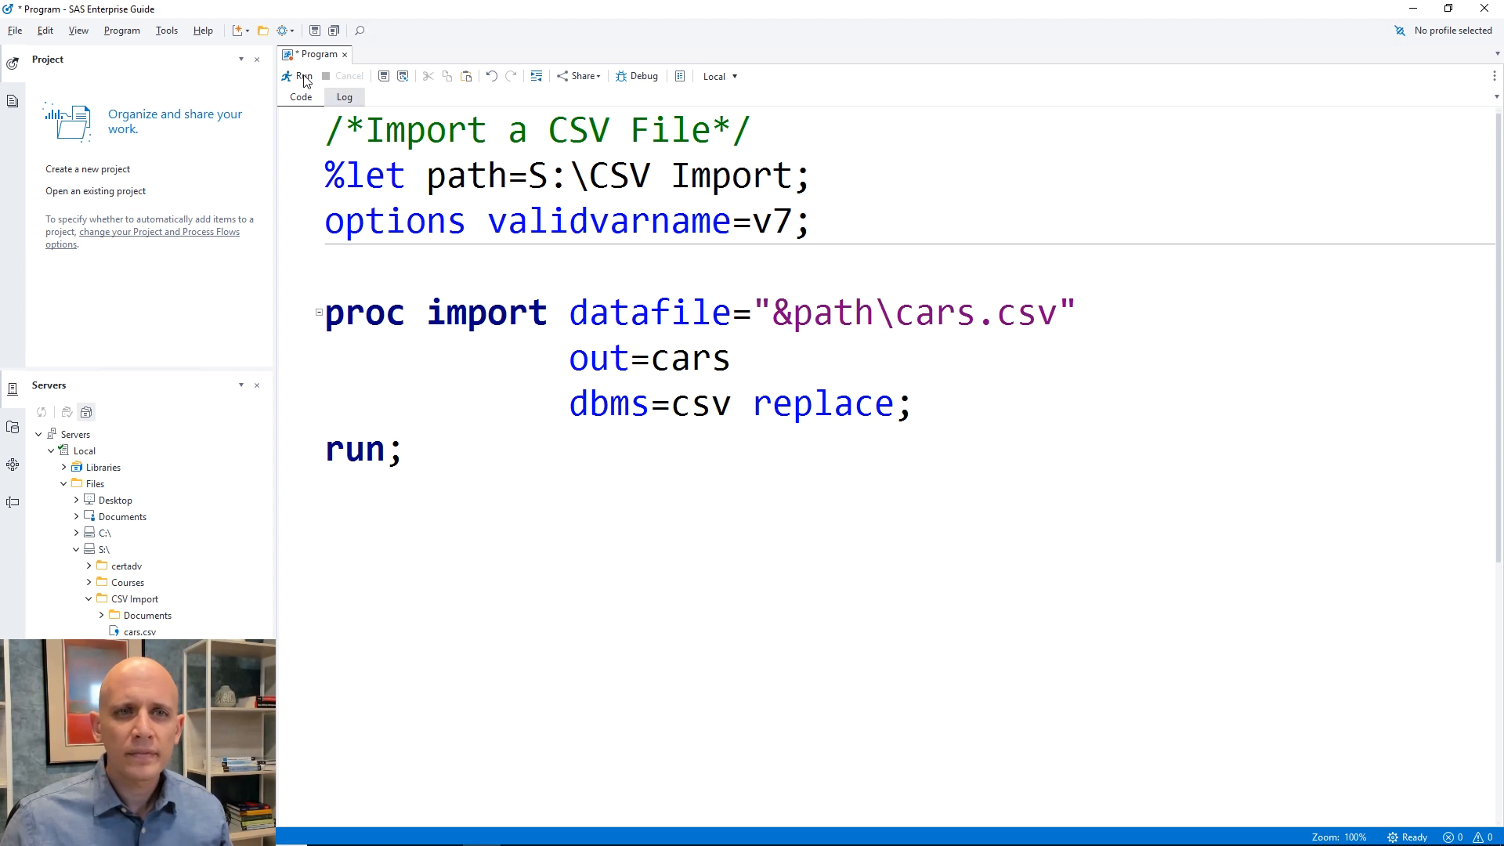
- Run the program and check the log shows WORK.CARS created with 428 rows
click(303, 77)
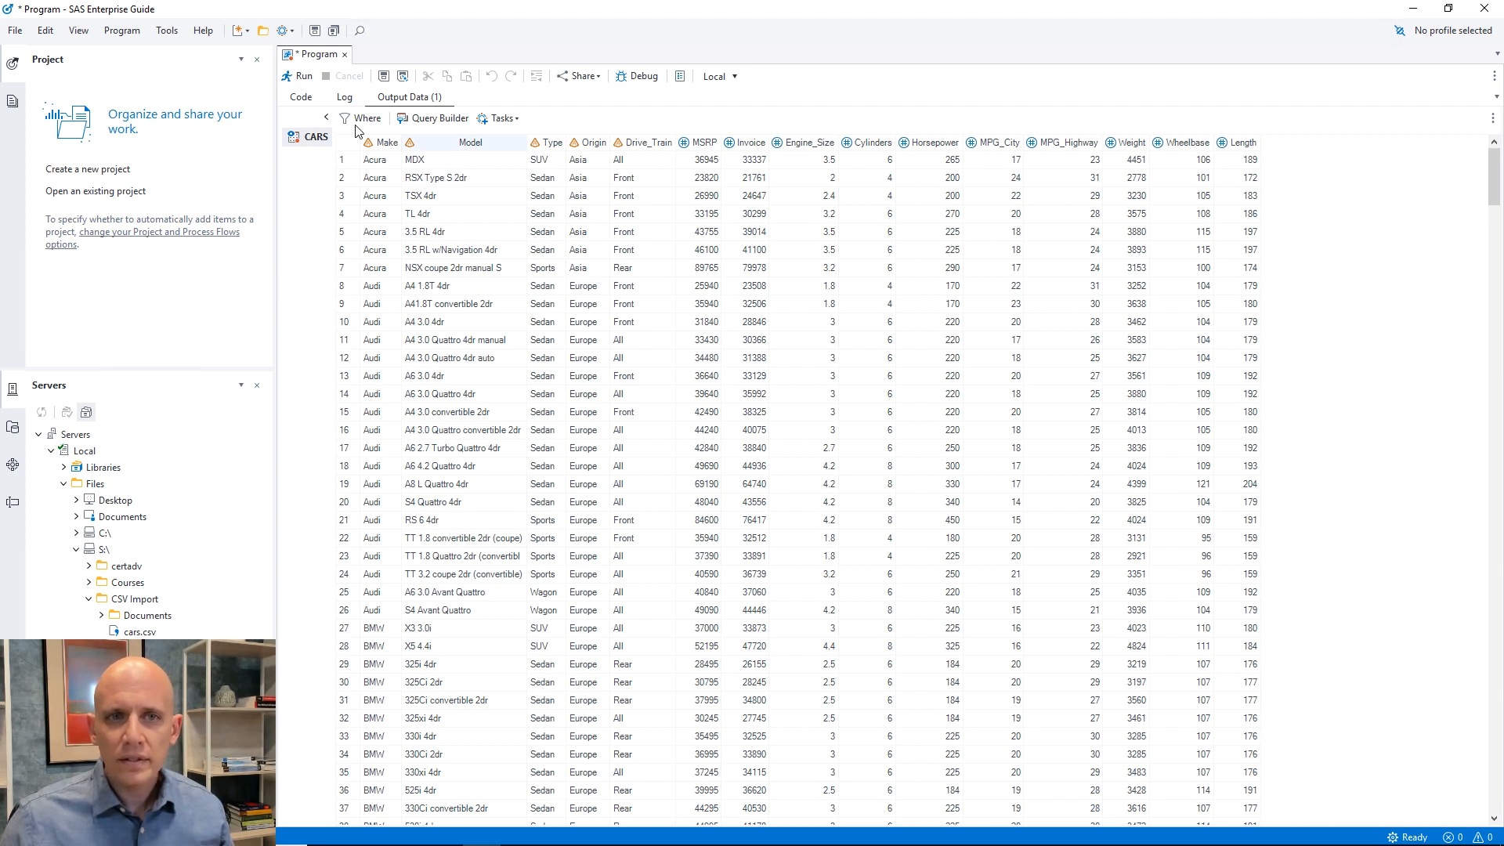
click(343, 97)
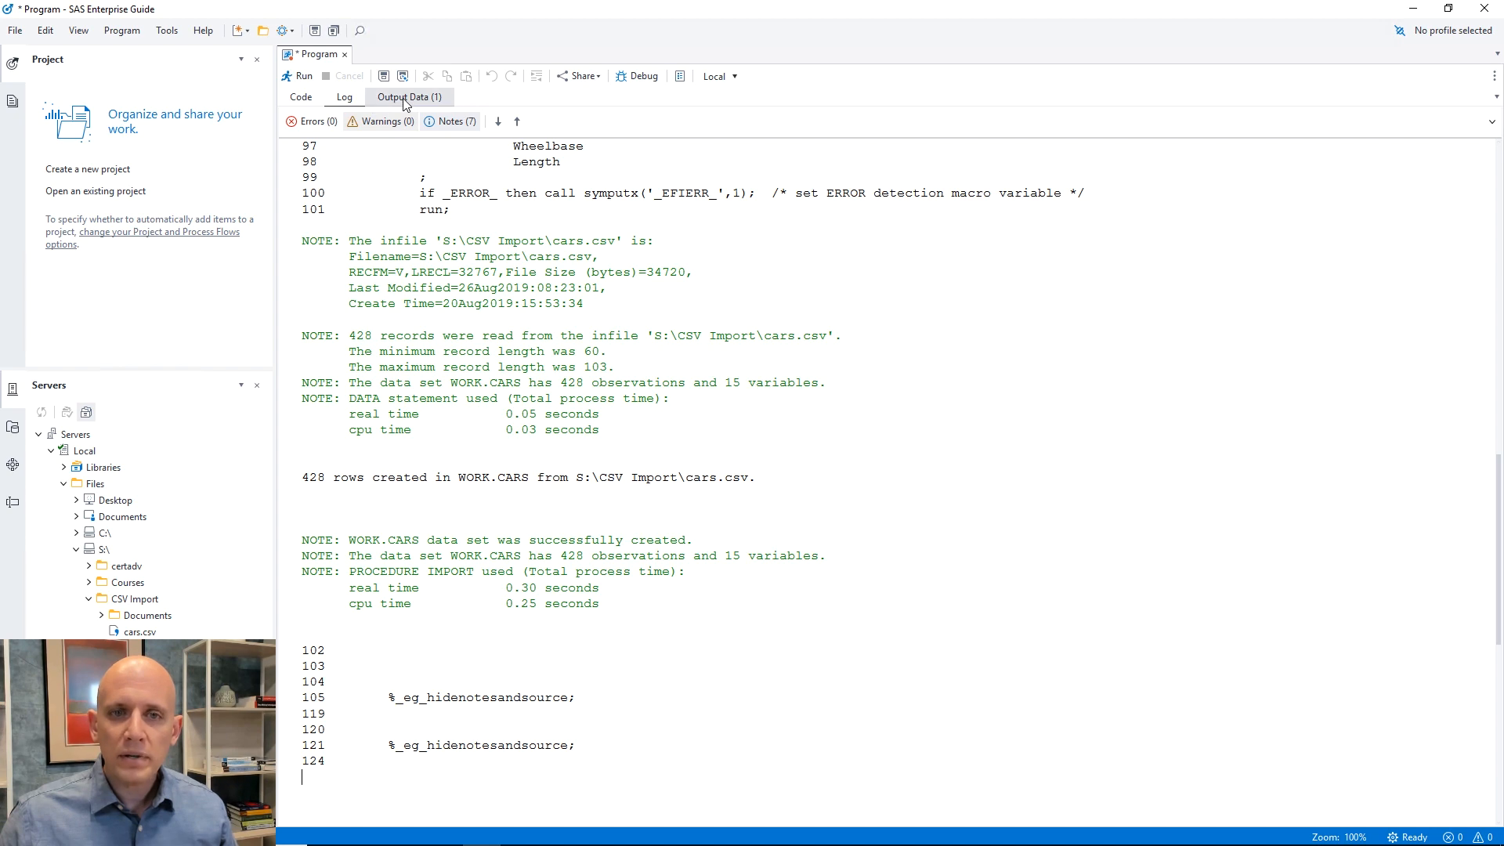
- Browse the CARS output data and notice truncated Make values like Cadil and Chevr
click(407, 97)
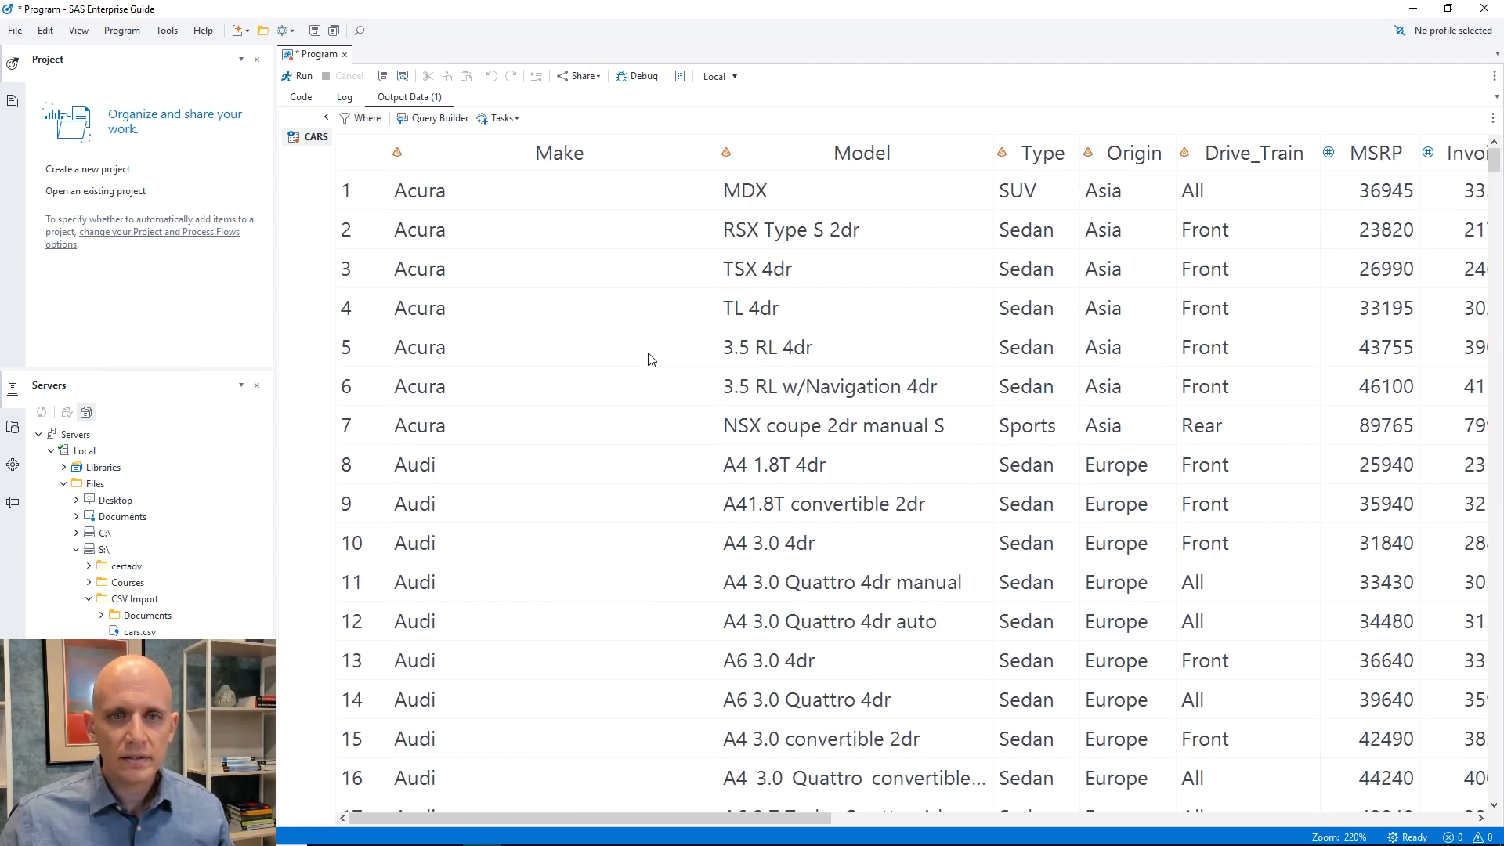
mouse_move(498, 246)
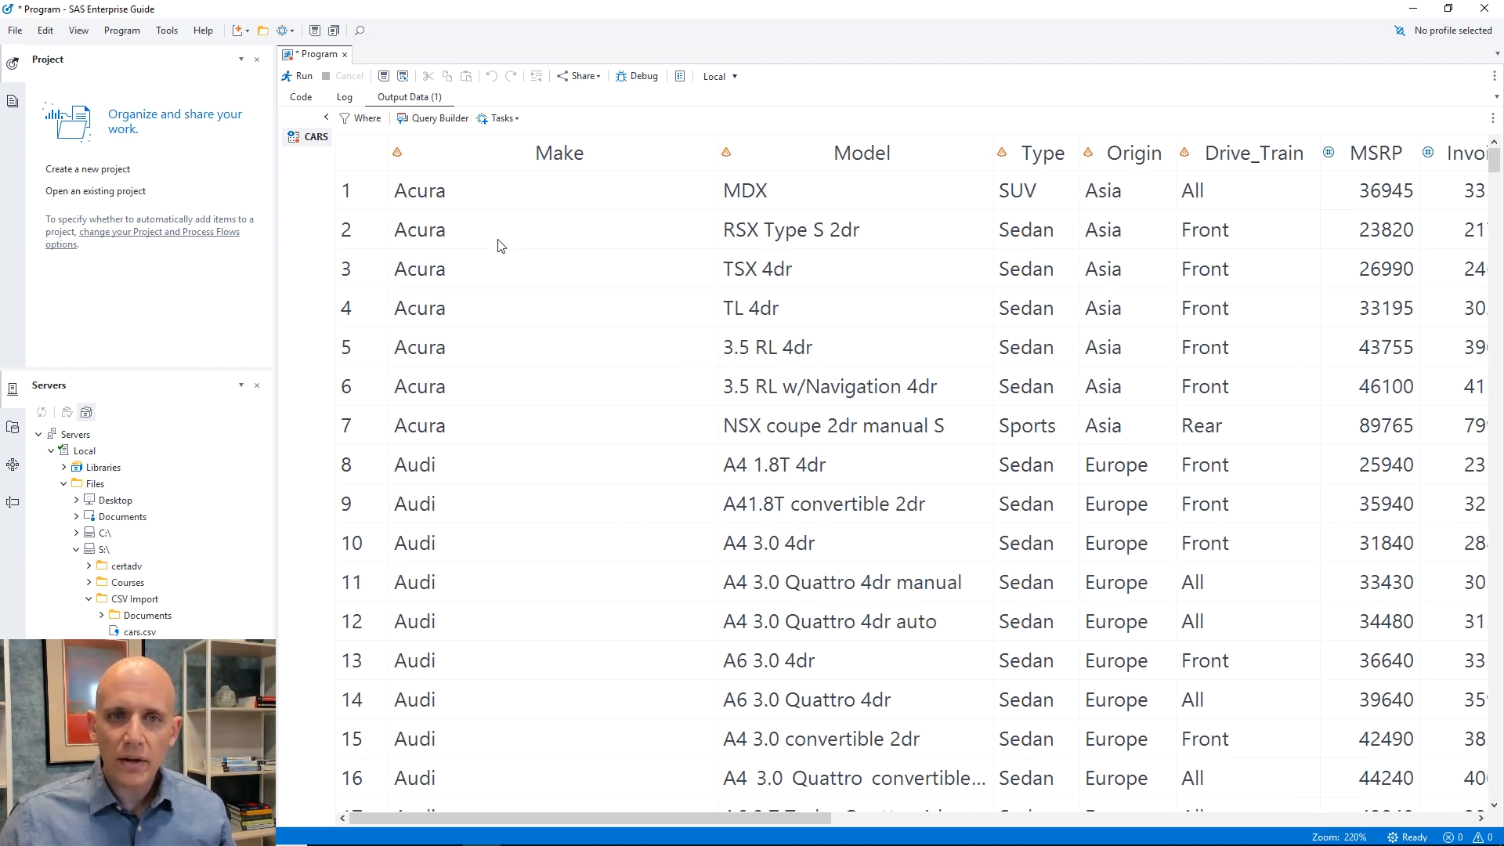
scroll(down, 3)
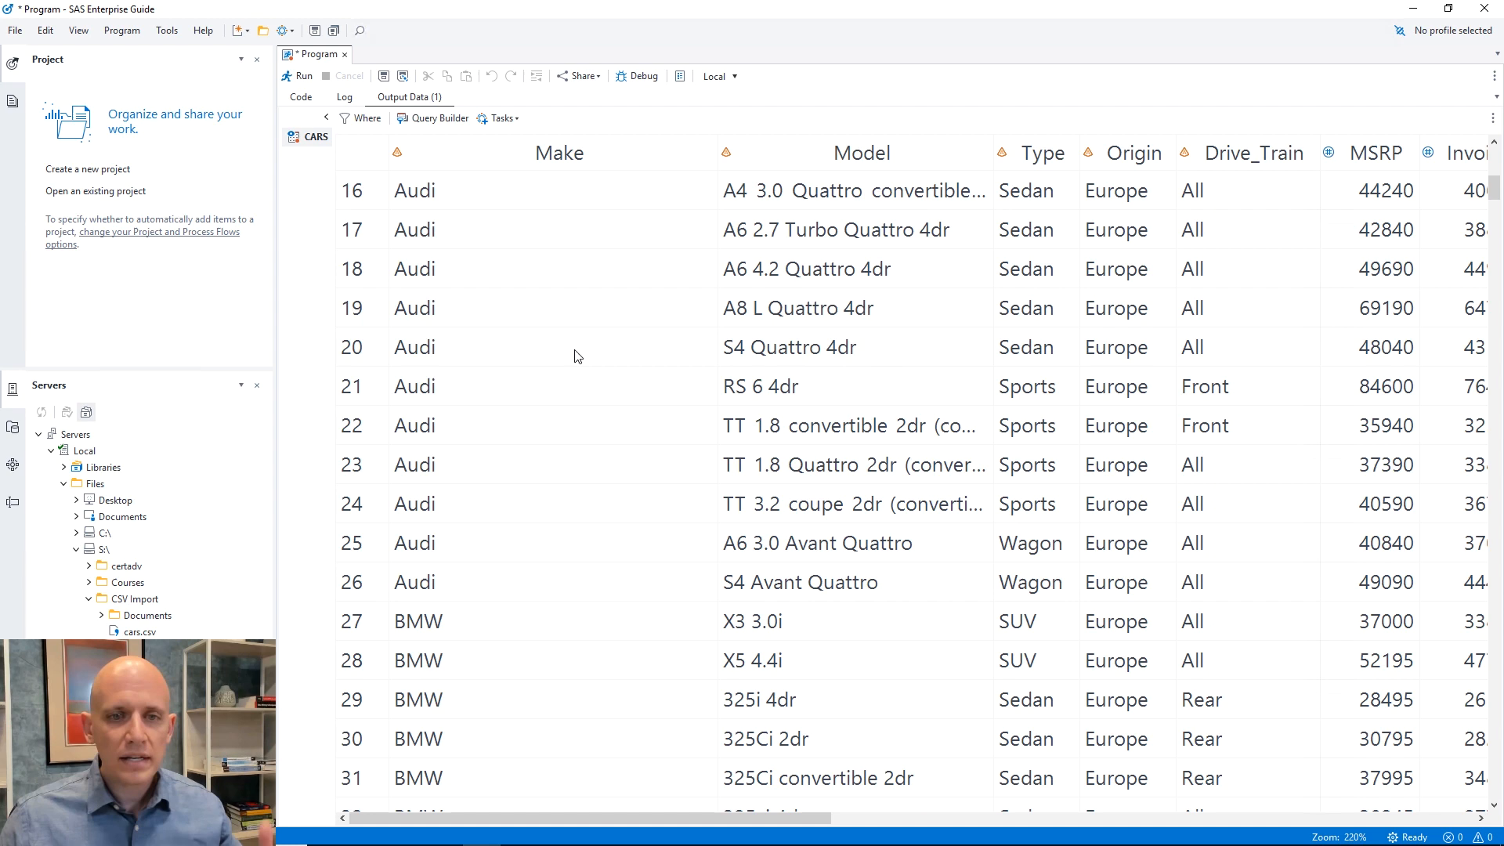
scroll(down, 3)
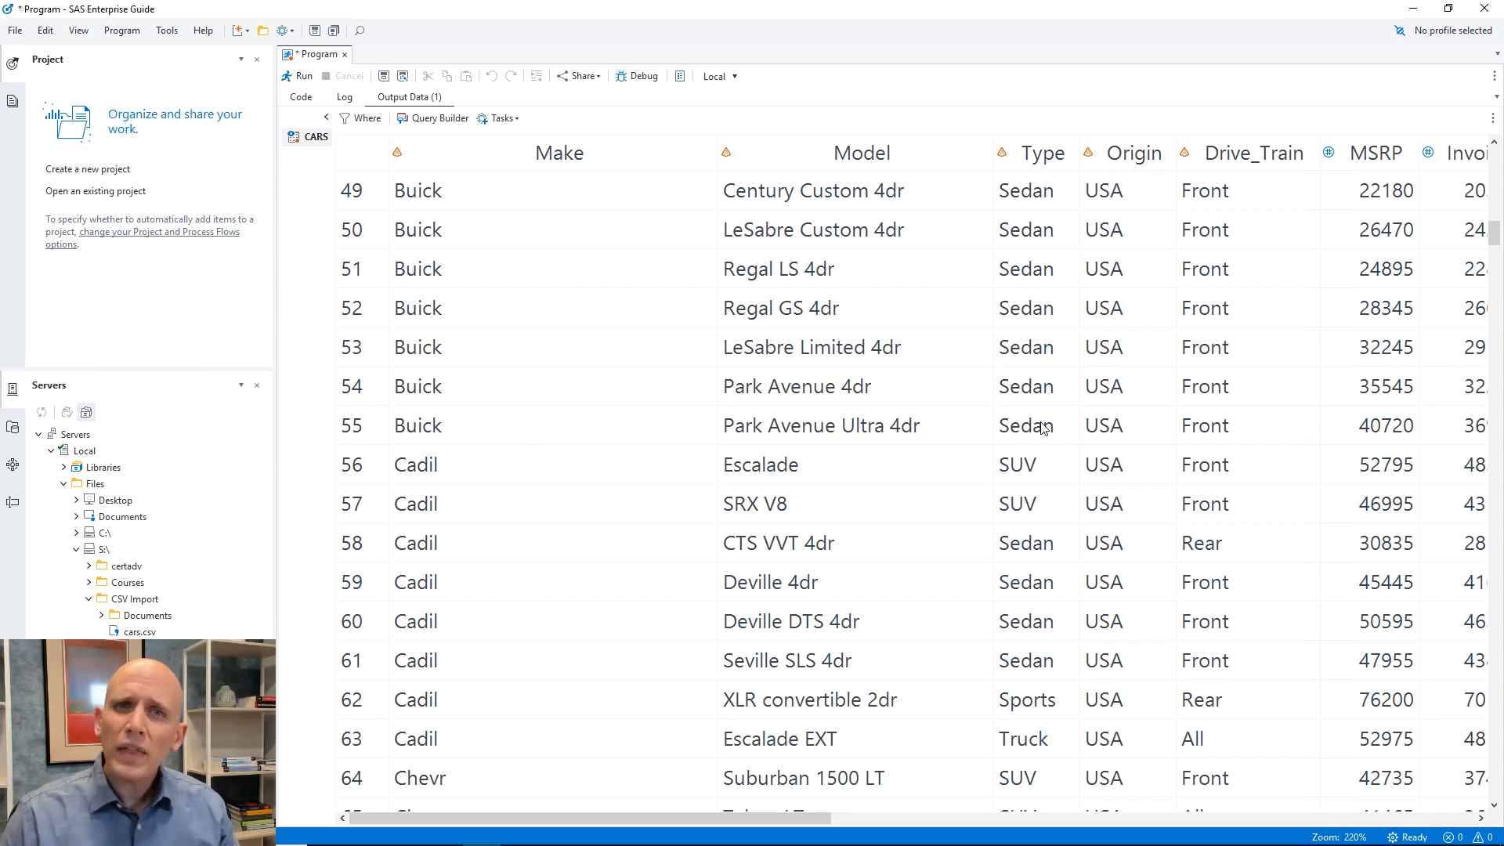
mouse_move(792, 606)
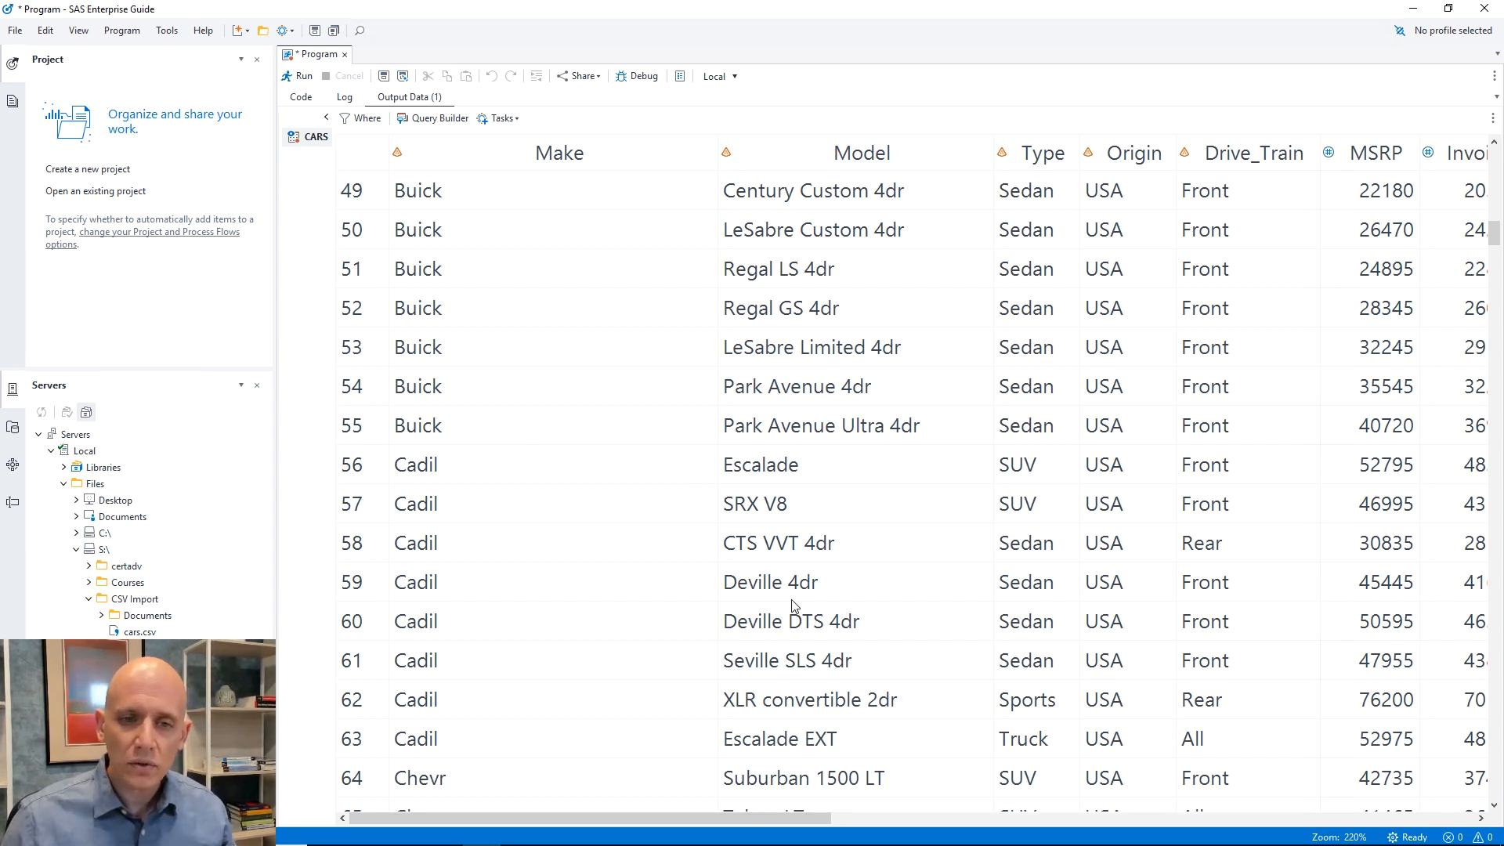
scroll(down, 3)
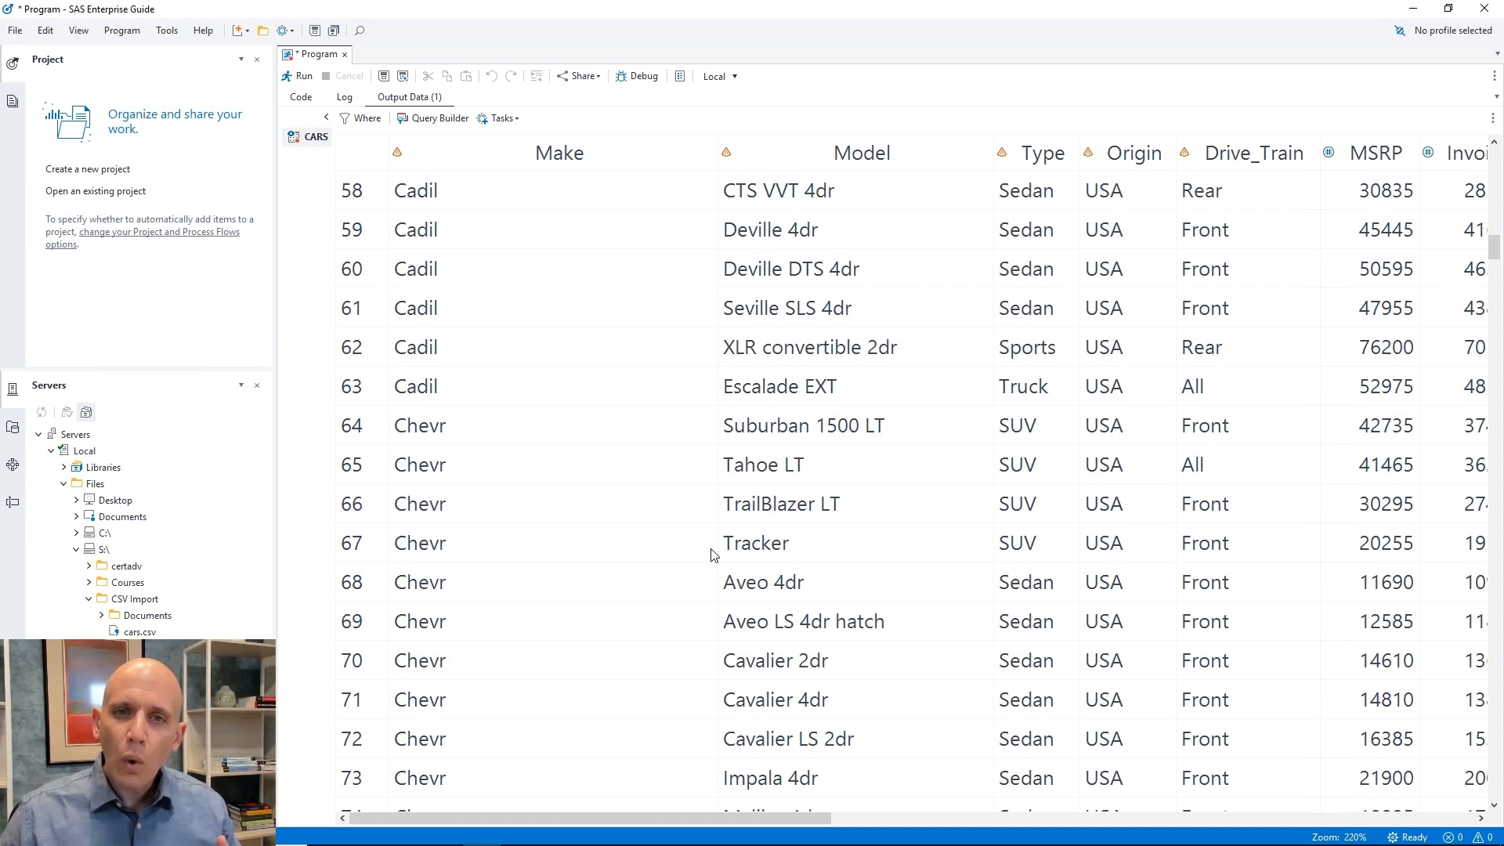
mouse_move(820, 754)
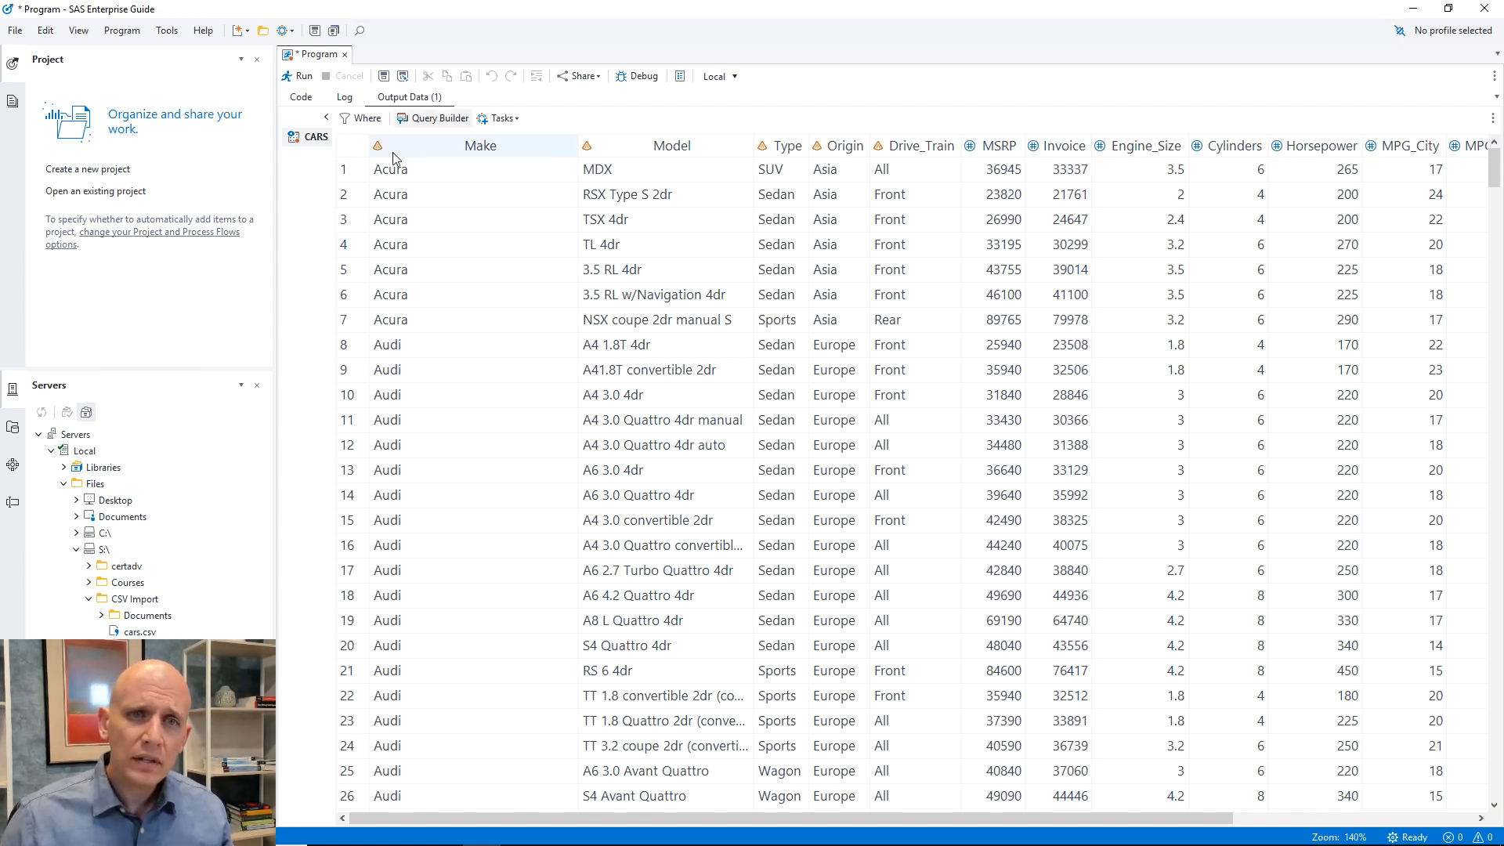
- Select rows 1 through 20 of the CARS output grid
click(343, 170)
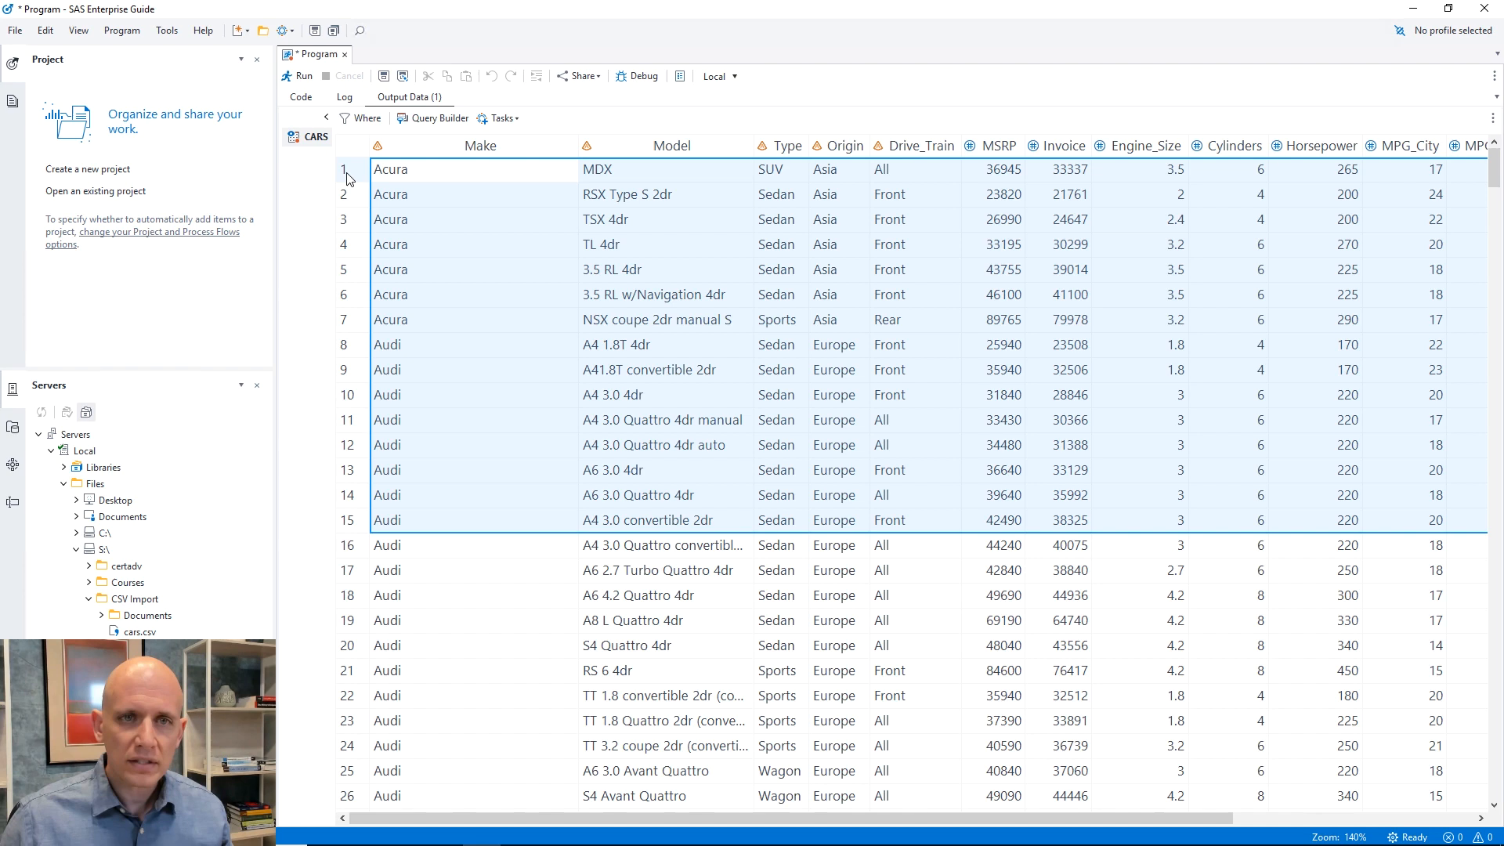
click(347, 645)
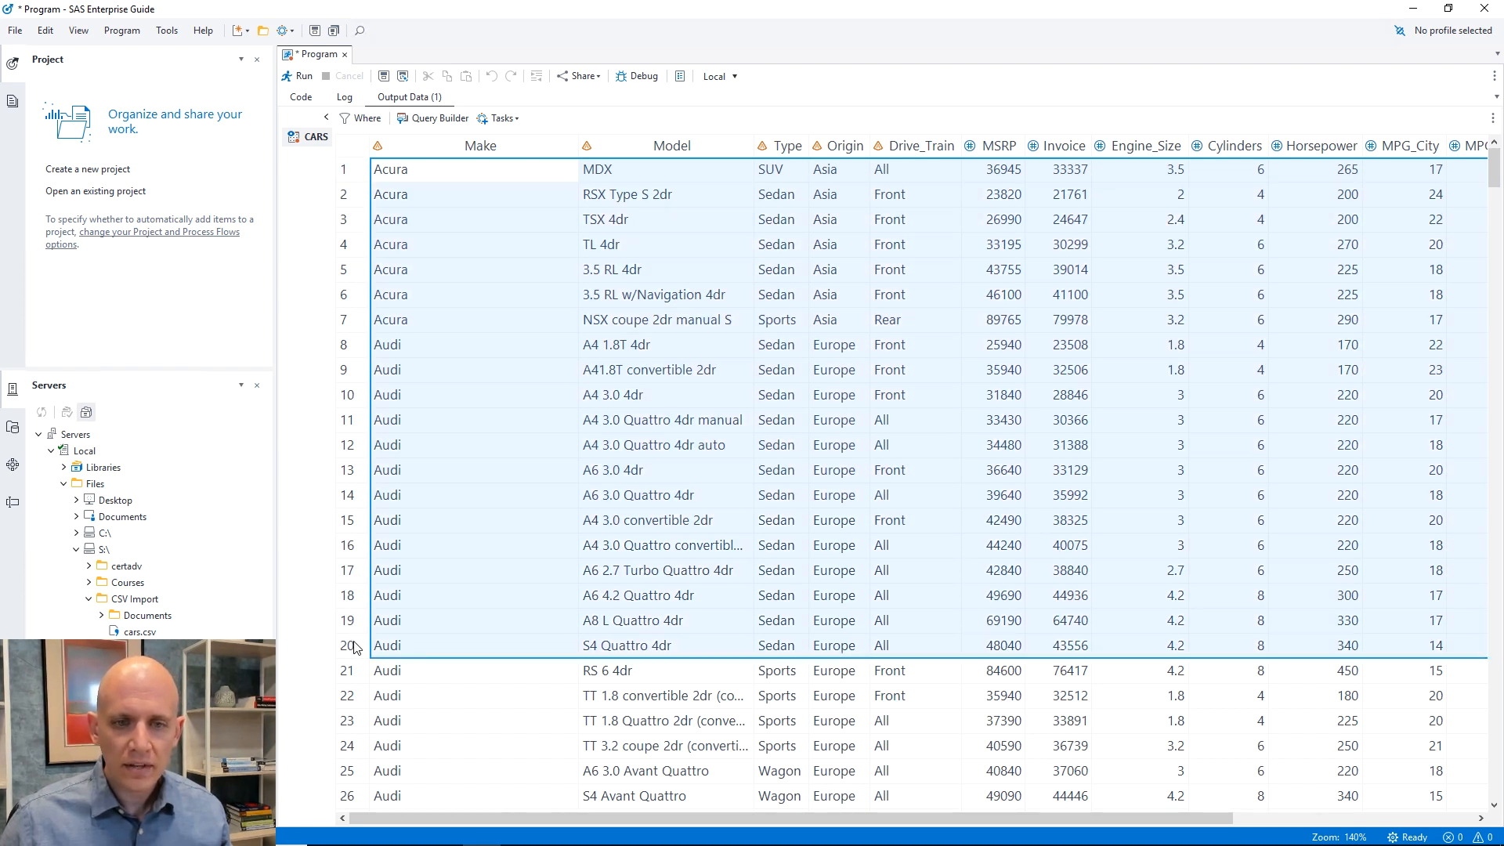
mouse_move(514, 654)
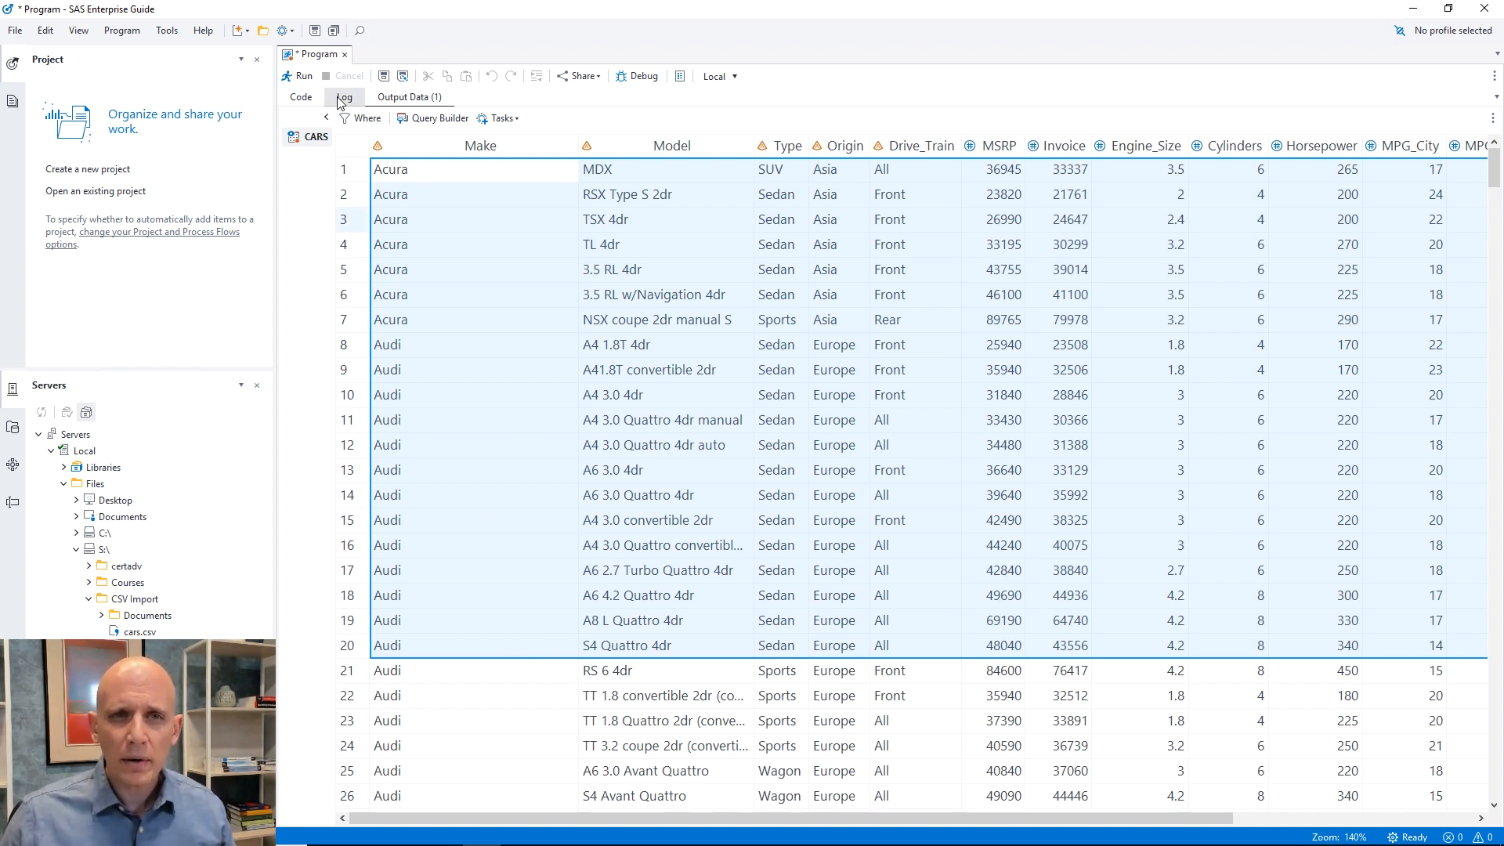
- Review the log's generated DATA step showing Make read with a $5. informat
click(343, 97)
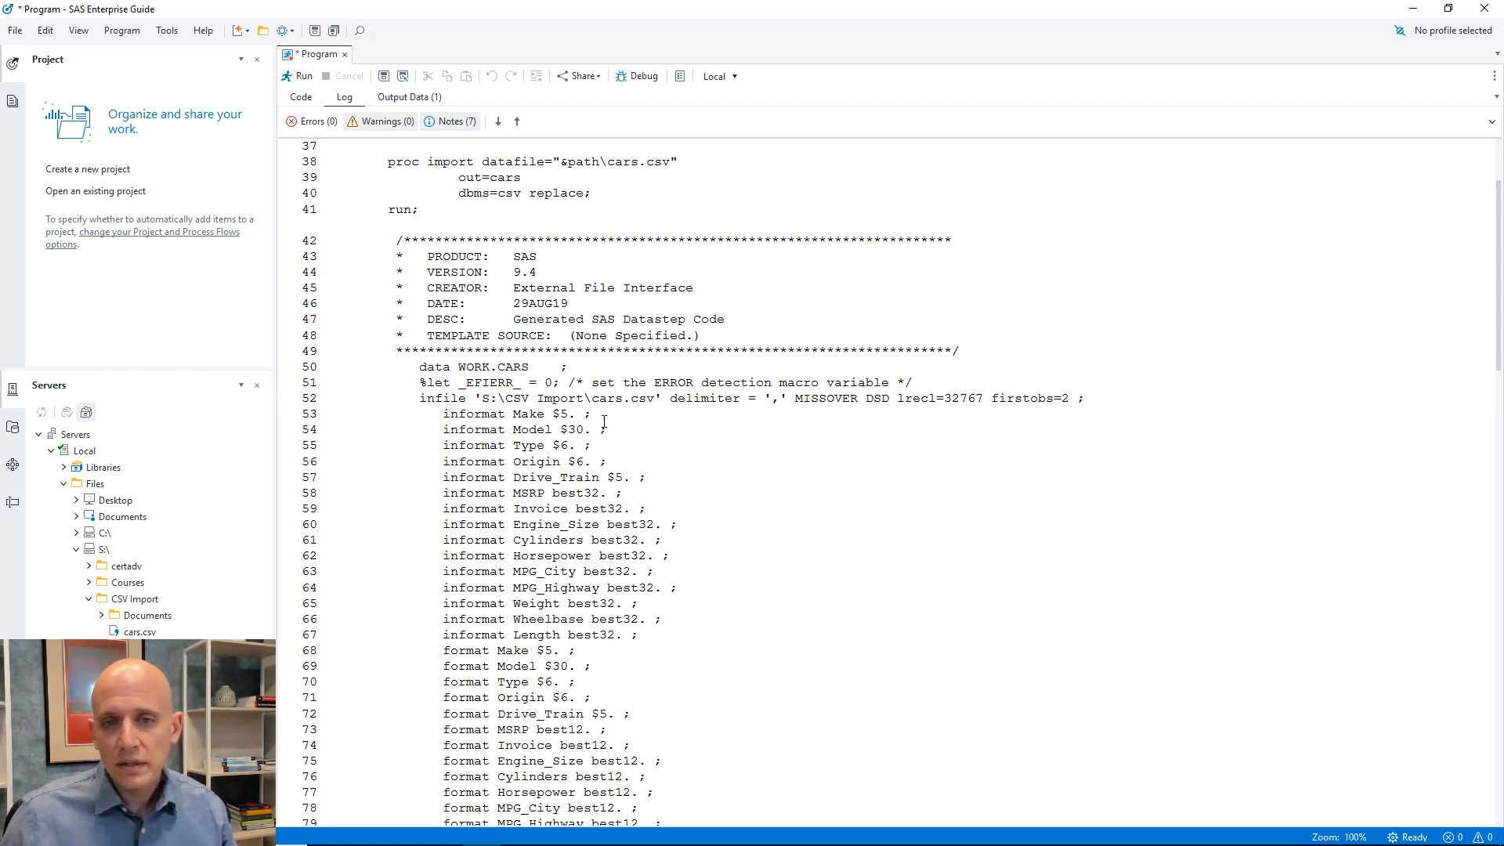
double_click(514, 414)
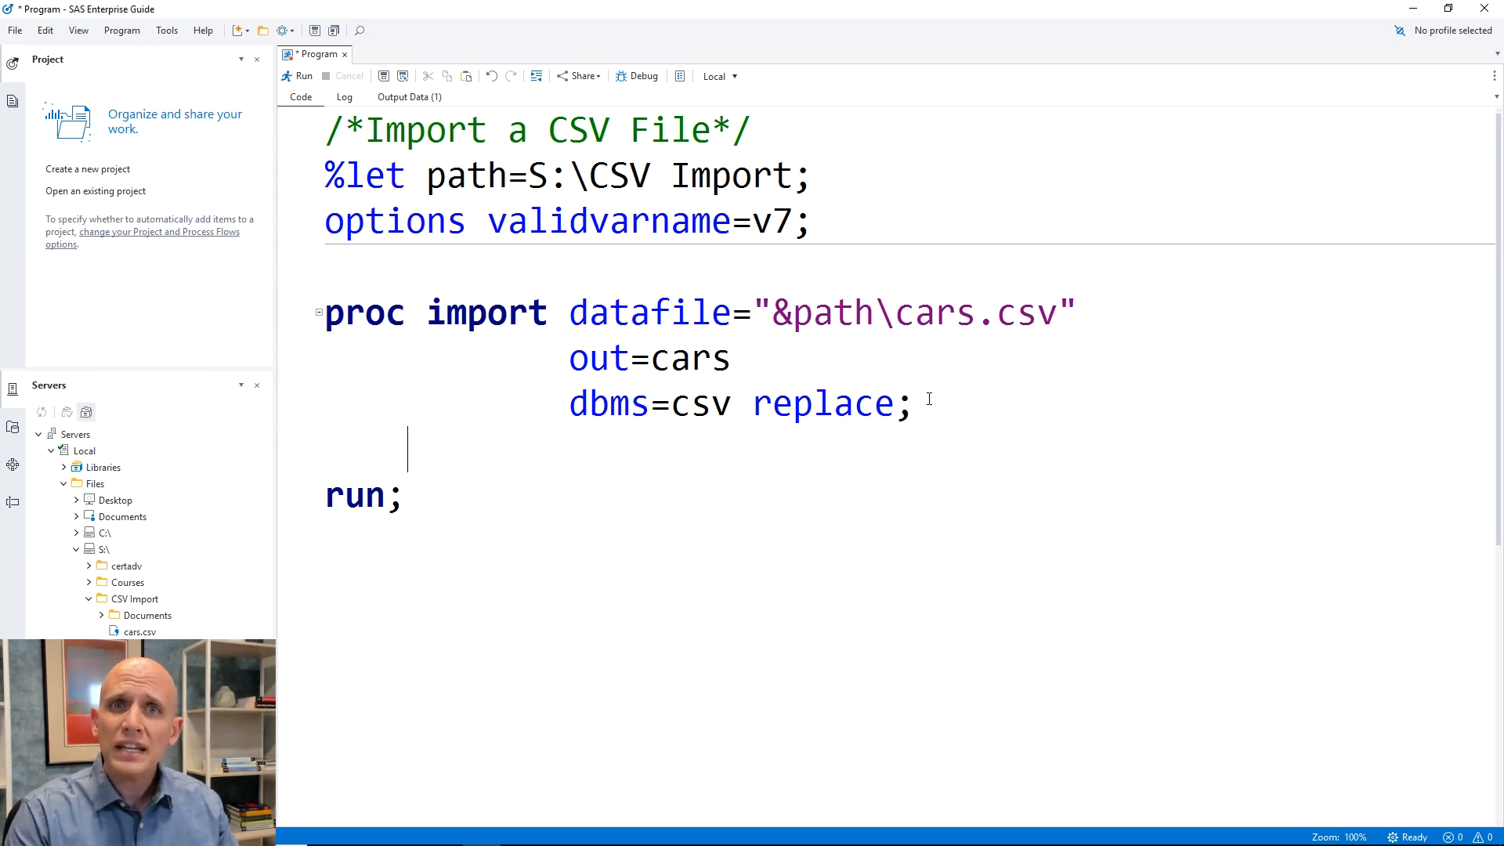
- Add guessingrows=max; to the PROC IMPORT step before run
text(guessing)
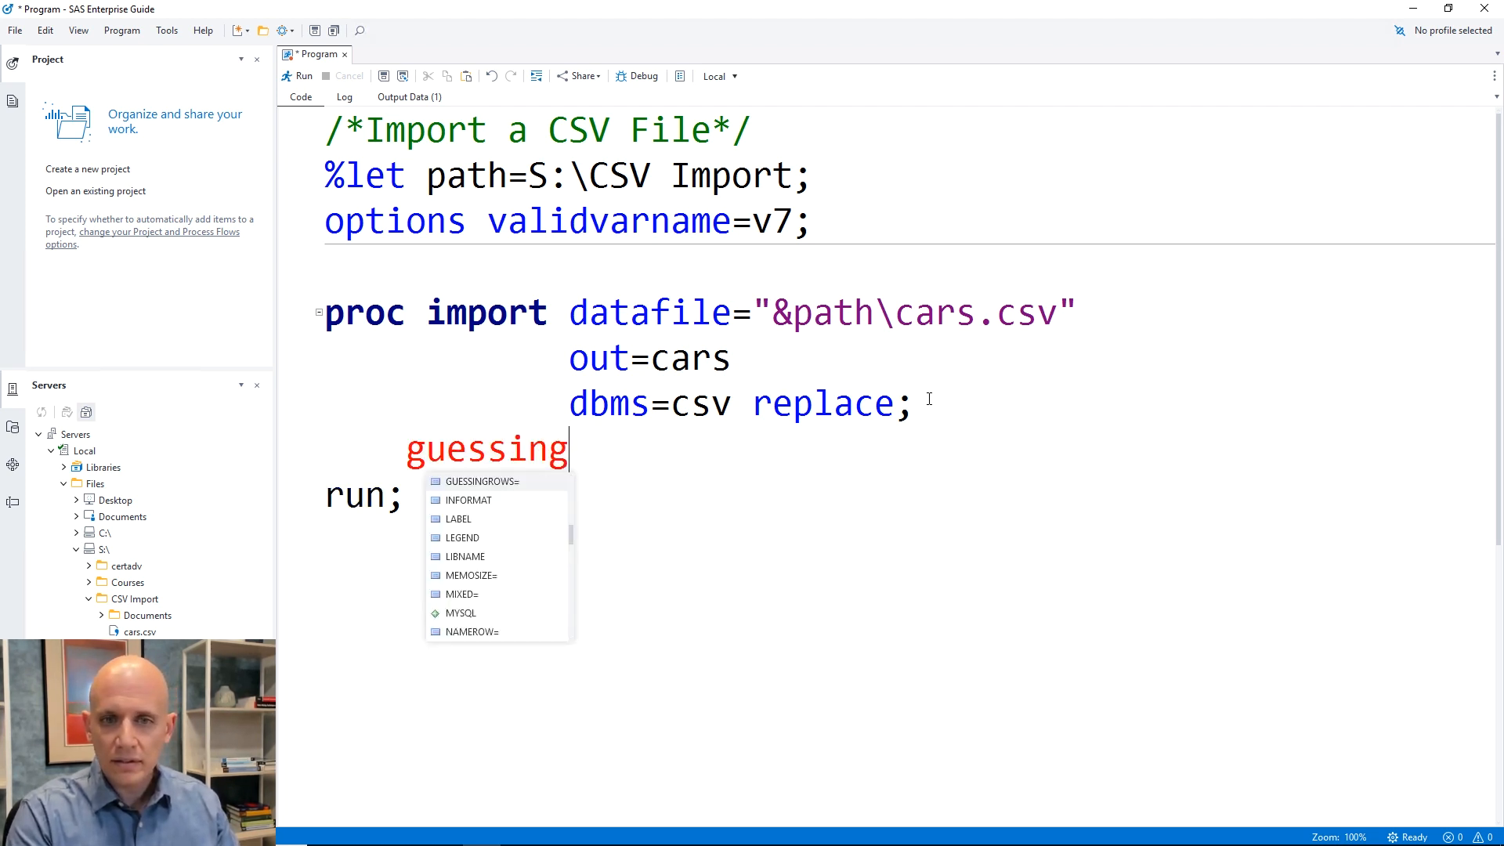
text(rows=max;)
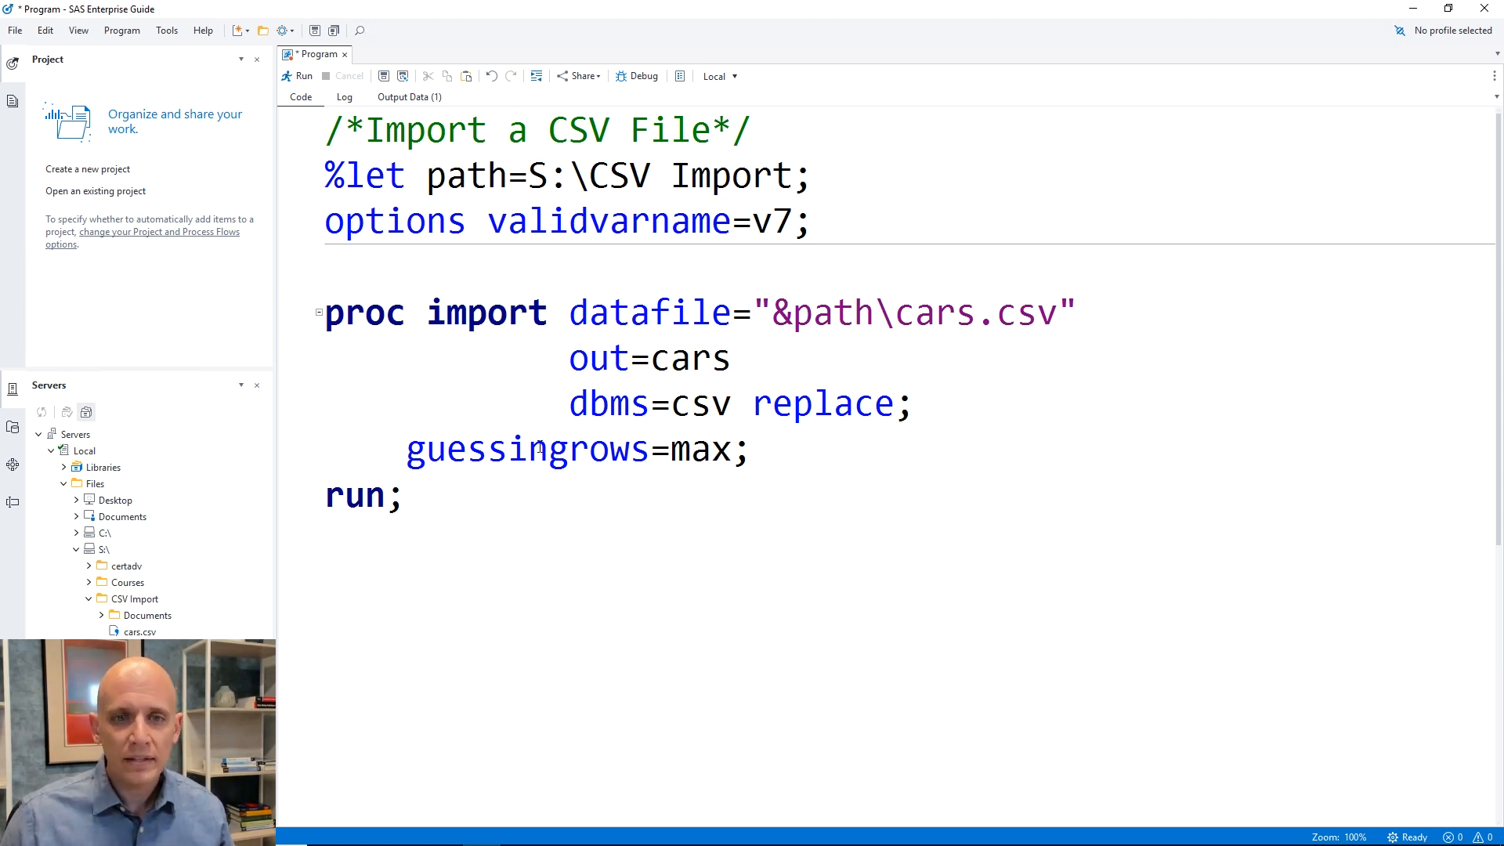
- Run only the selected PROC IMPORT step and confirm full Make names like Cadillac
drag(324, 312, 405, 511)
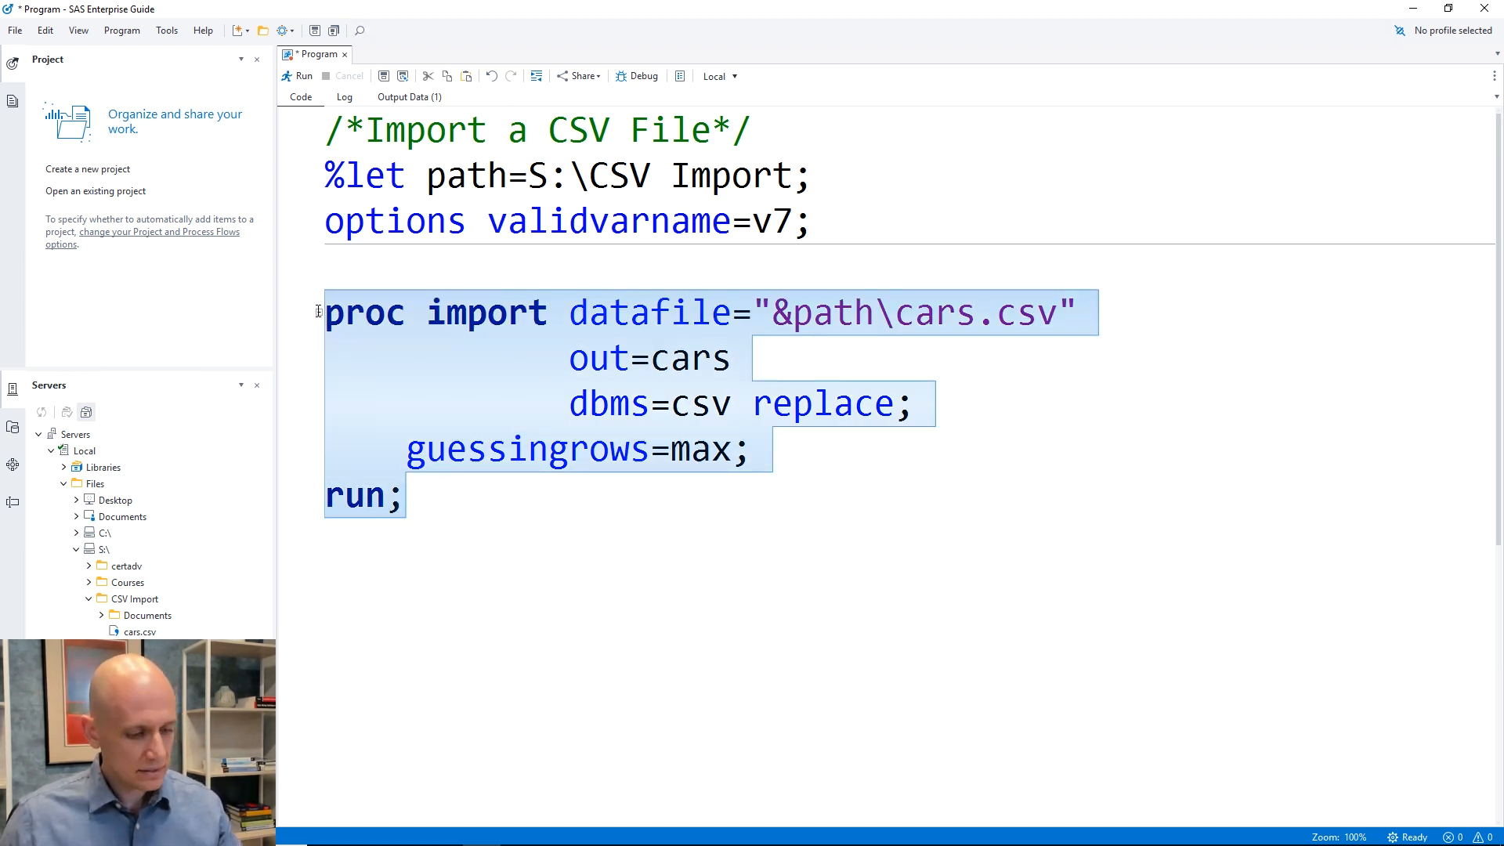
click(302, 75)
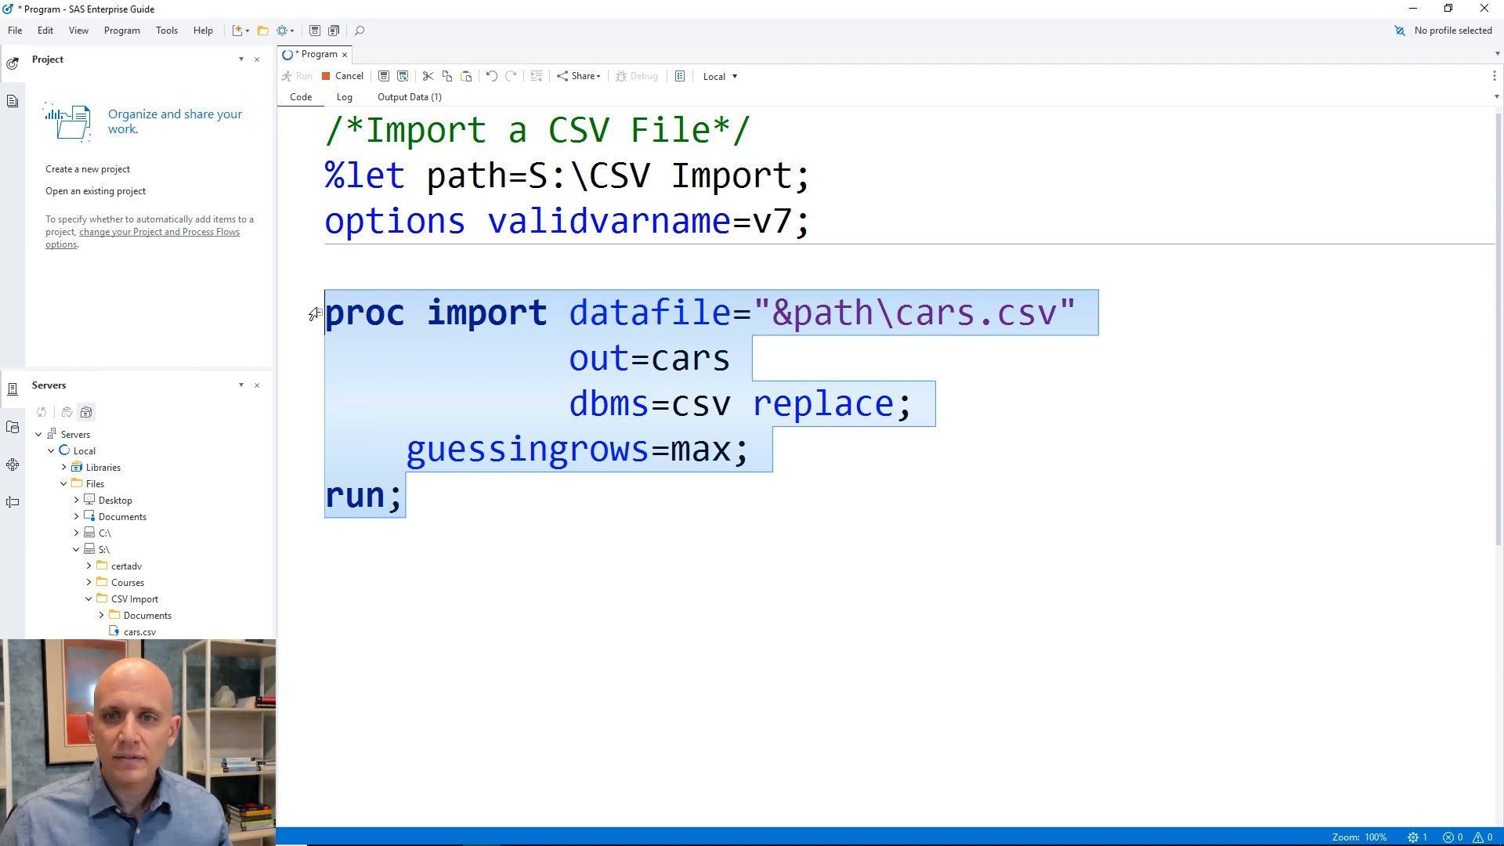
click(302, 75)
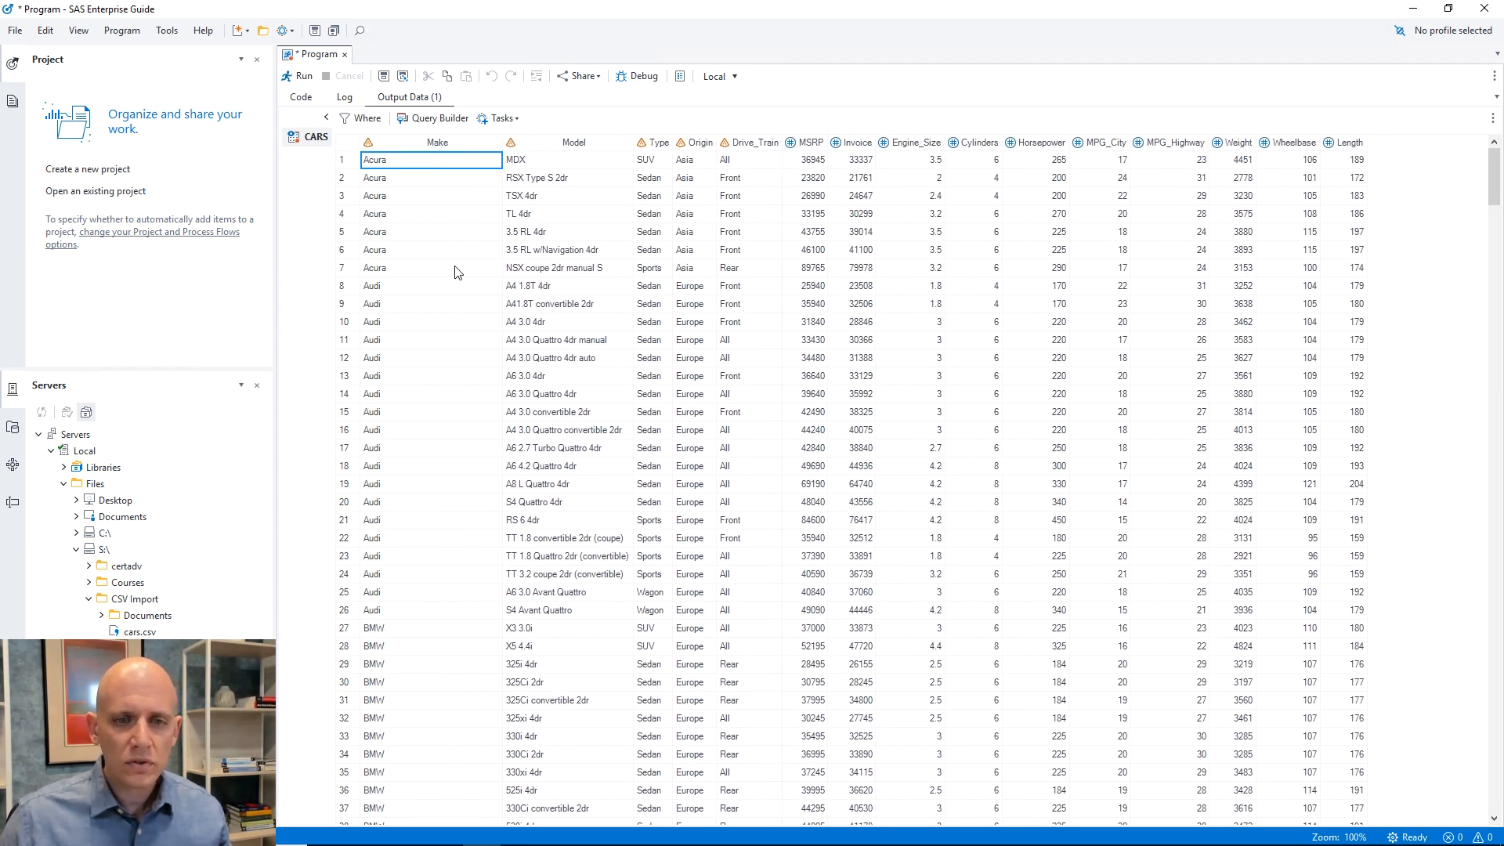
scroll(down, 3)
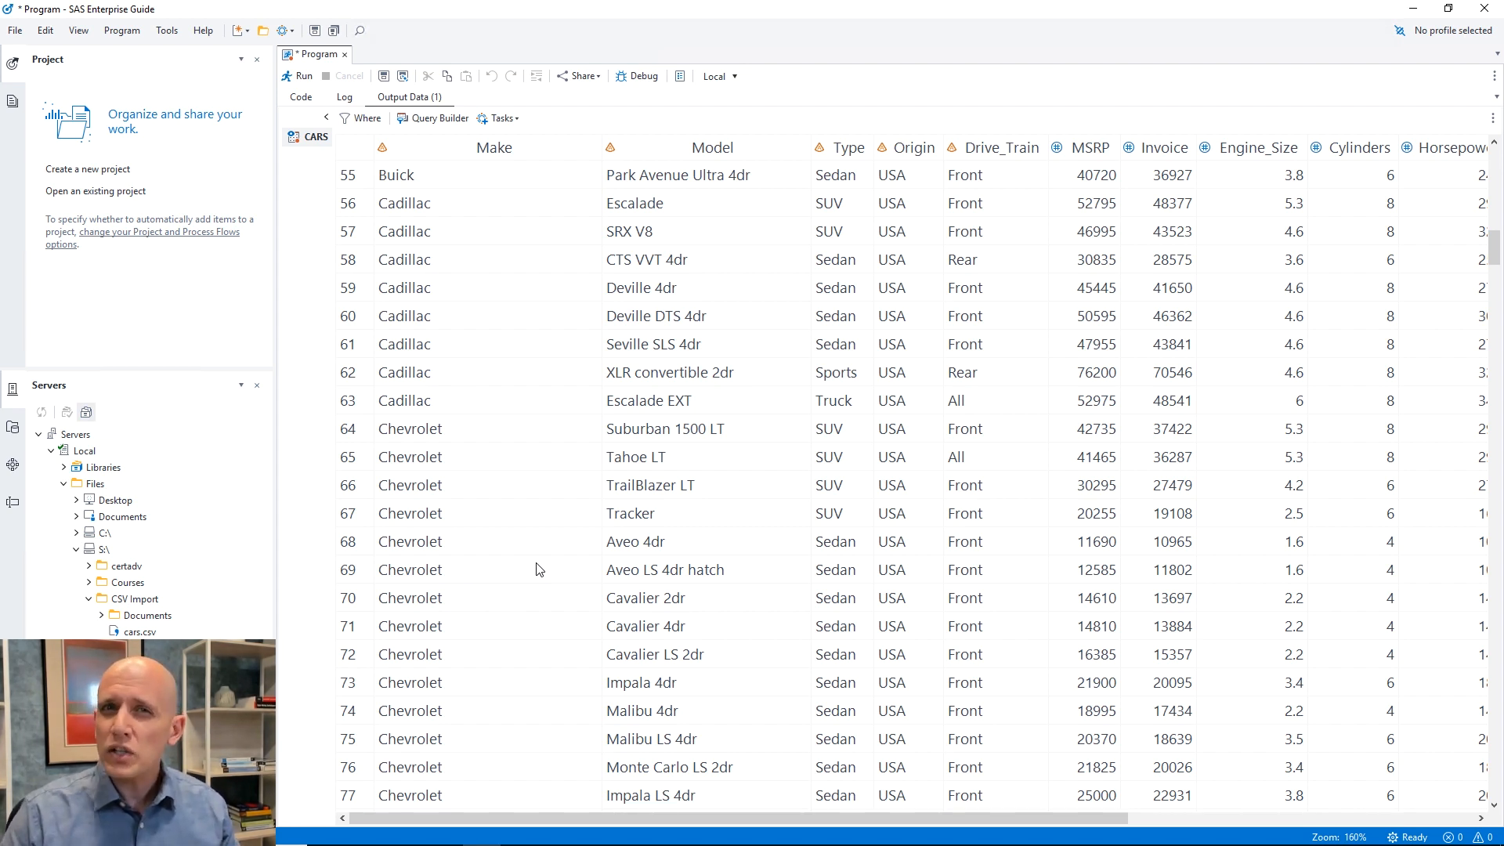
mouse_move(329, 119)
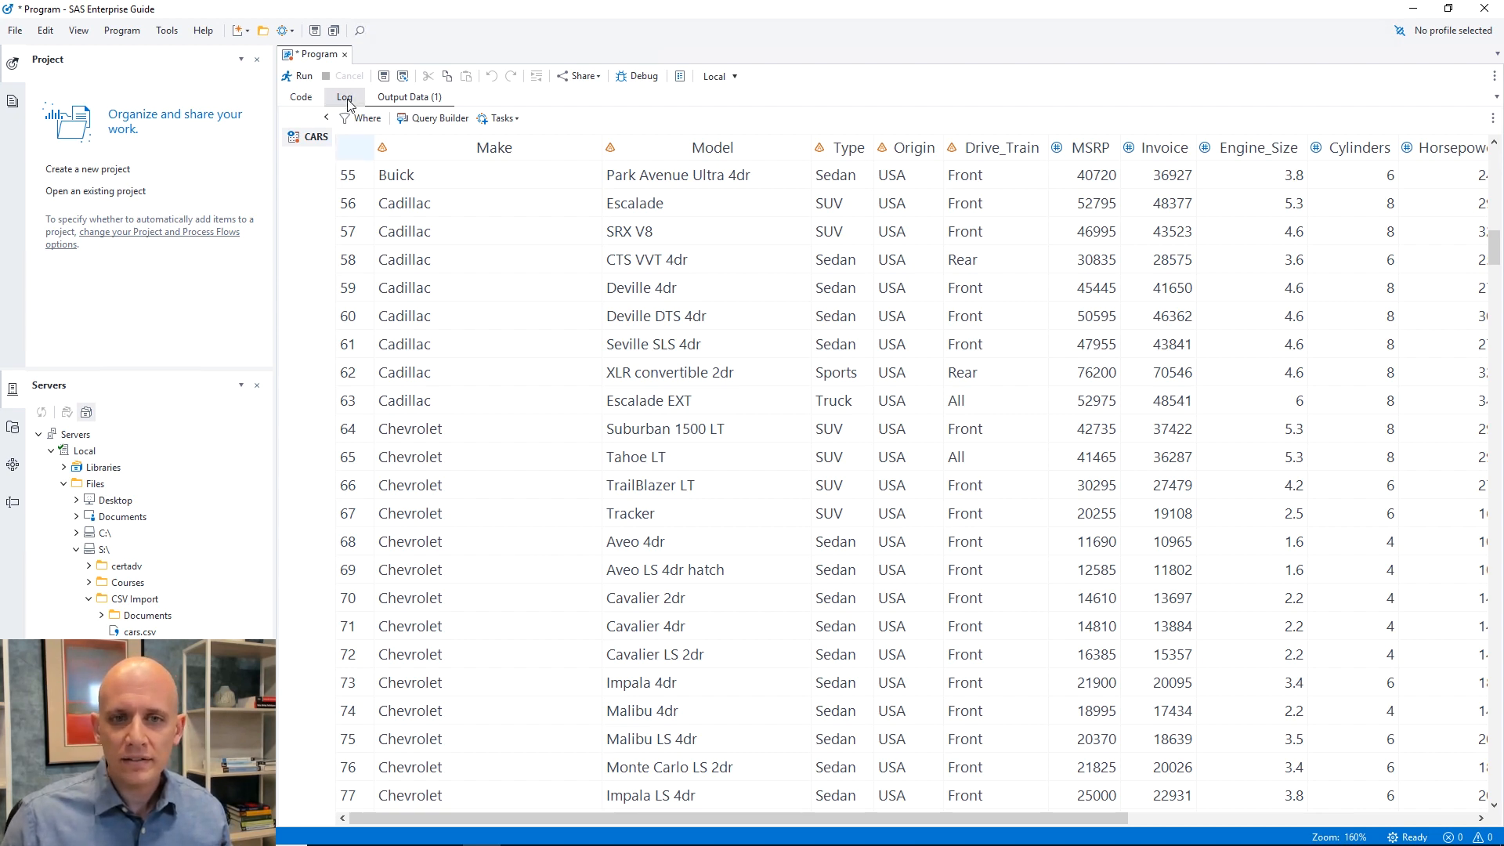
- Check the rerun log reads Make as $13. and Model as $39., view CARS, then return to the code
click(343, 97)
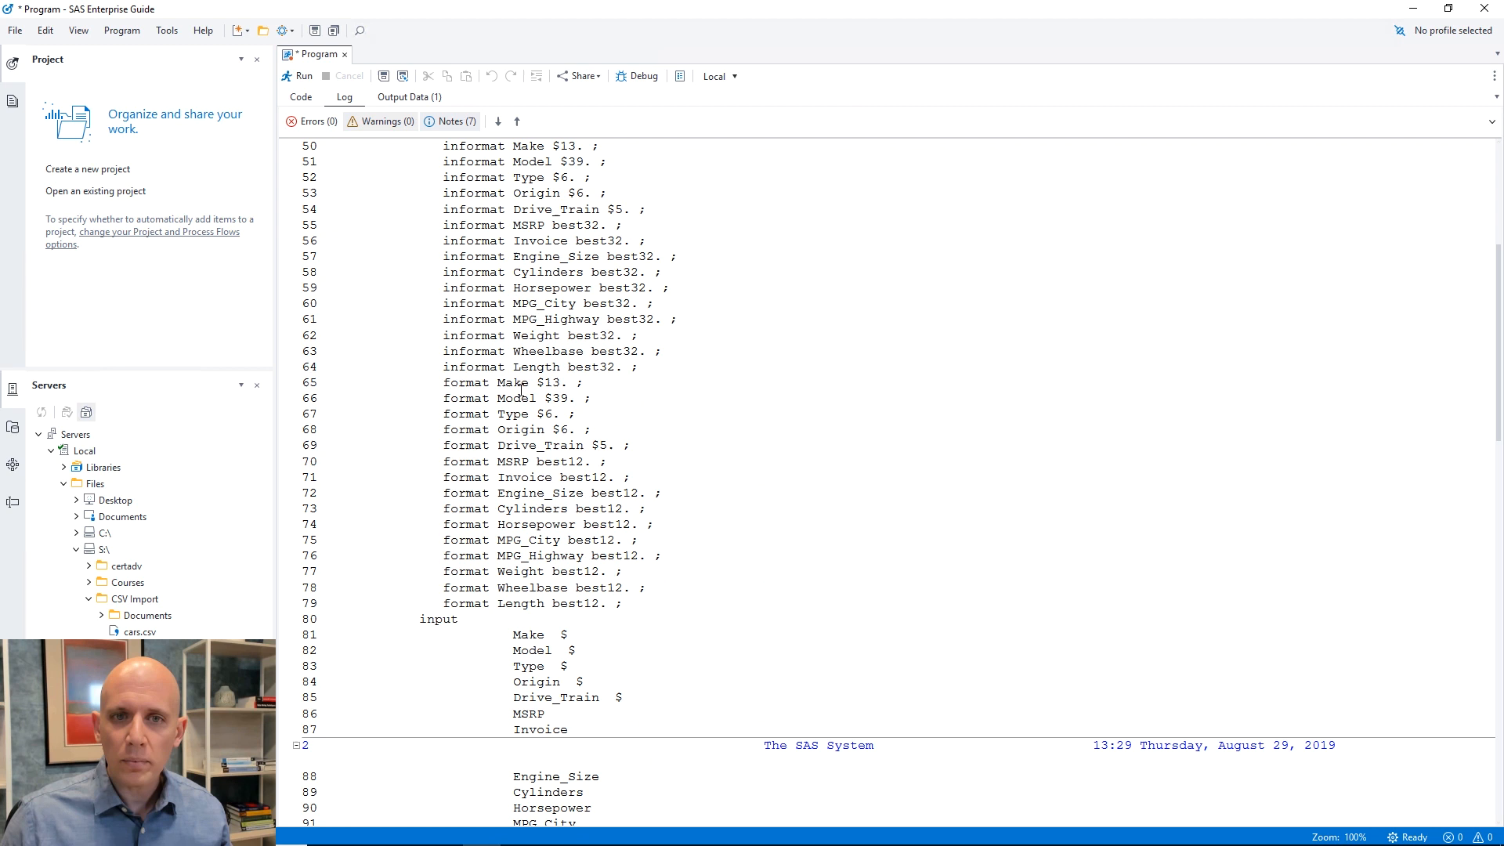
scroll(up, 3)
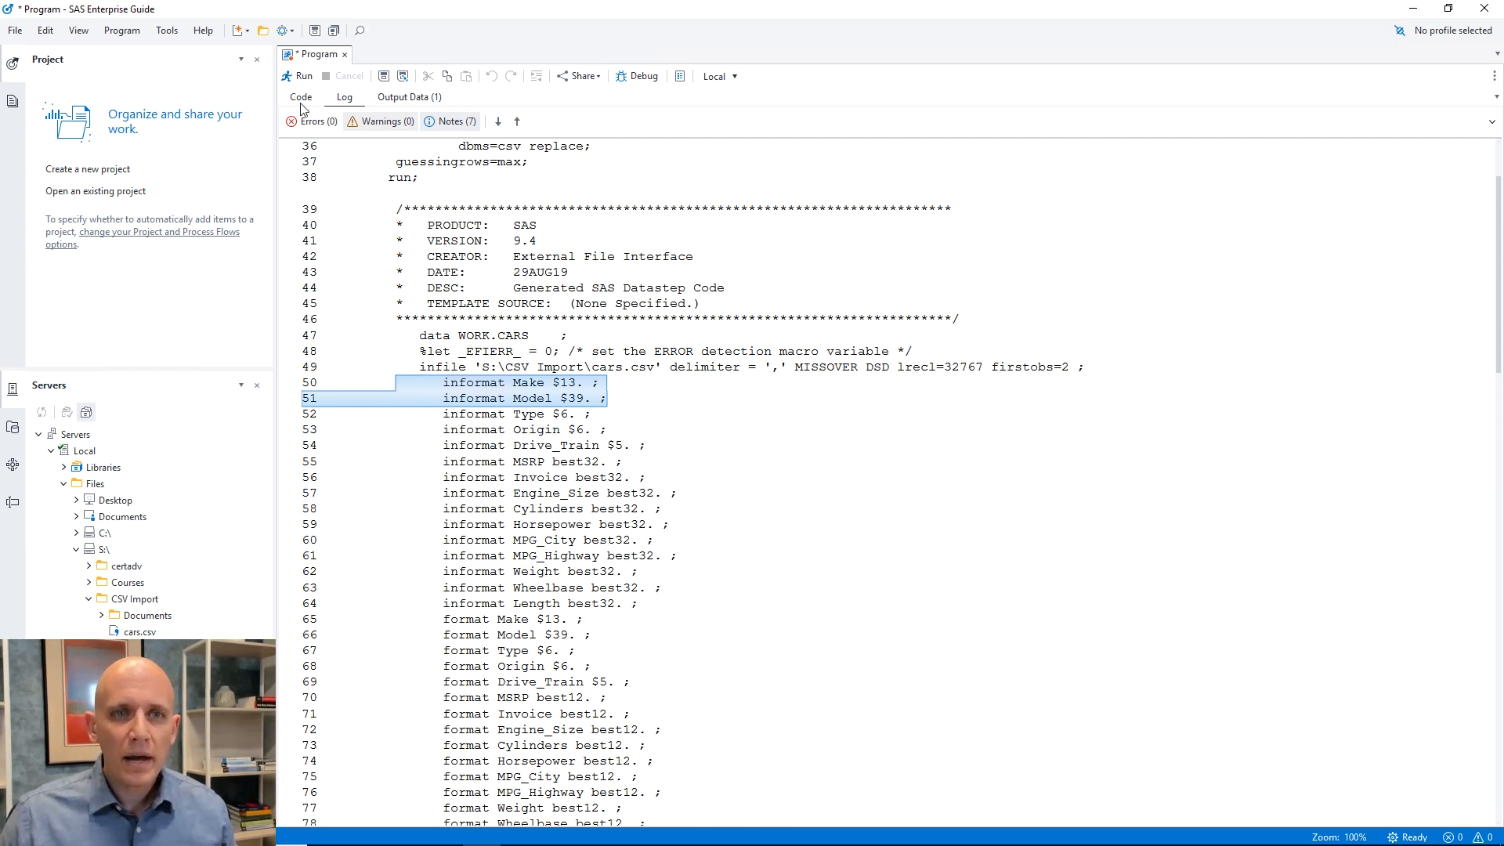
click(409, 97)
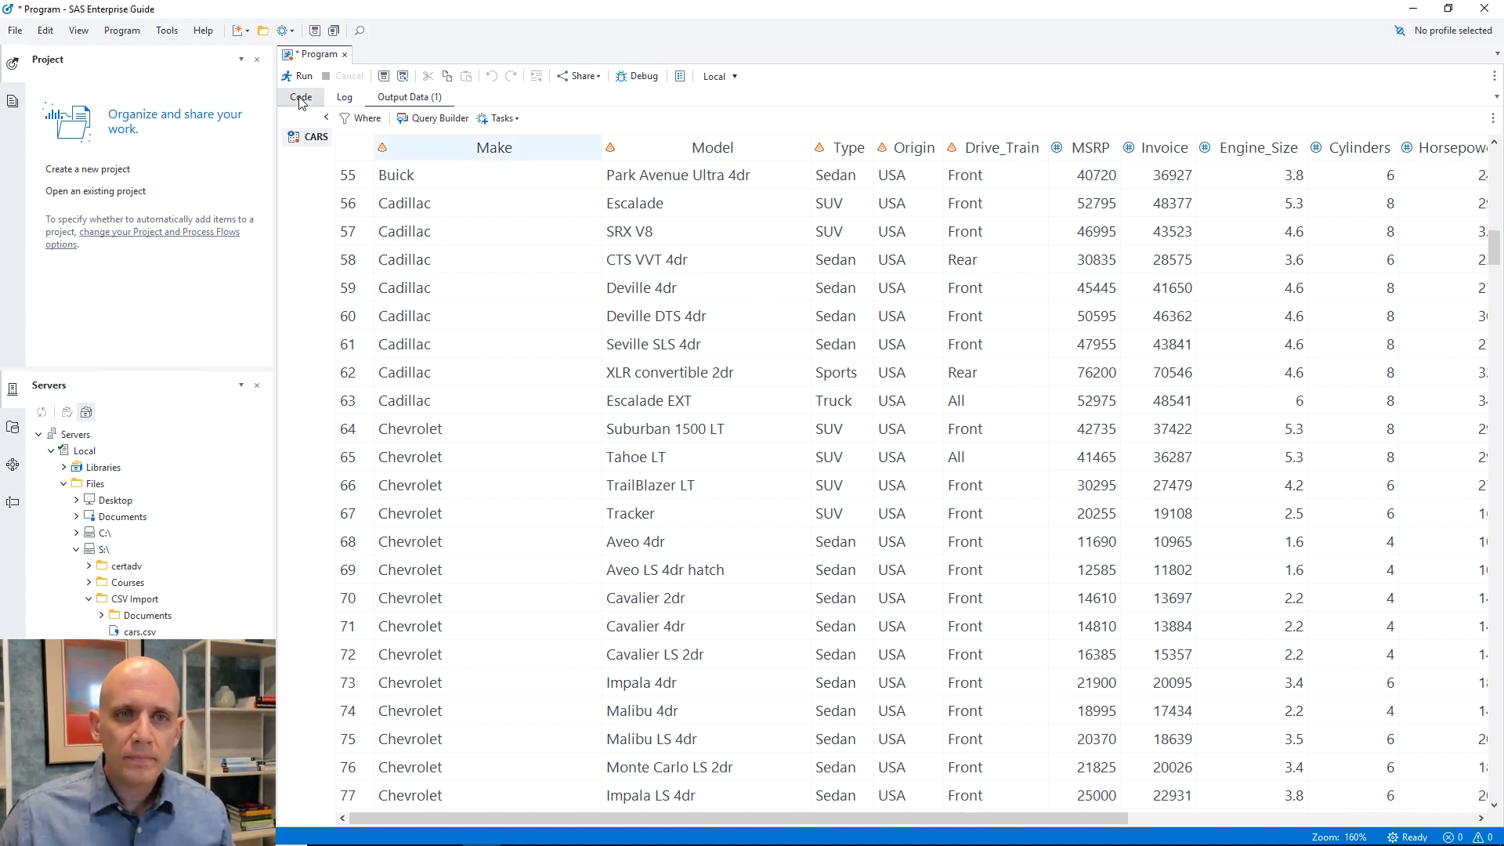
click(300, 97)
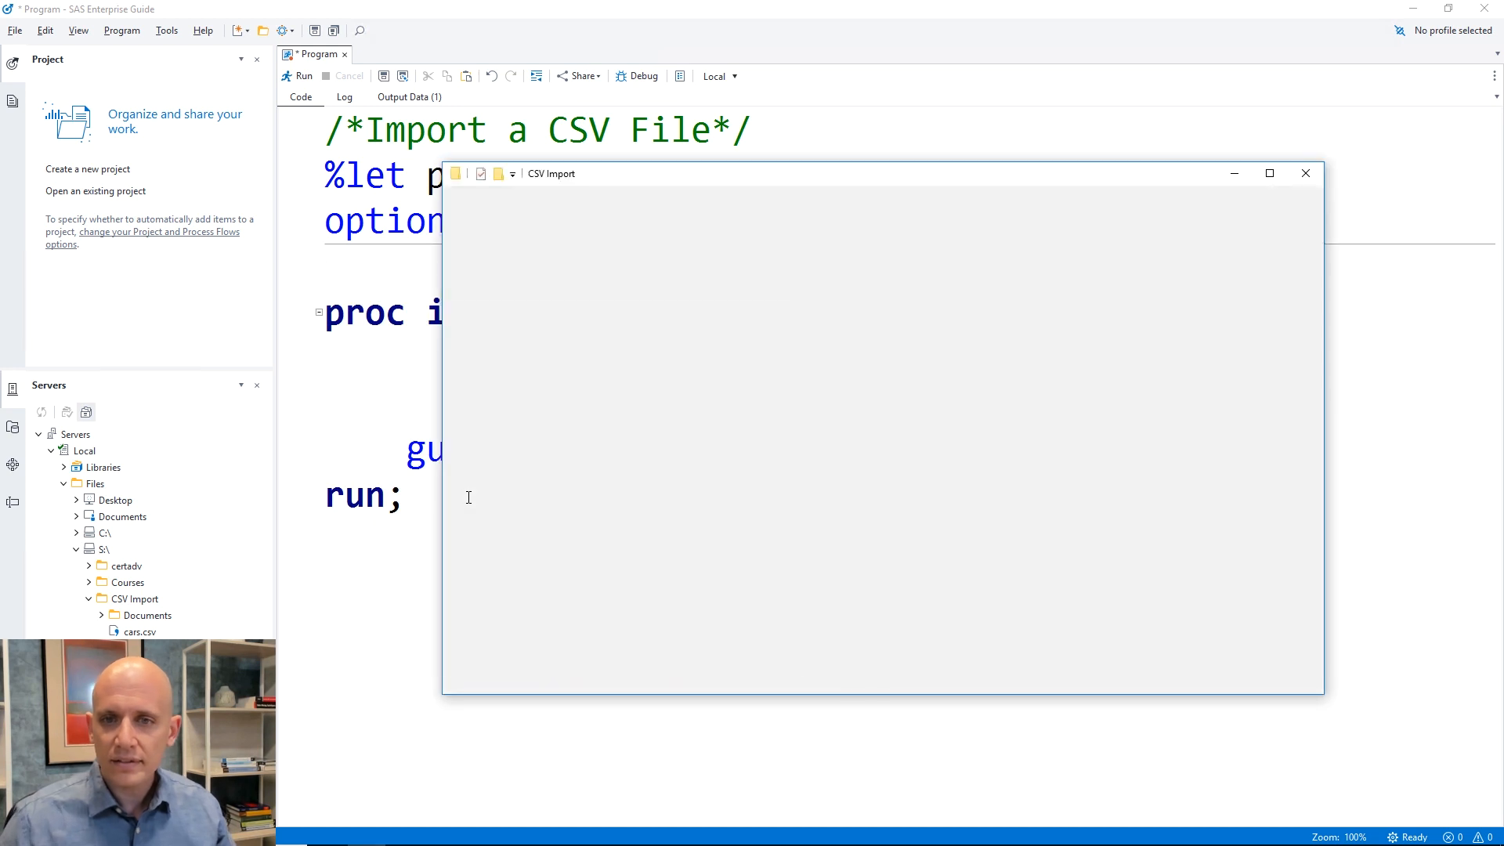
- Open cars_noheaders.csv from the CSV Import folder with Edit with Notepad++
click(844, 352)
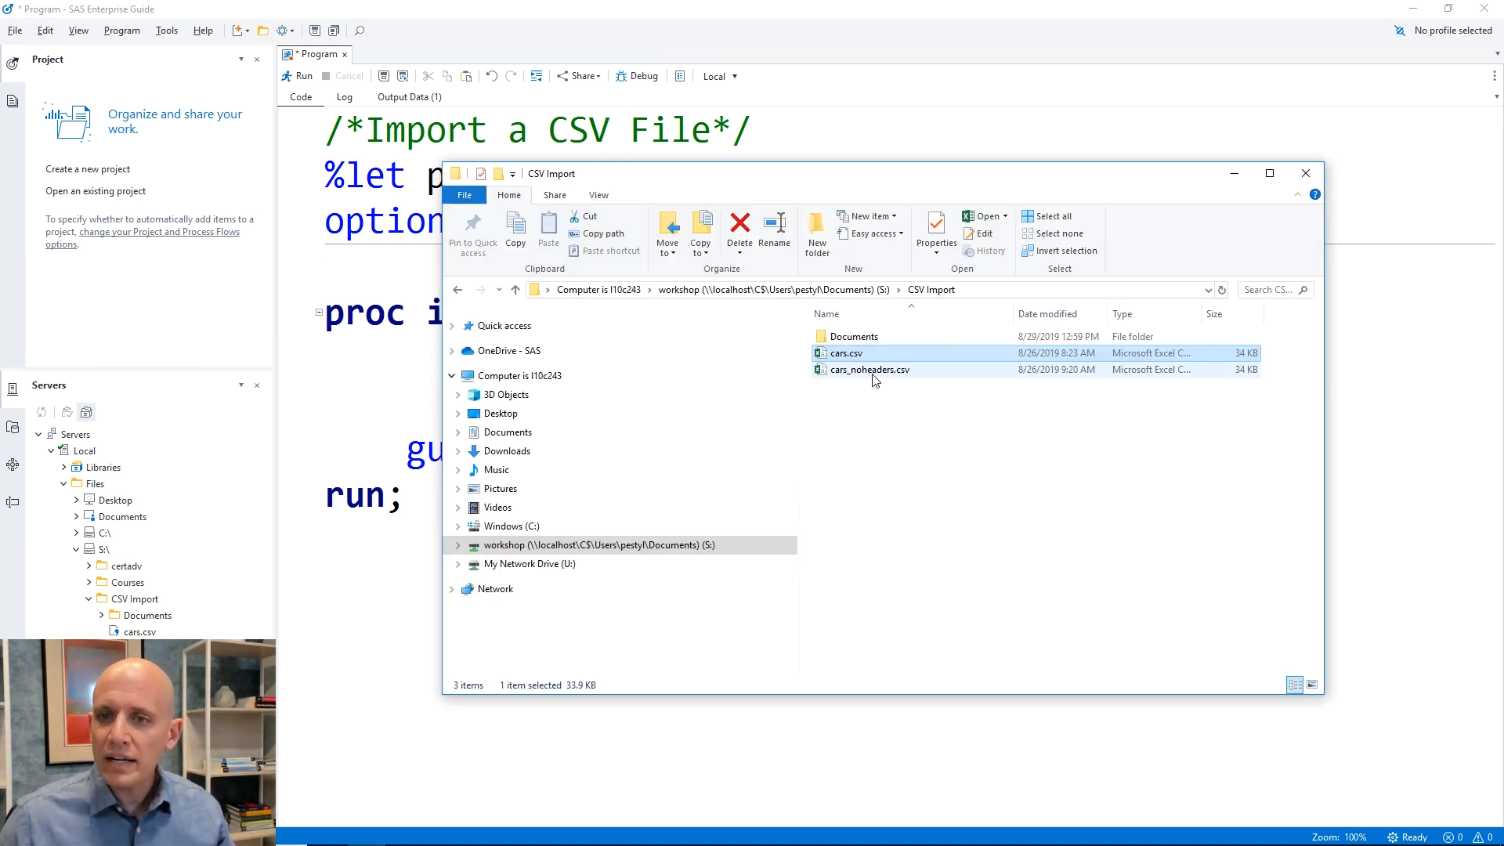
click(868, 369)
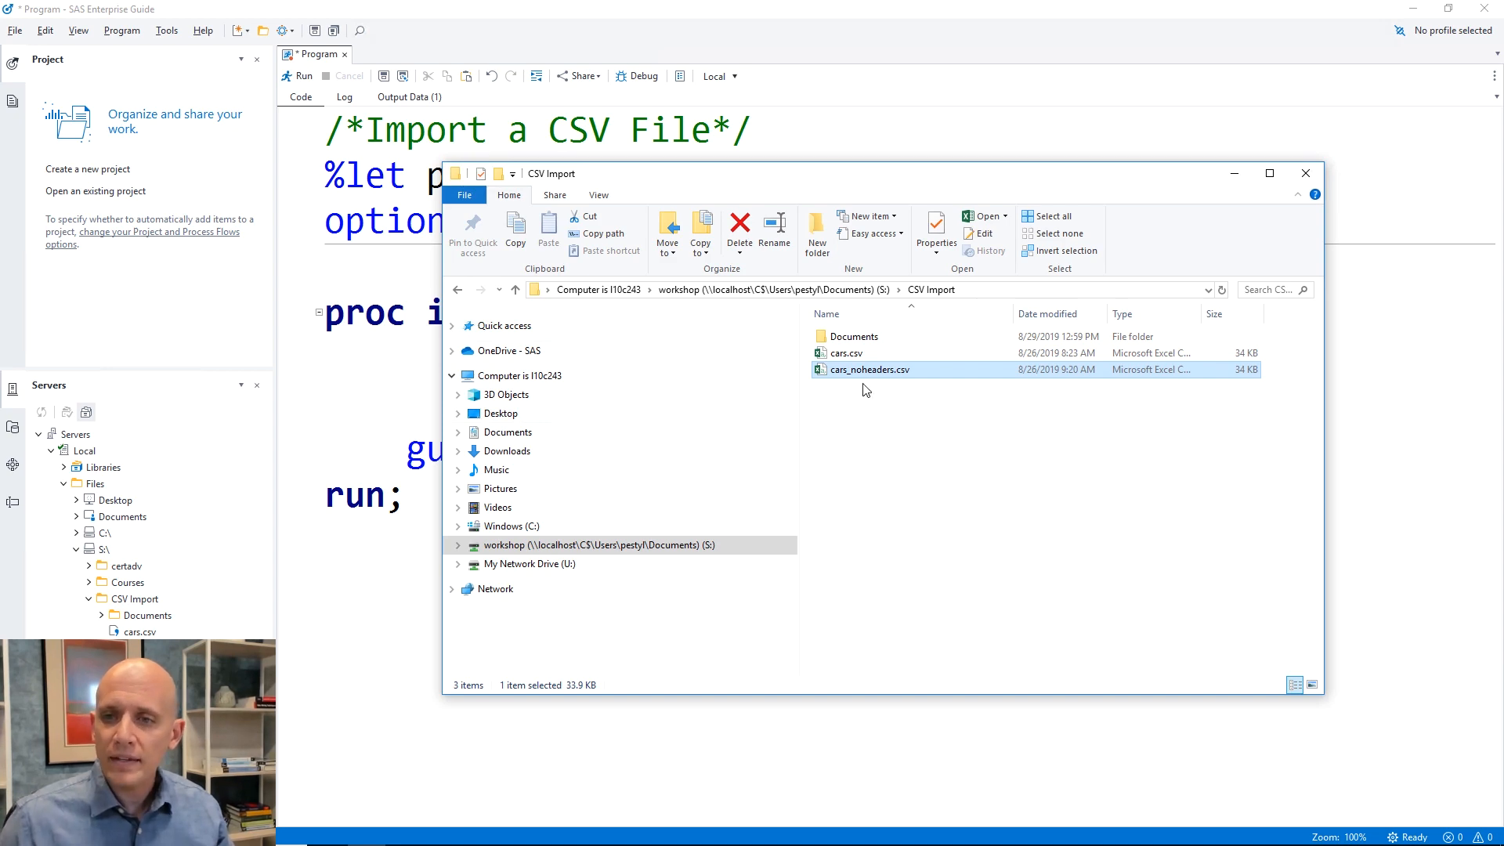
right_click(867, 370)
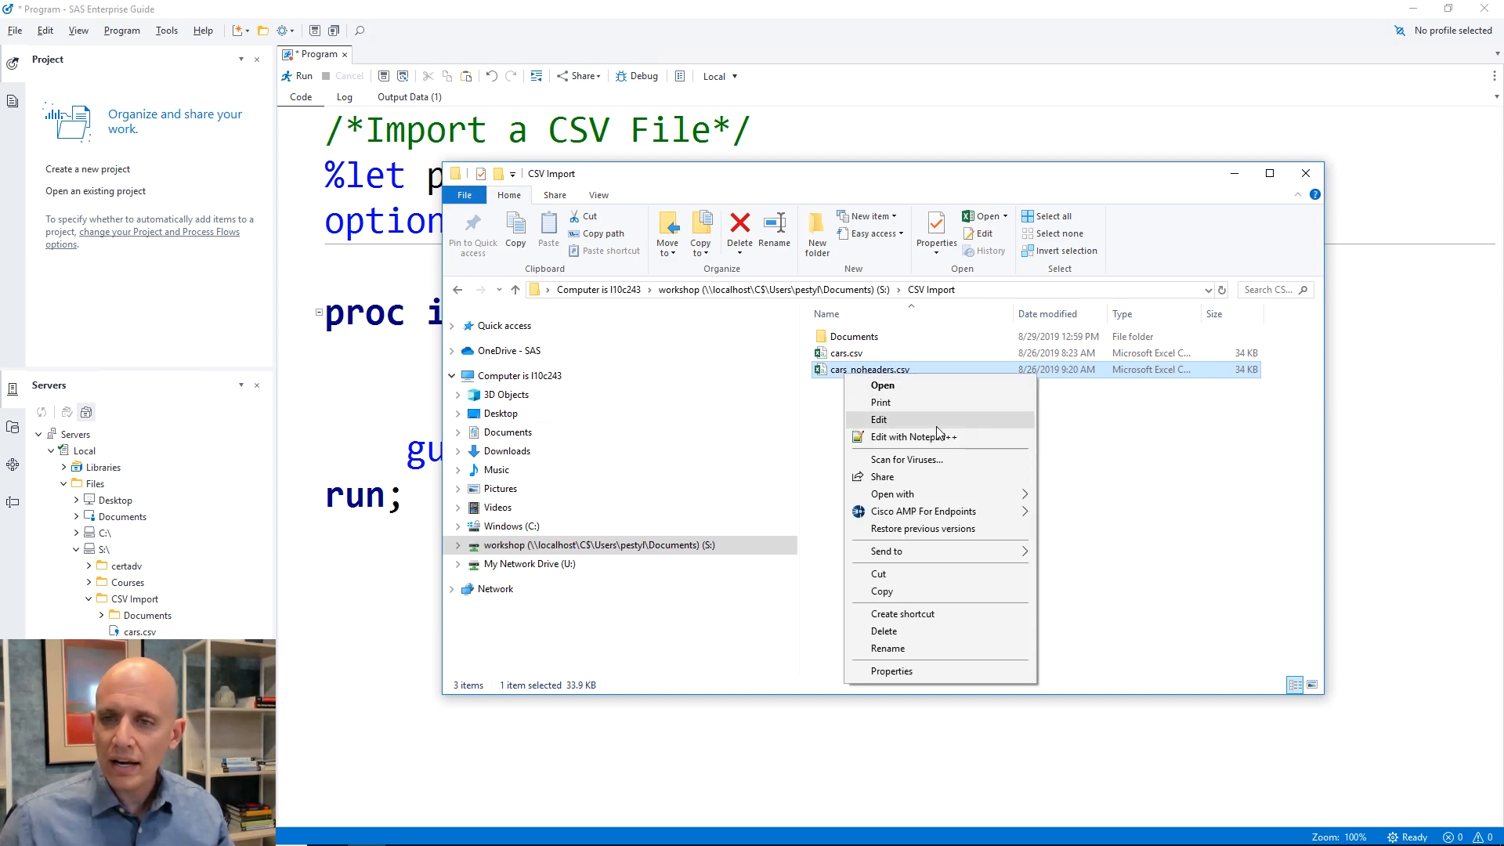
click(913, 437)
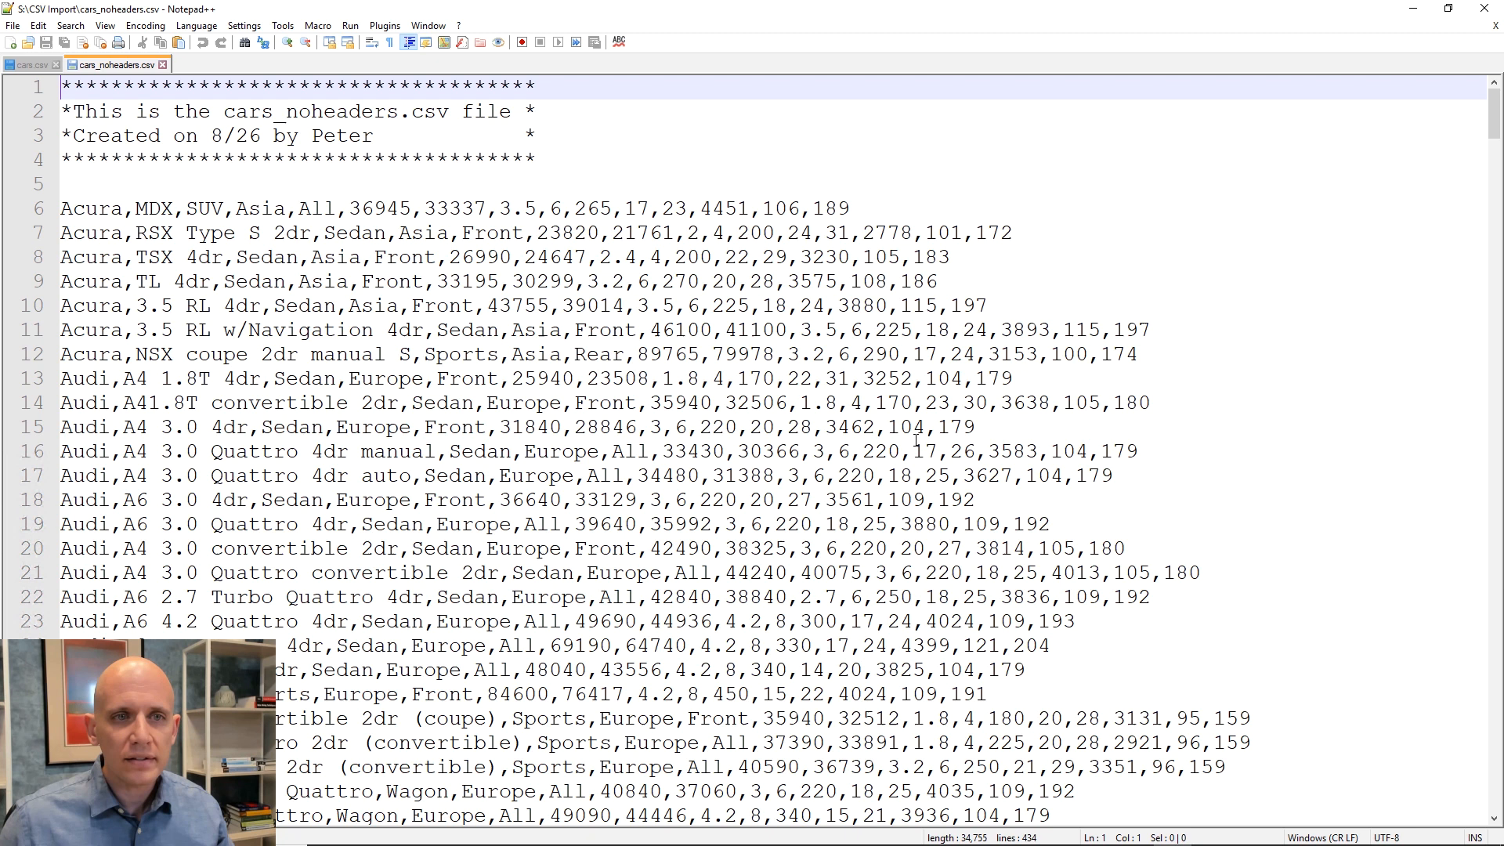
click(655, 184)
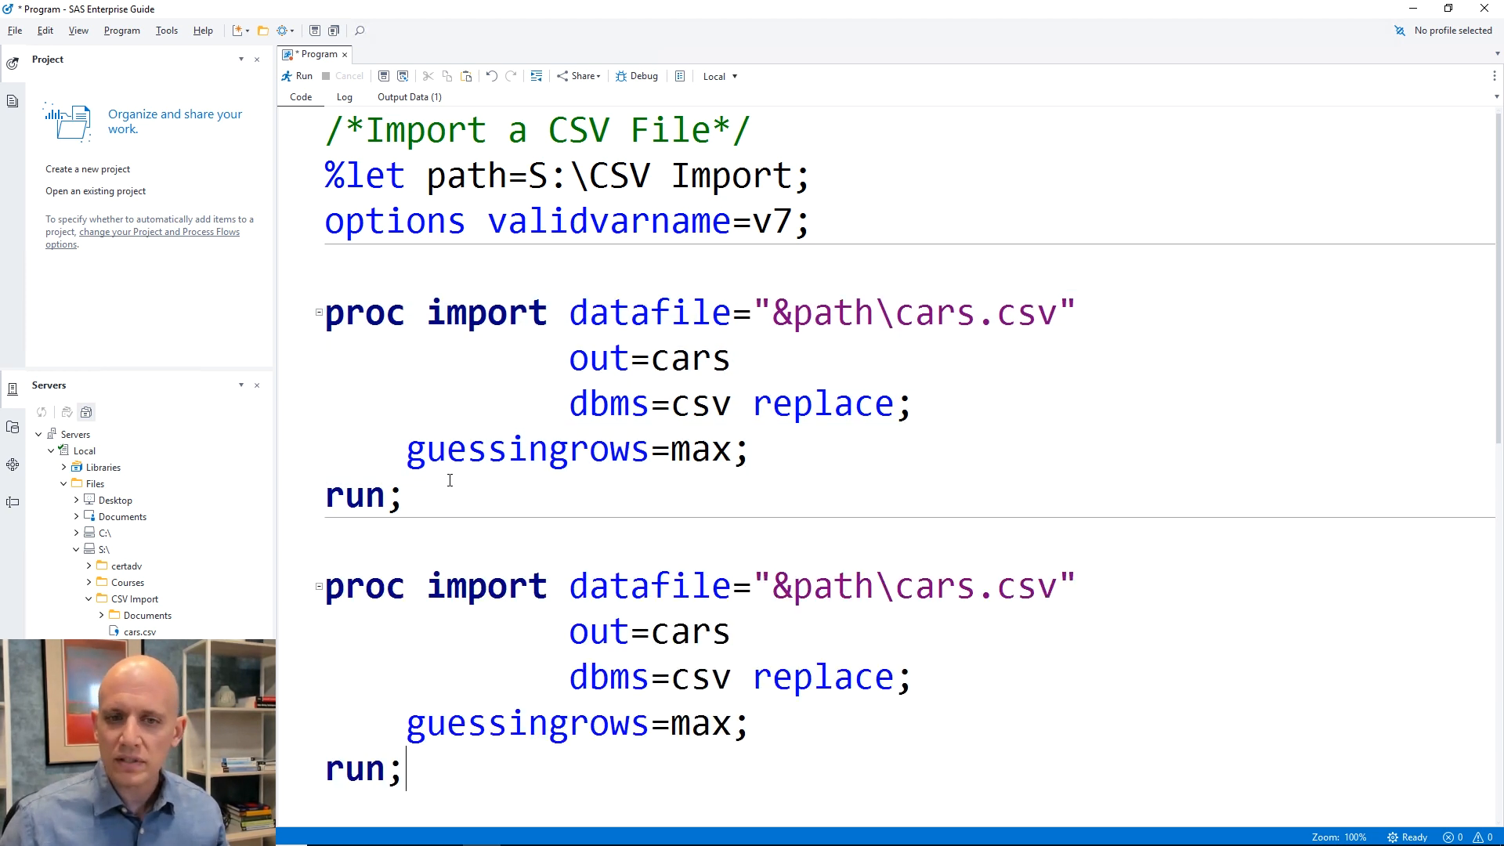
- Point the second PROC IMPORT at cars_noheaders.csv and change out=cars to out=cars2
scroll(down, 3)
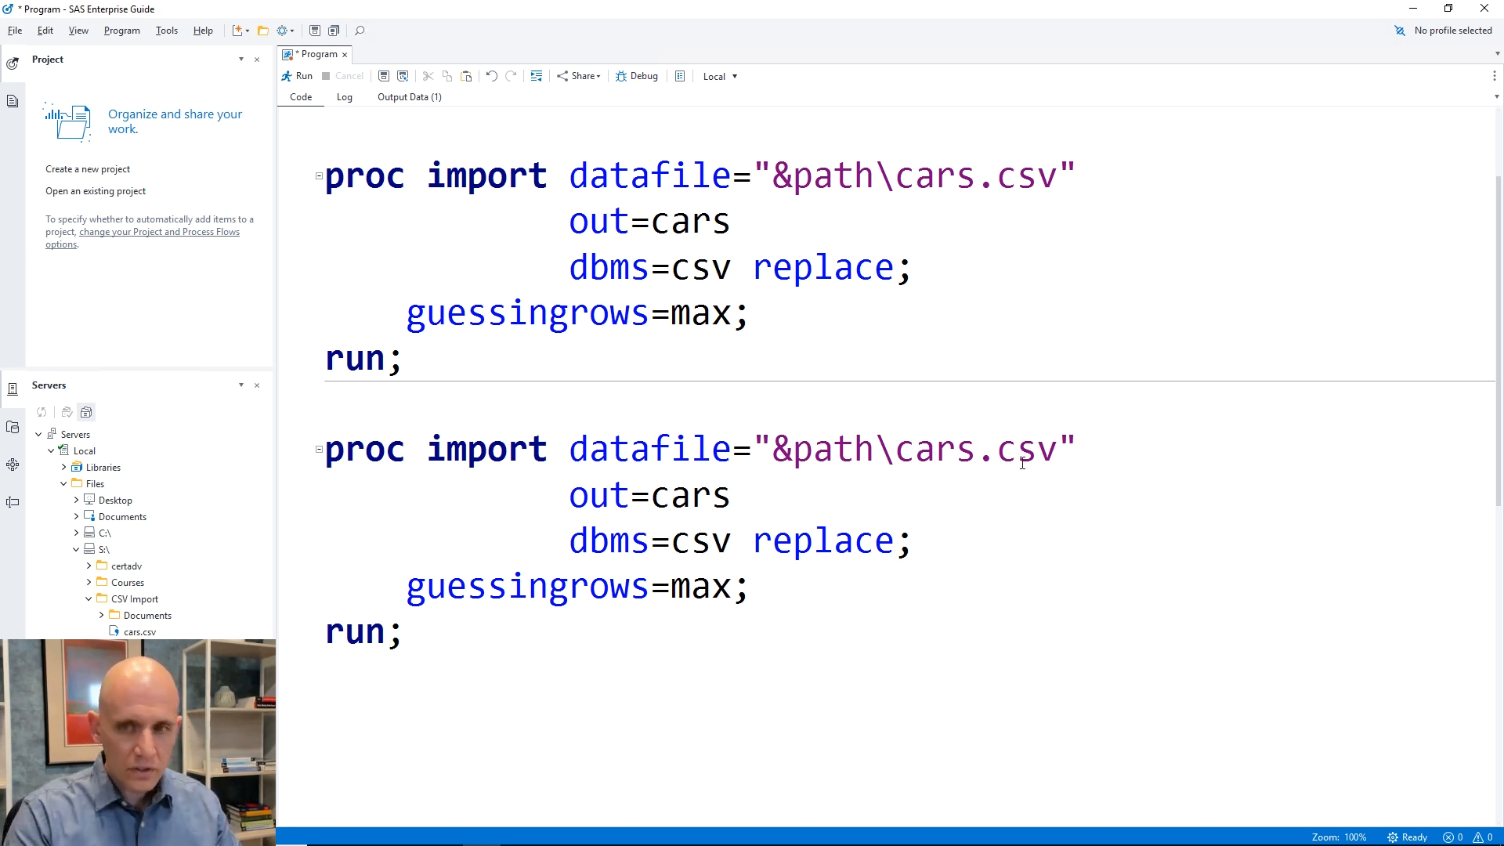
text(_no)
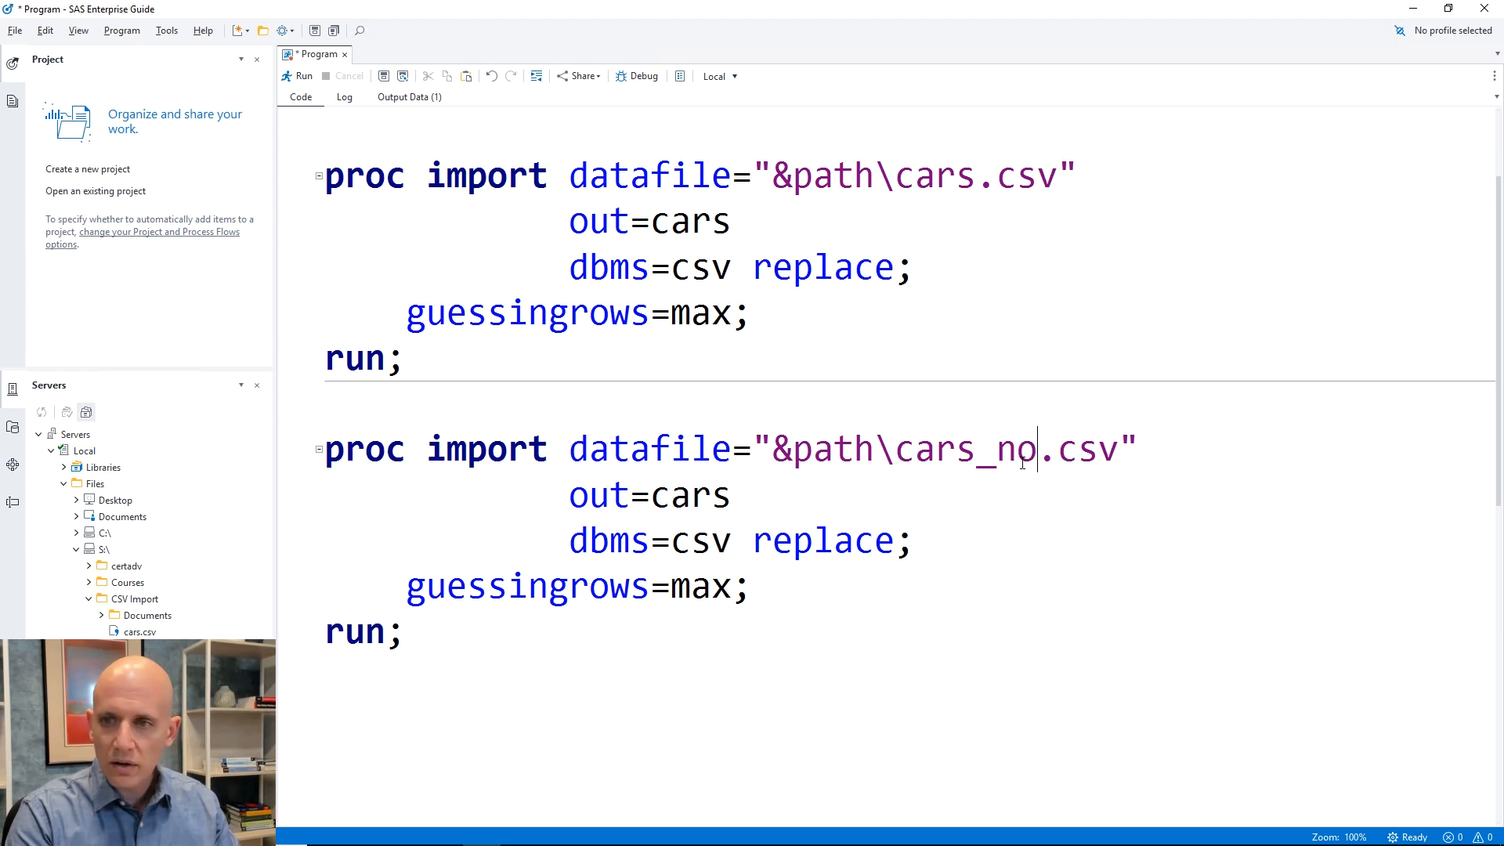
text(headers)
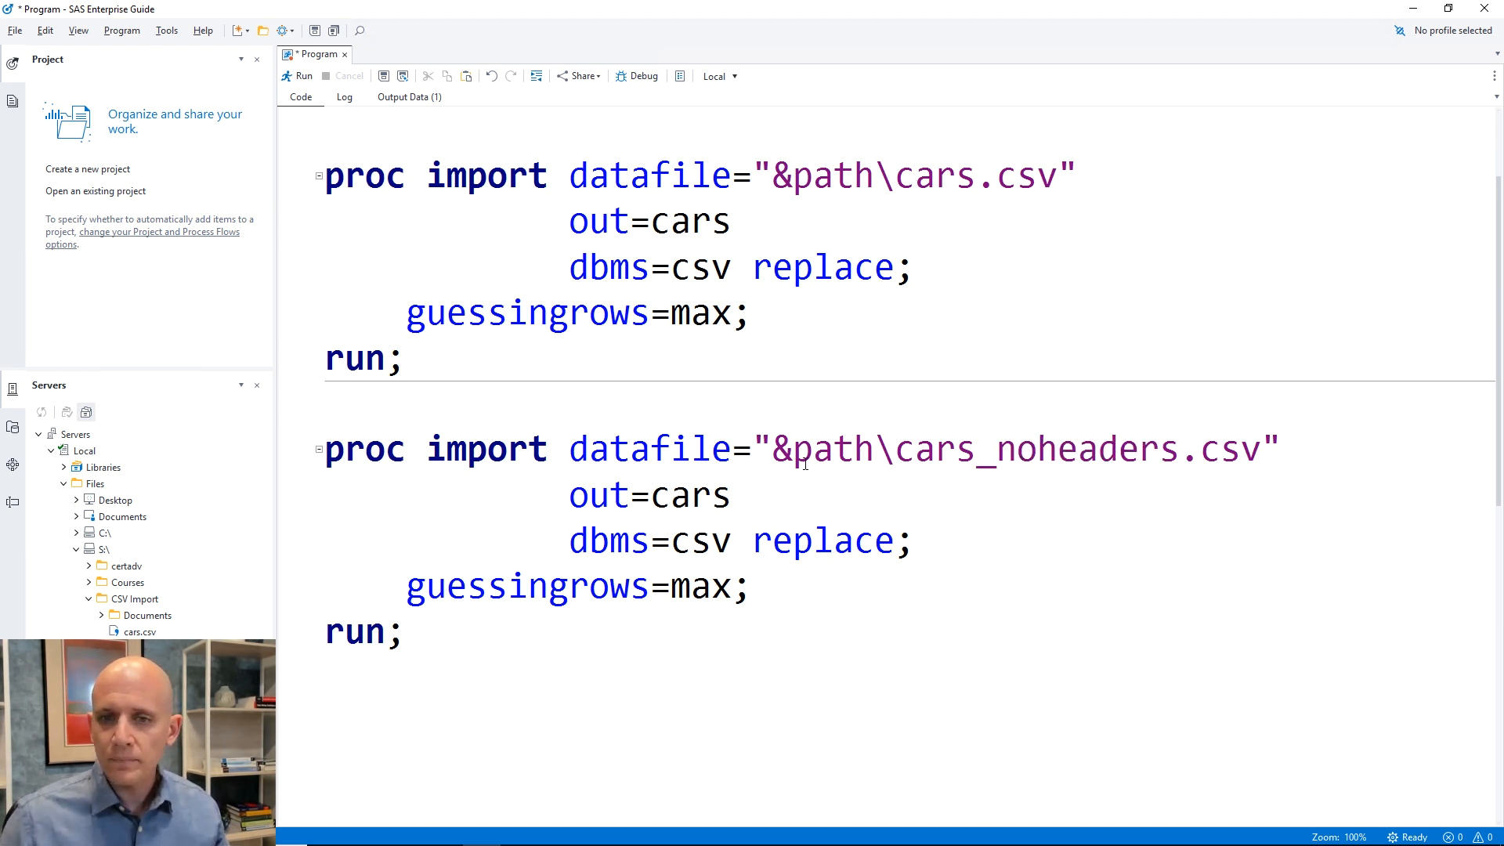
click(734, 496)
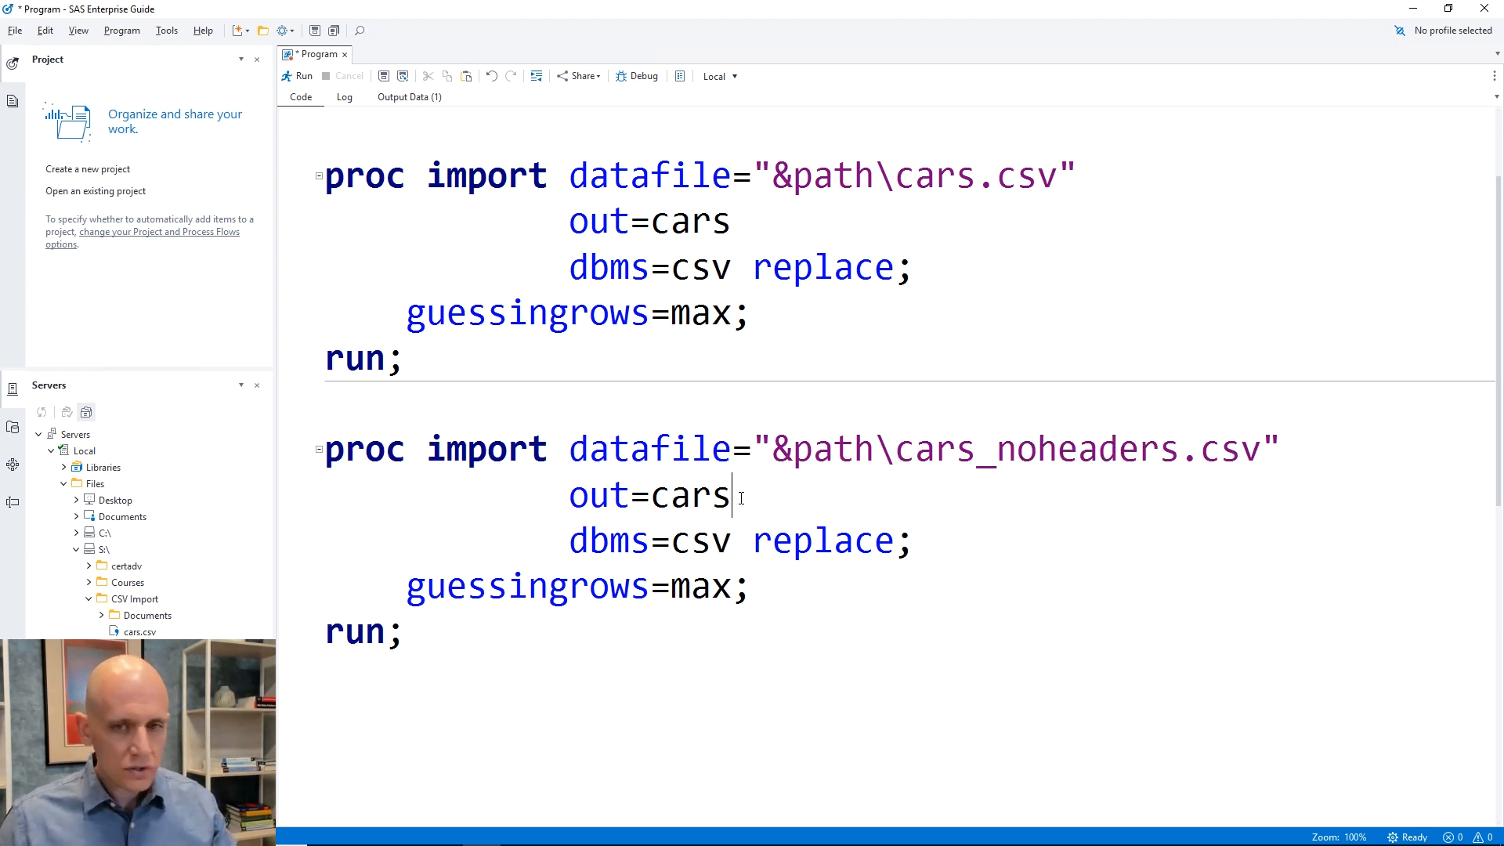
text(2)
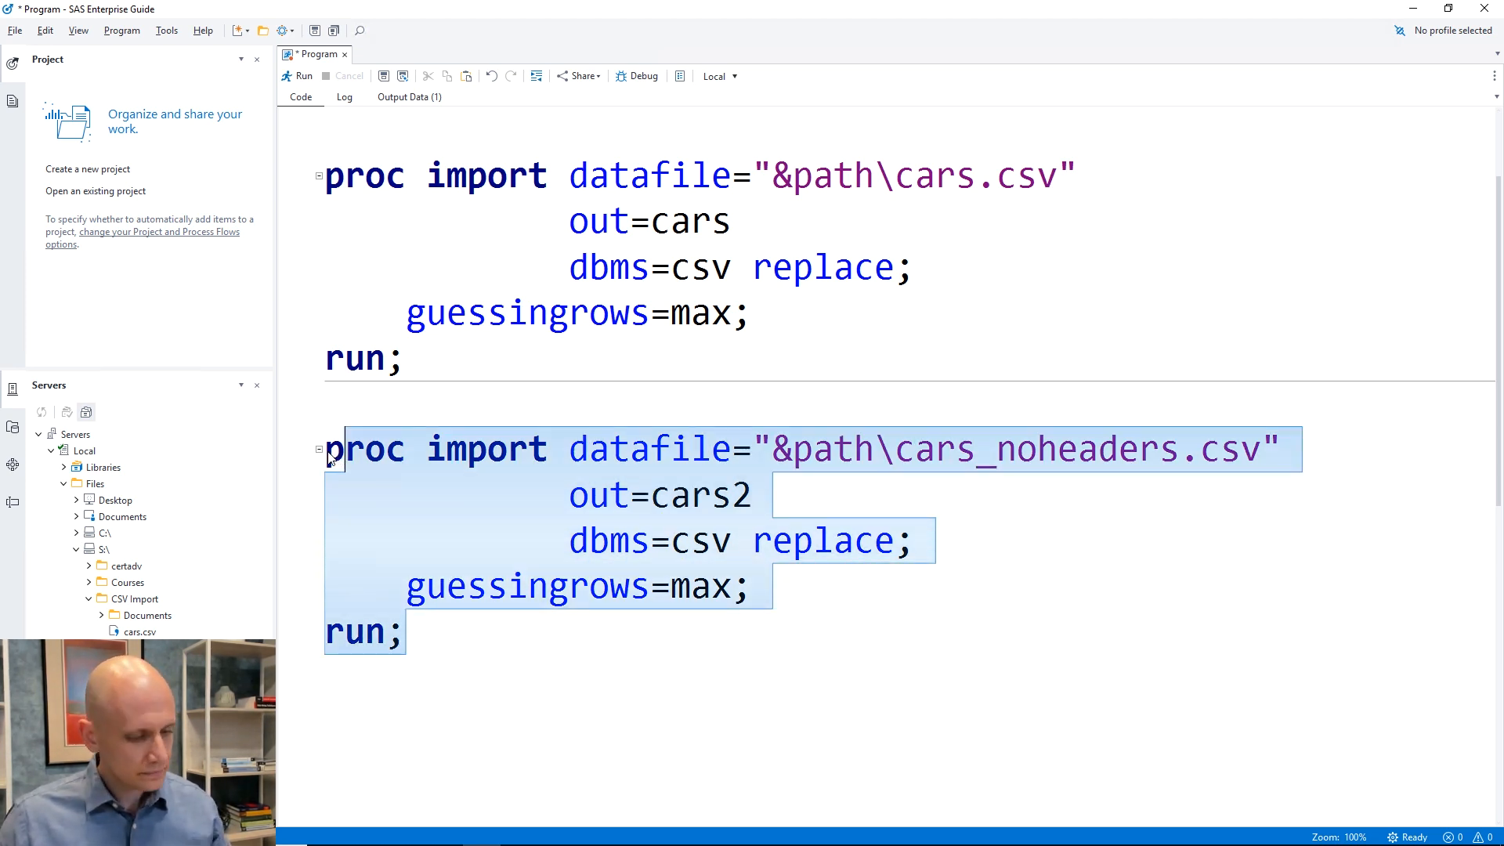
- Run the second import and see CARS2 holding comment lines as rows under VAR columns
click(302, 75)
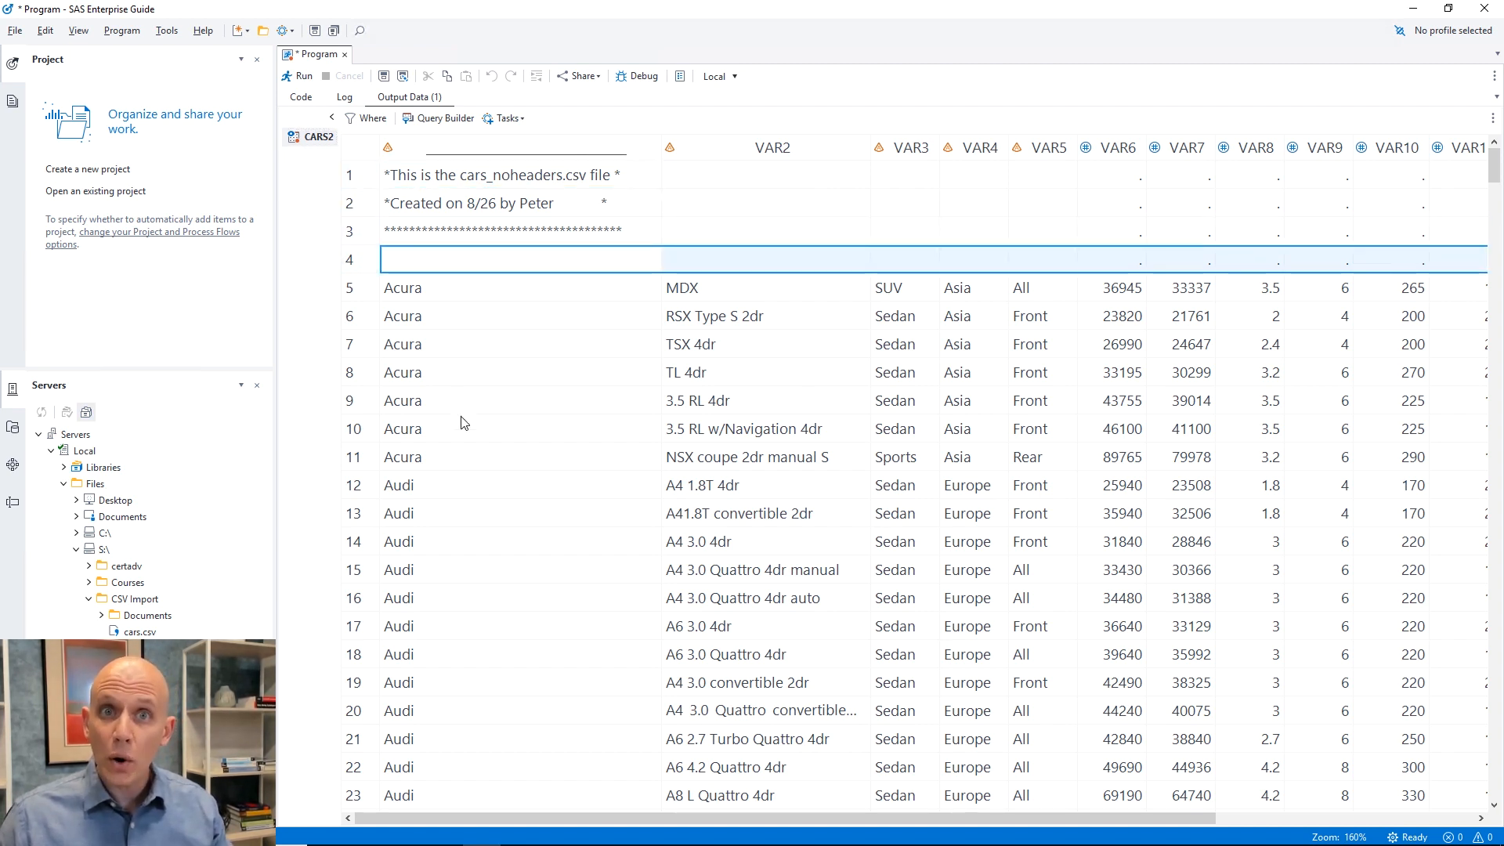
click(402, 288)
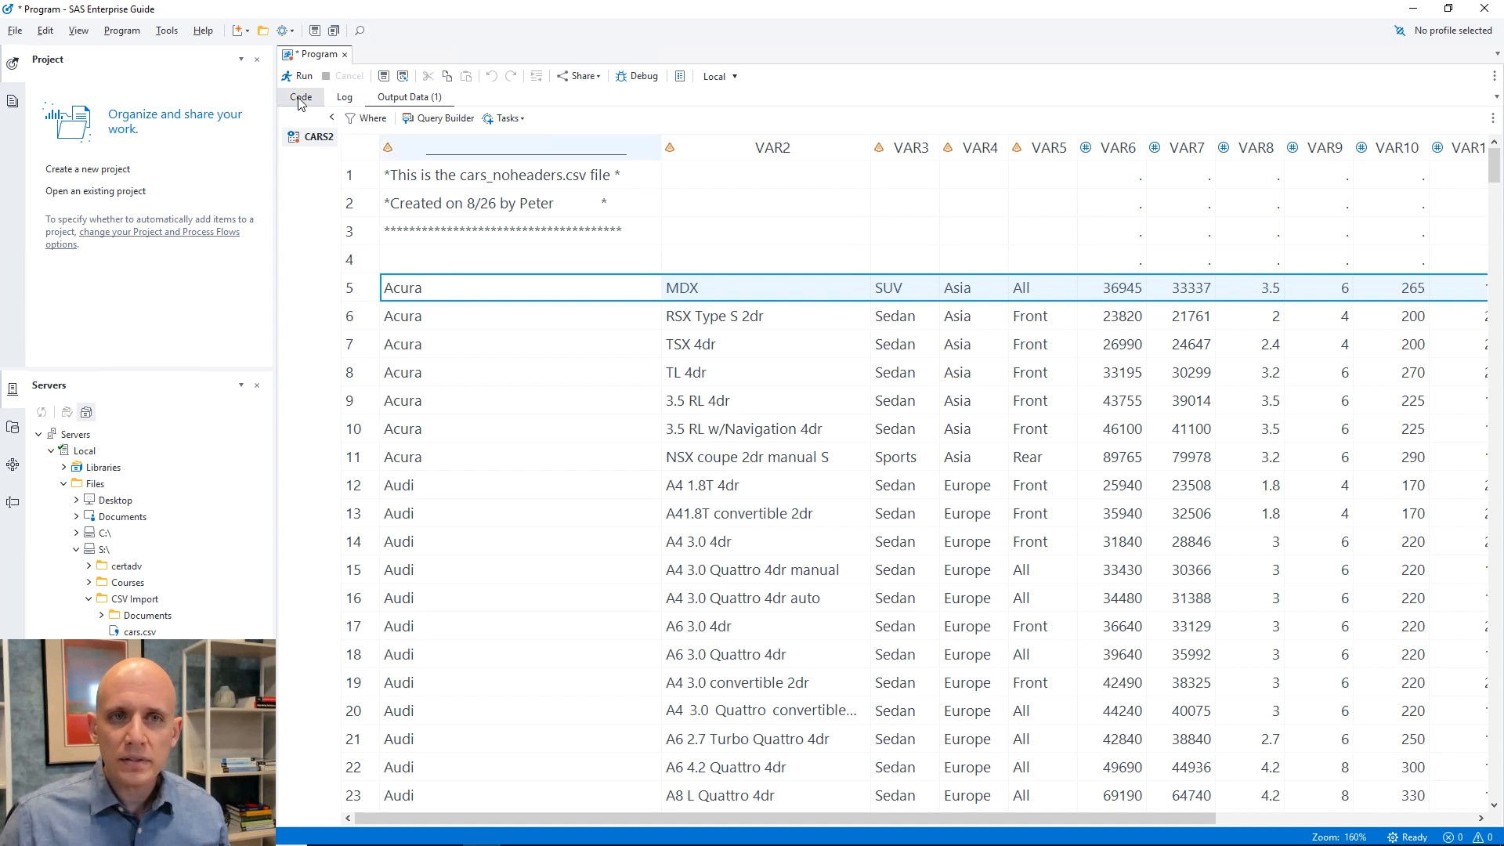
click(301, 97)
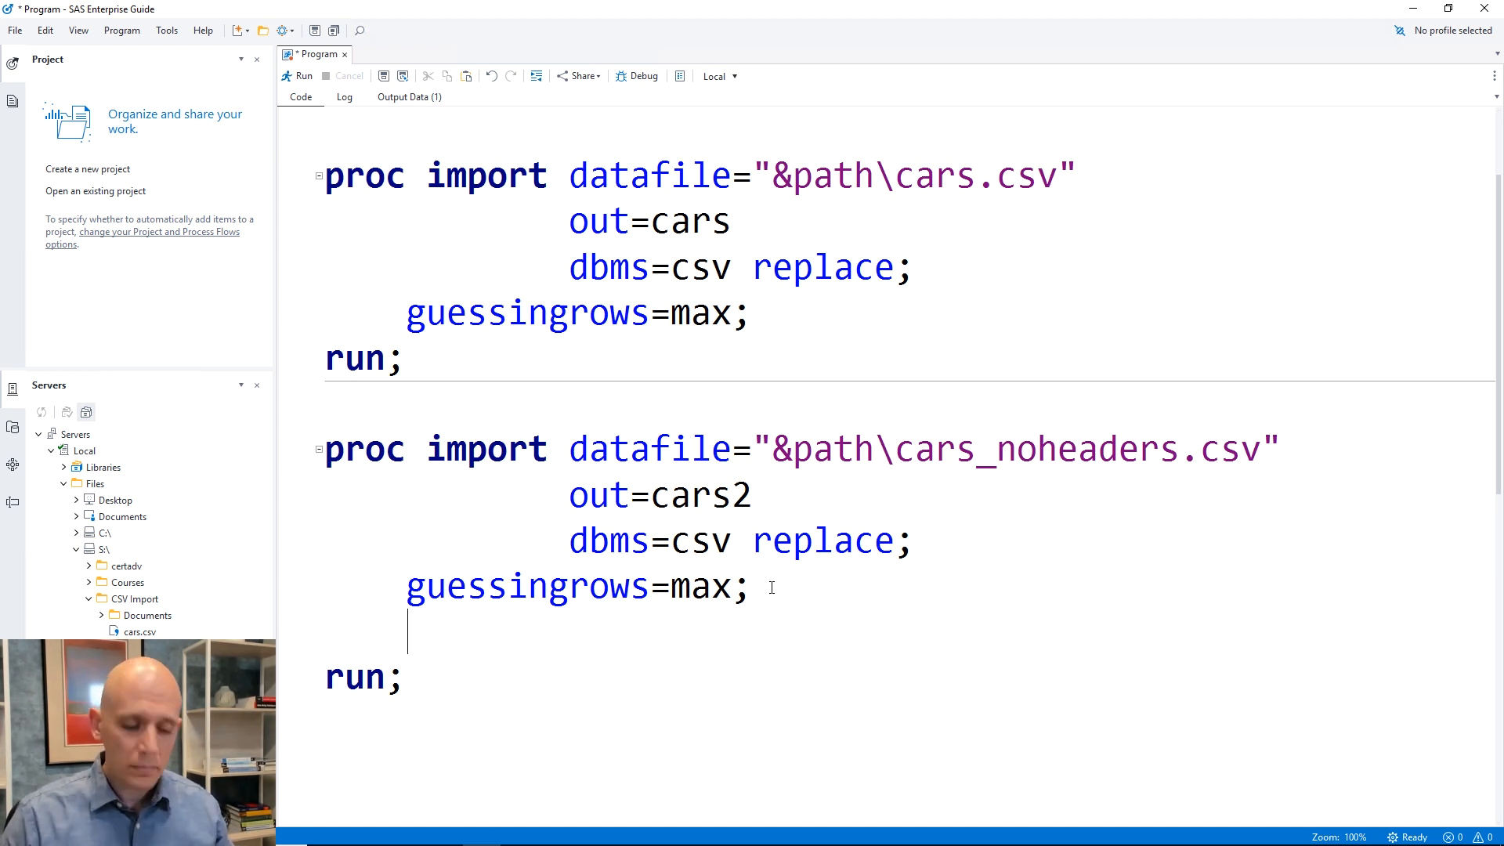
- Add getnames=no; and datarow=6 to the second PROC IMPORT before run
text(g)
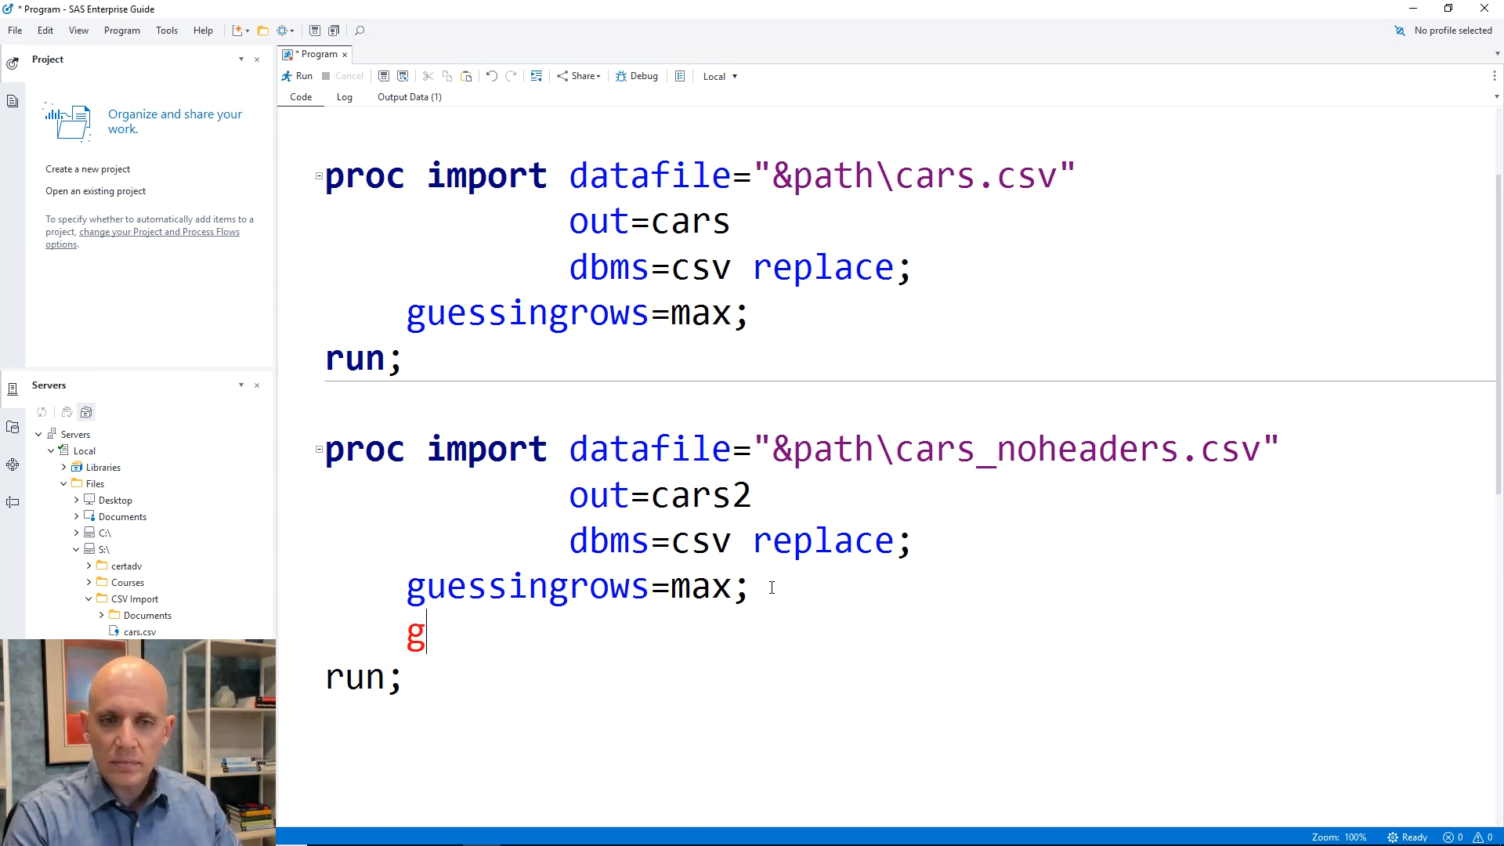
text(etnames=no;)
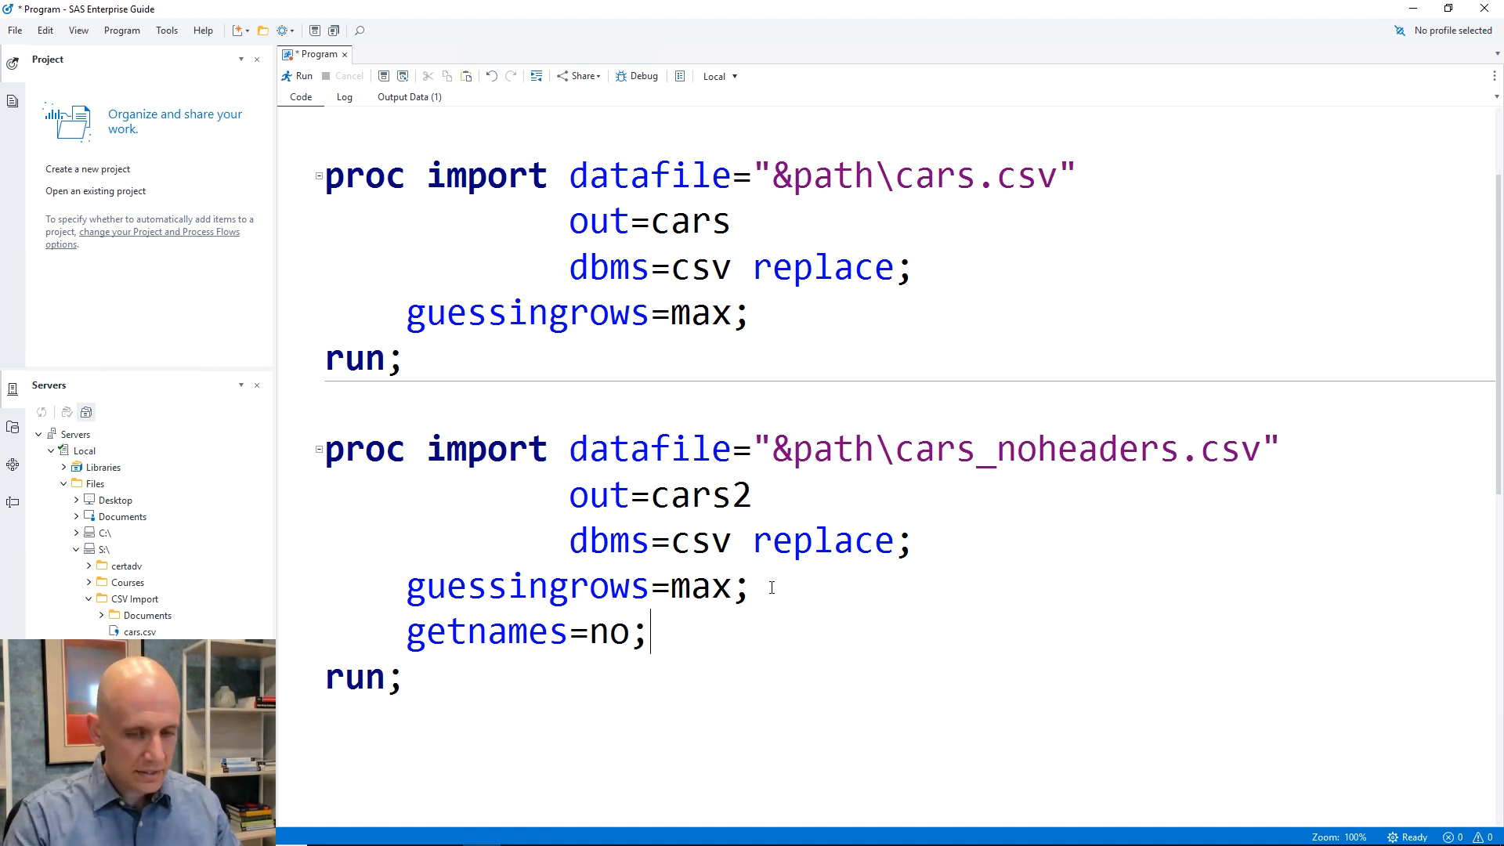
text(datarow=)
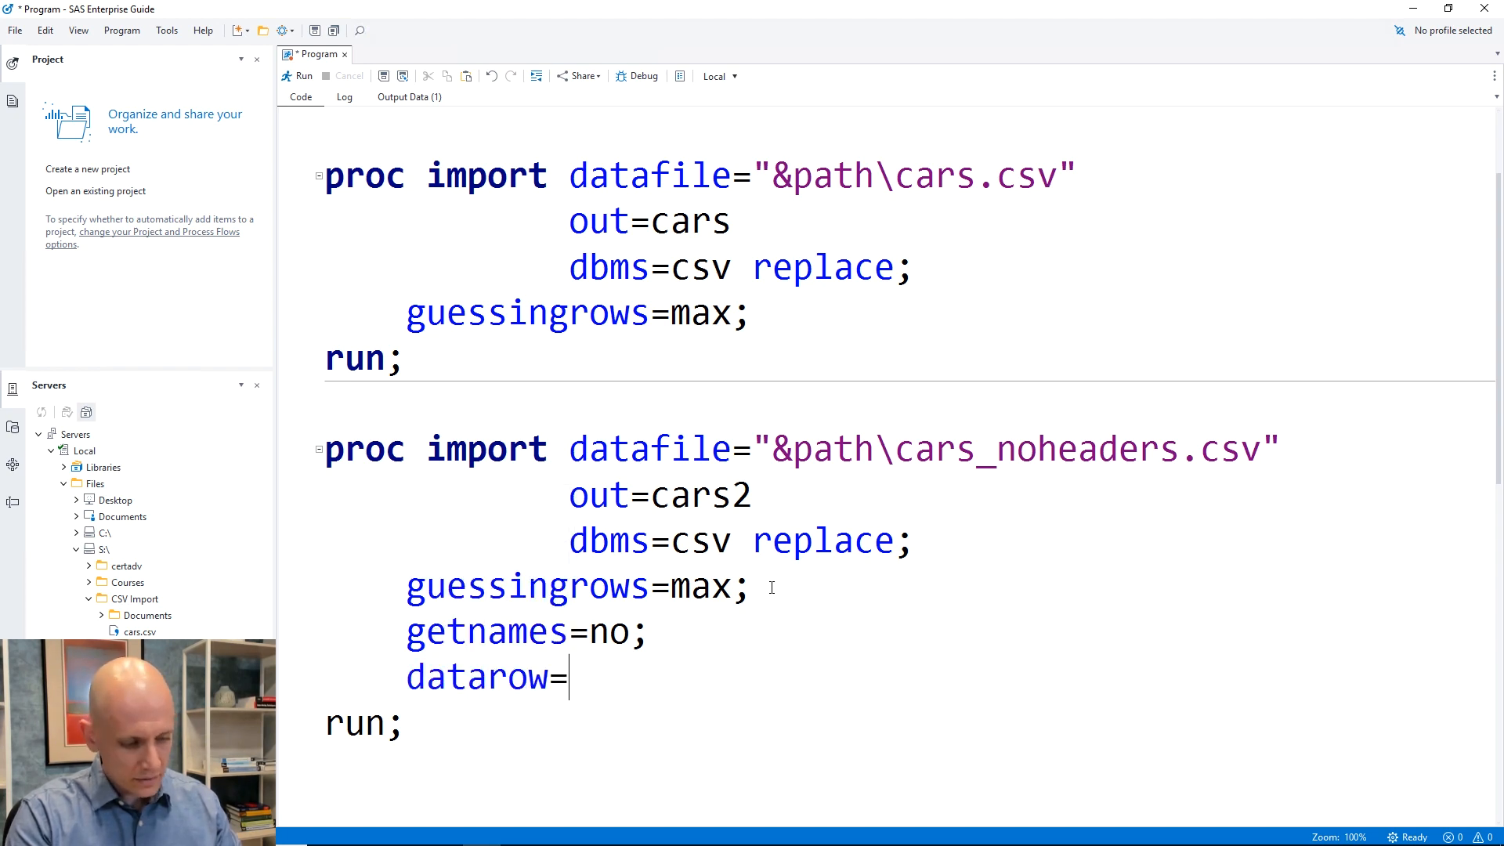
text(6)
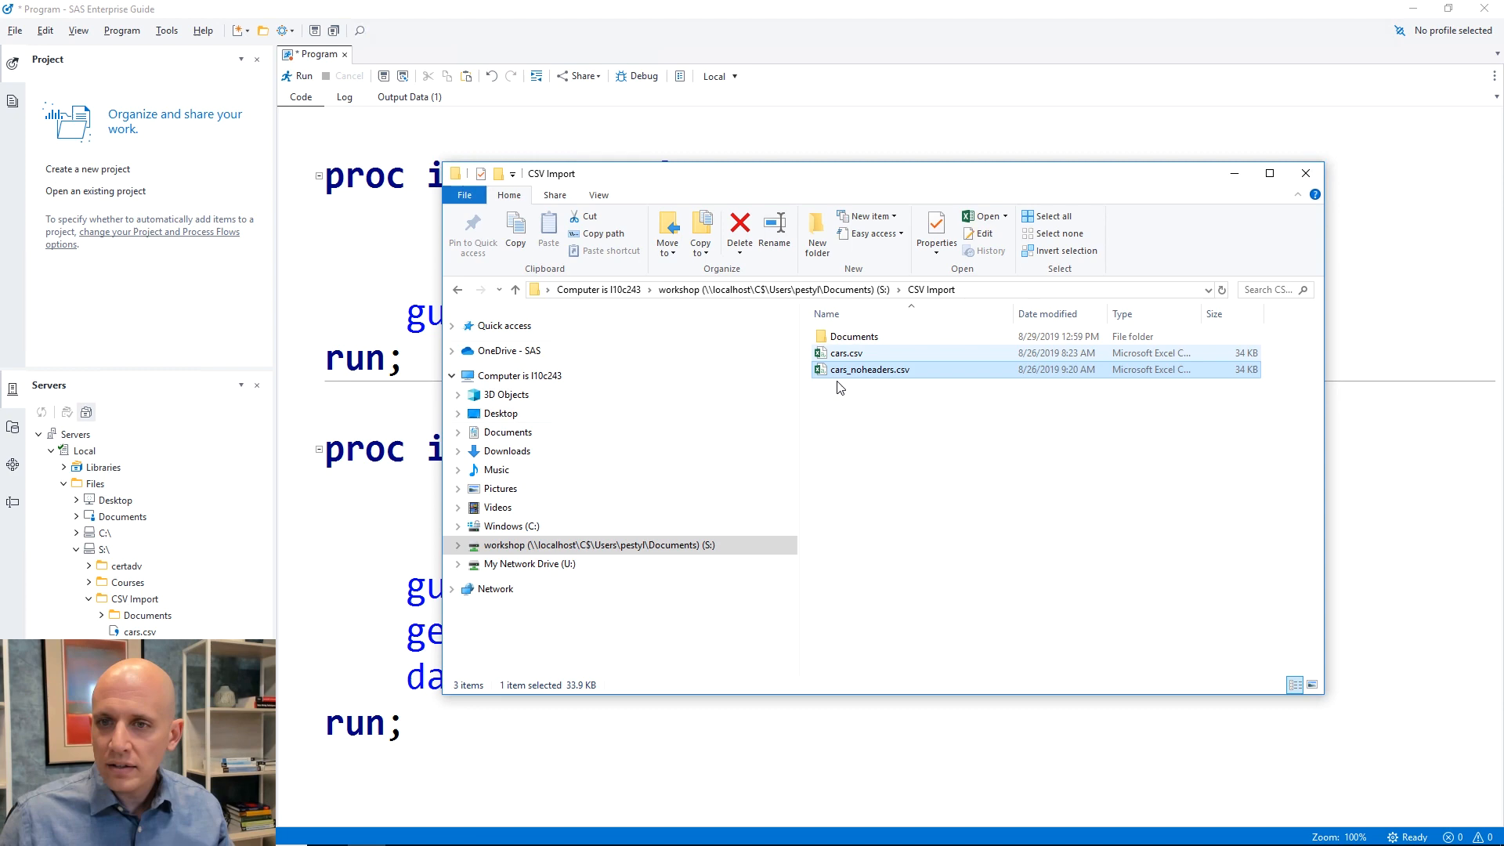
- Open cars_noheaders.csv again with Edit with Notepad++ to check where the data rows begin
right_click(870, 370)
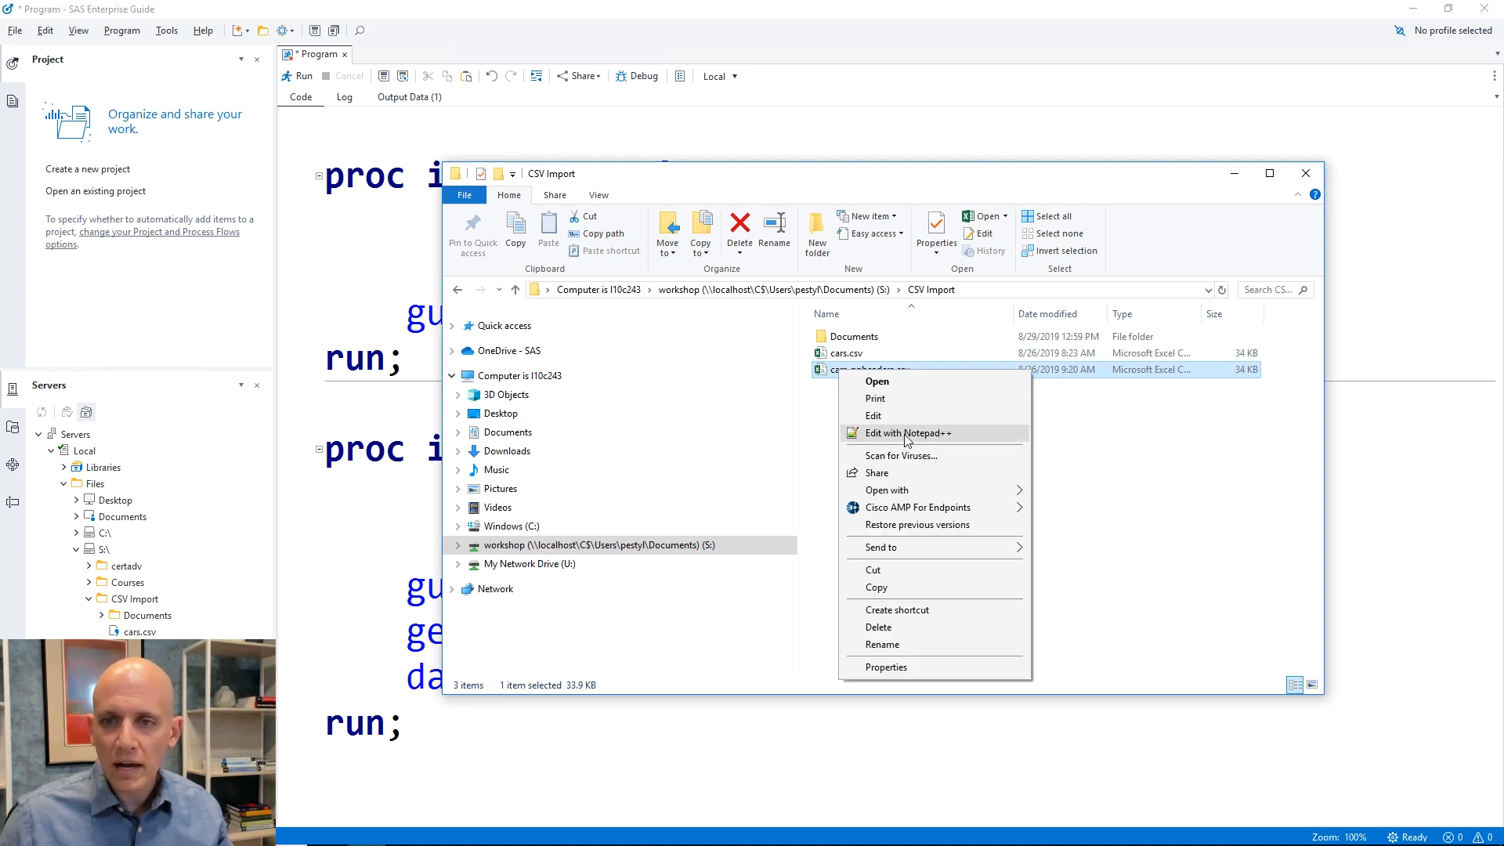
click(907, 433)
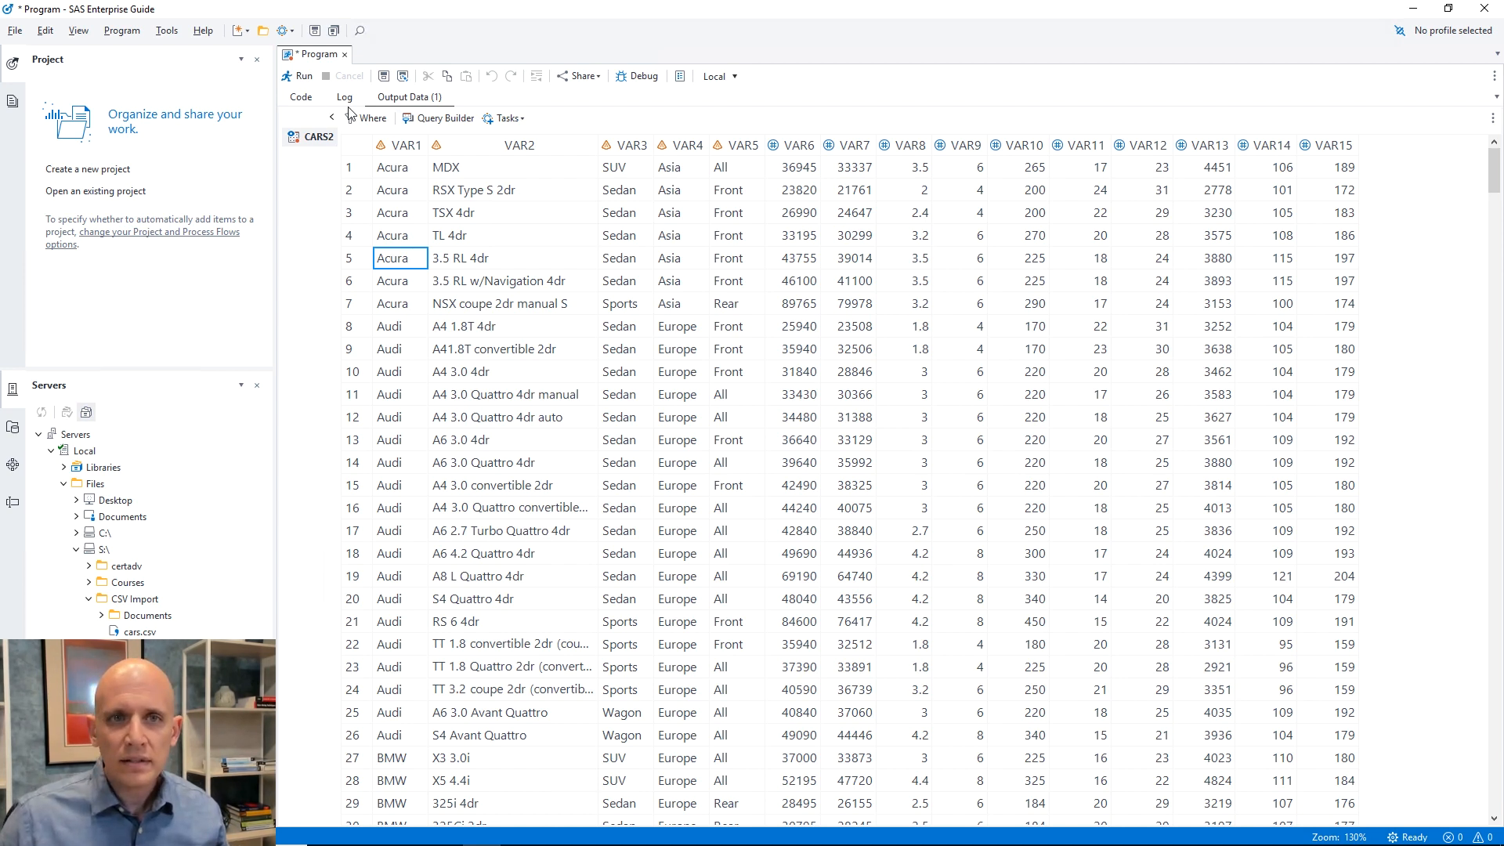
- Read the log confirming CARS2 was read from row 6 without errors, then view CARS2 again
click(345, 97)
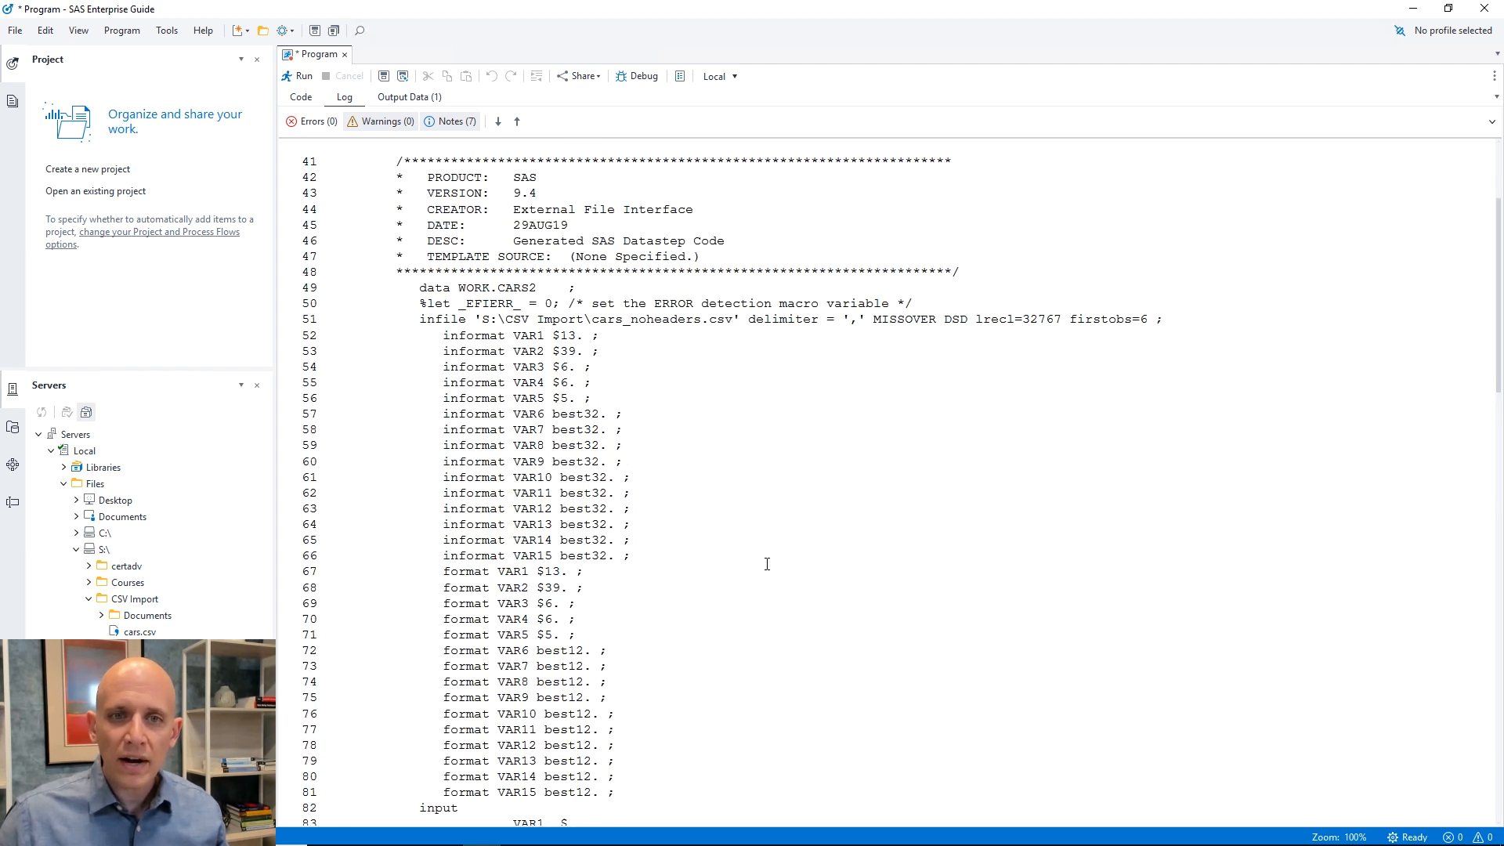
mouse_move(830, 581)
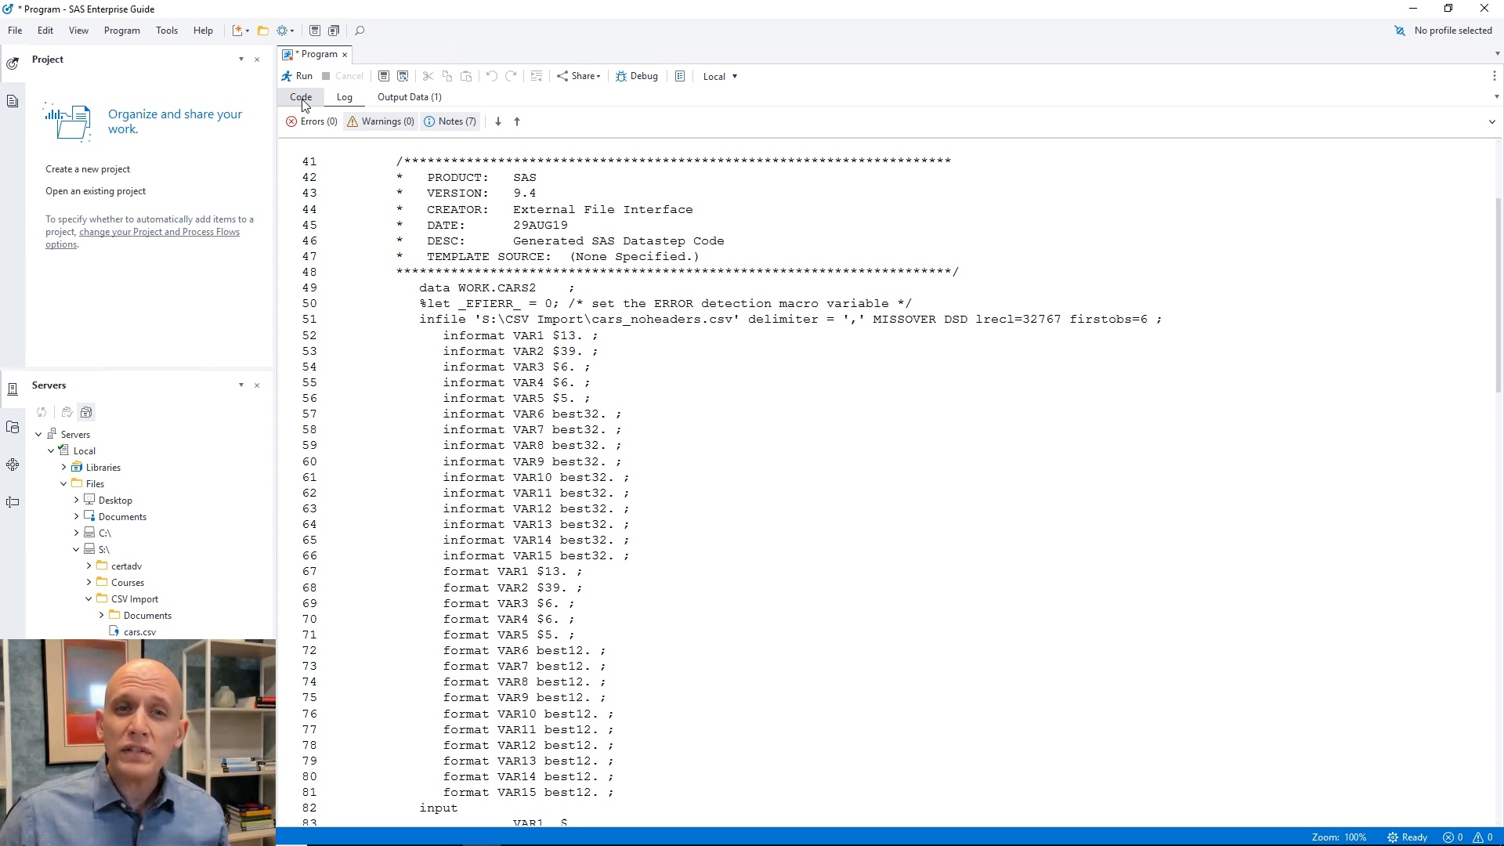
click(407, 96)
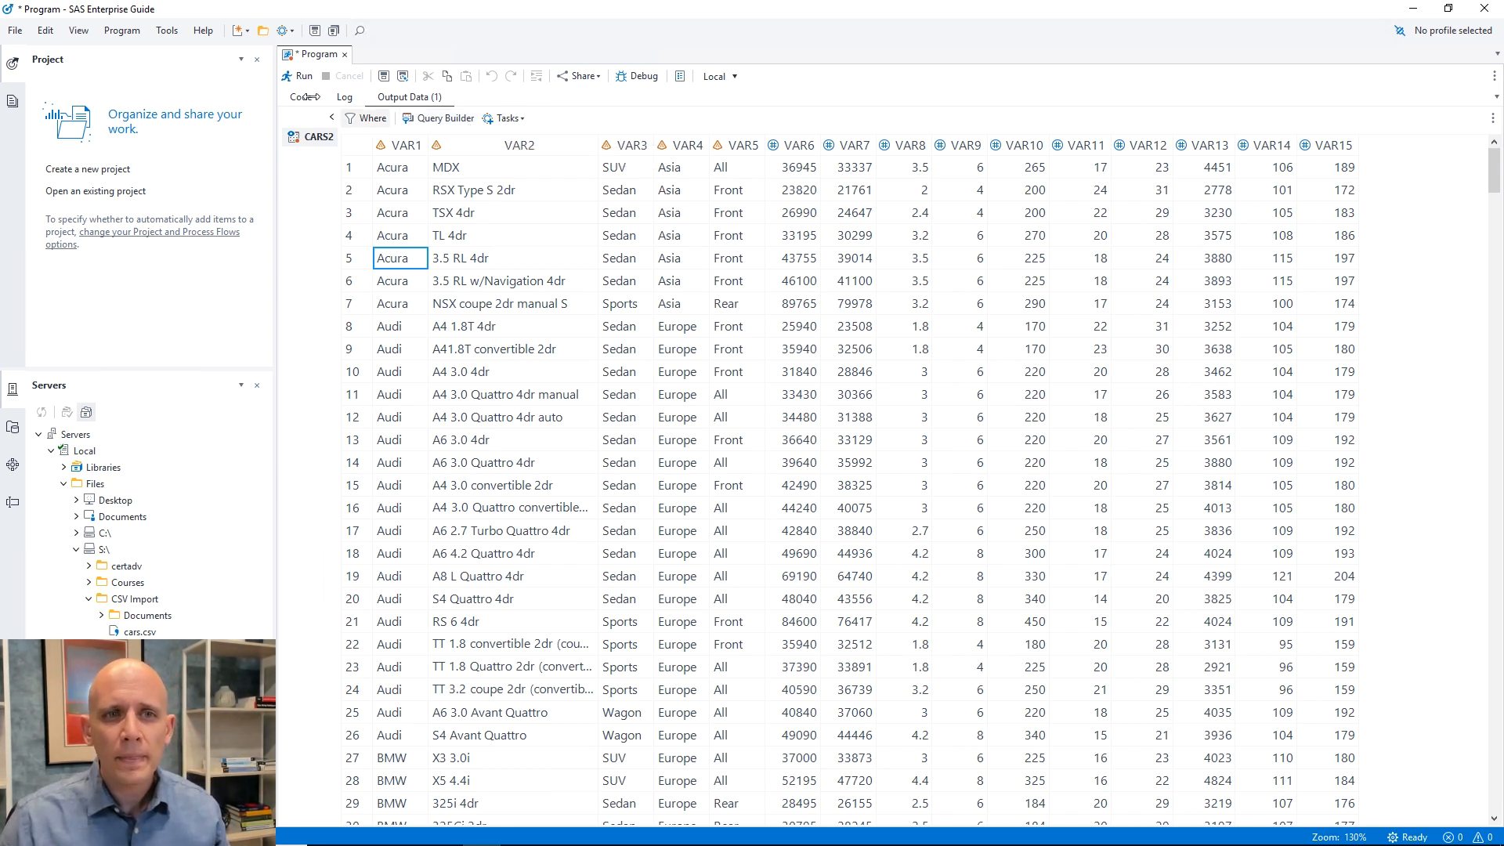
- Add (rename=(Var1=Make Var2=Model Var3=Type)) after cars2 in the second PROC IMPORT
click(300, 97)
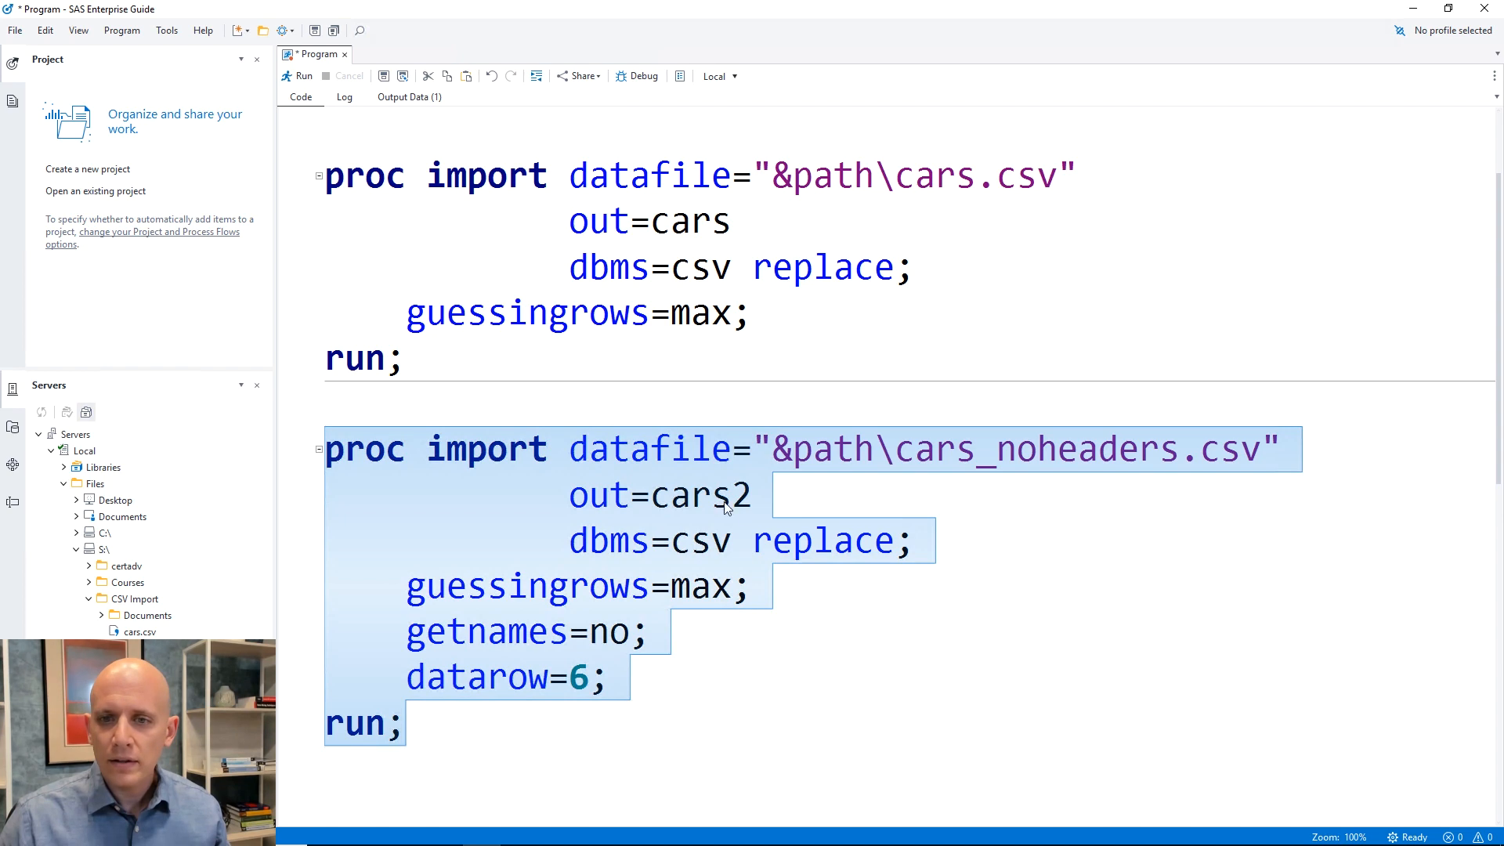
click(483, 413)
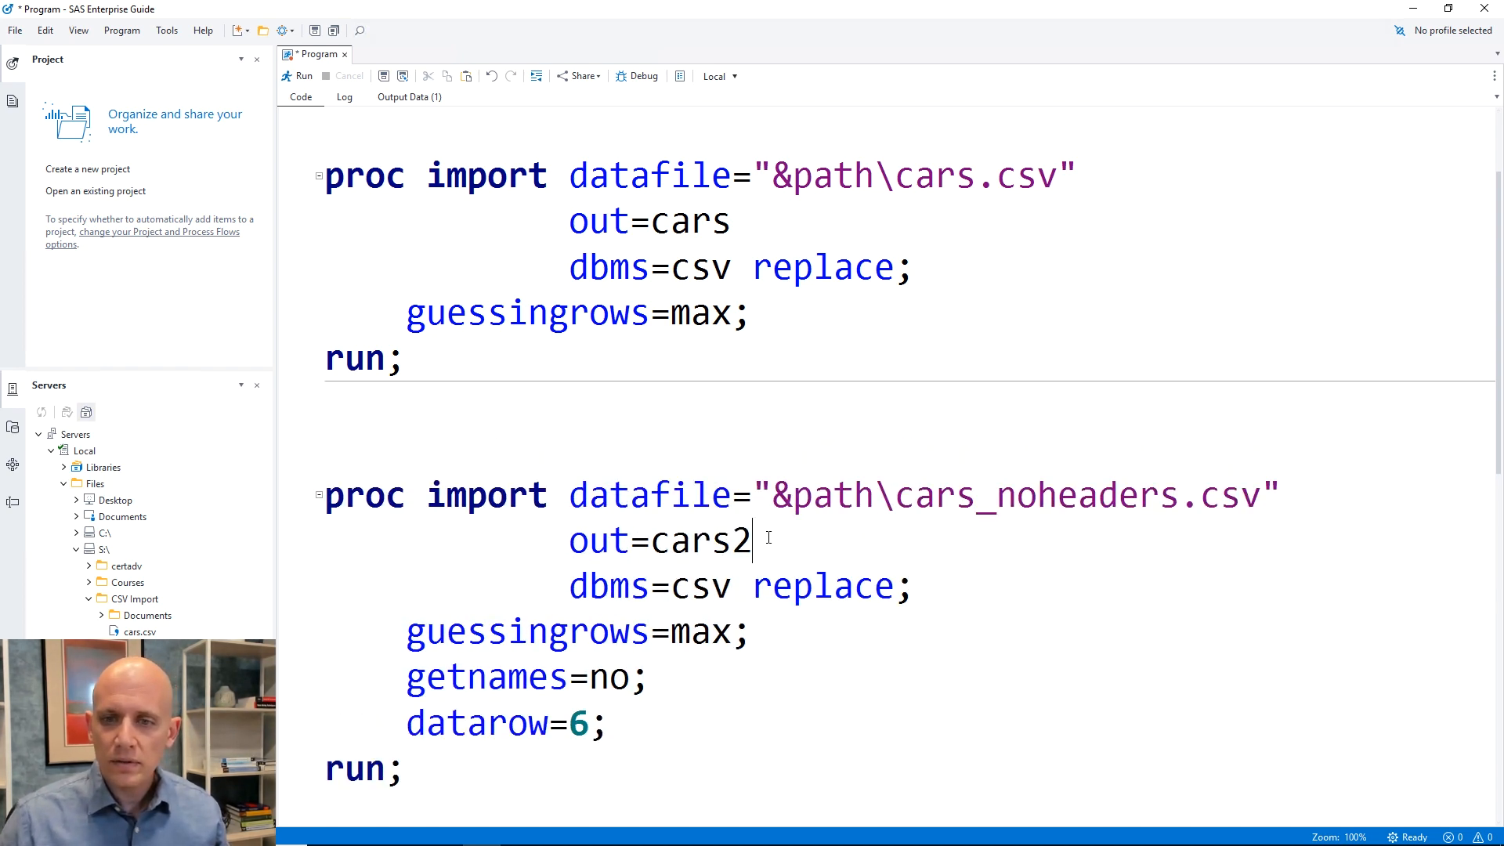
scroll(down, 3)
text(()
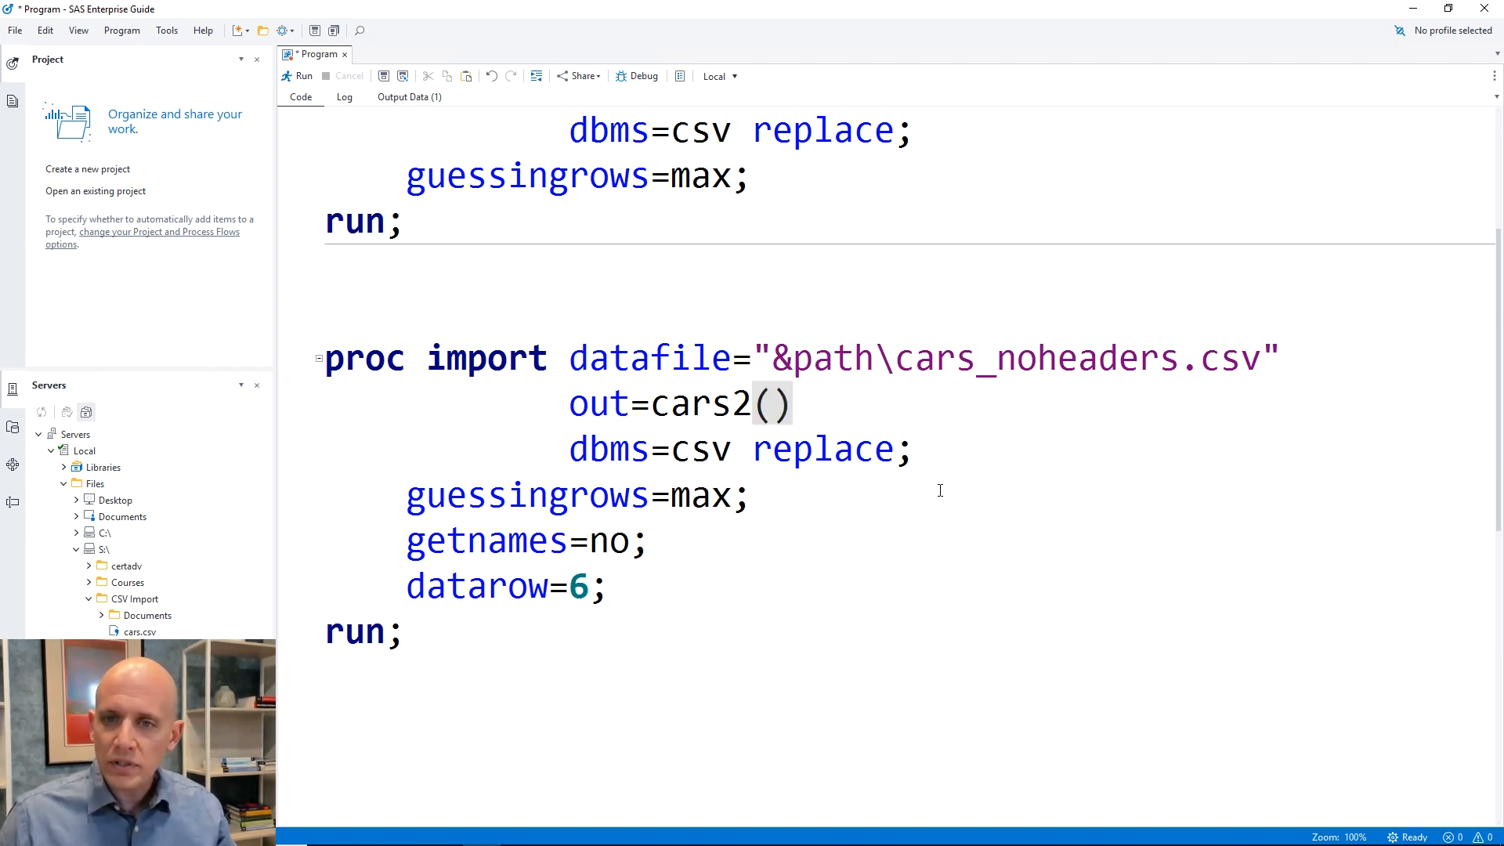
text(rename=()
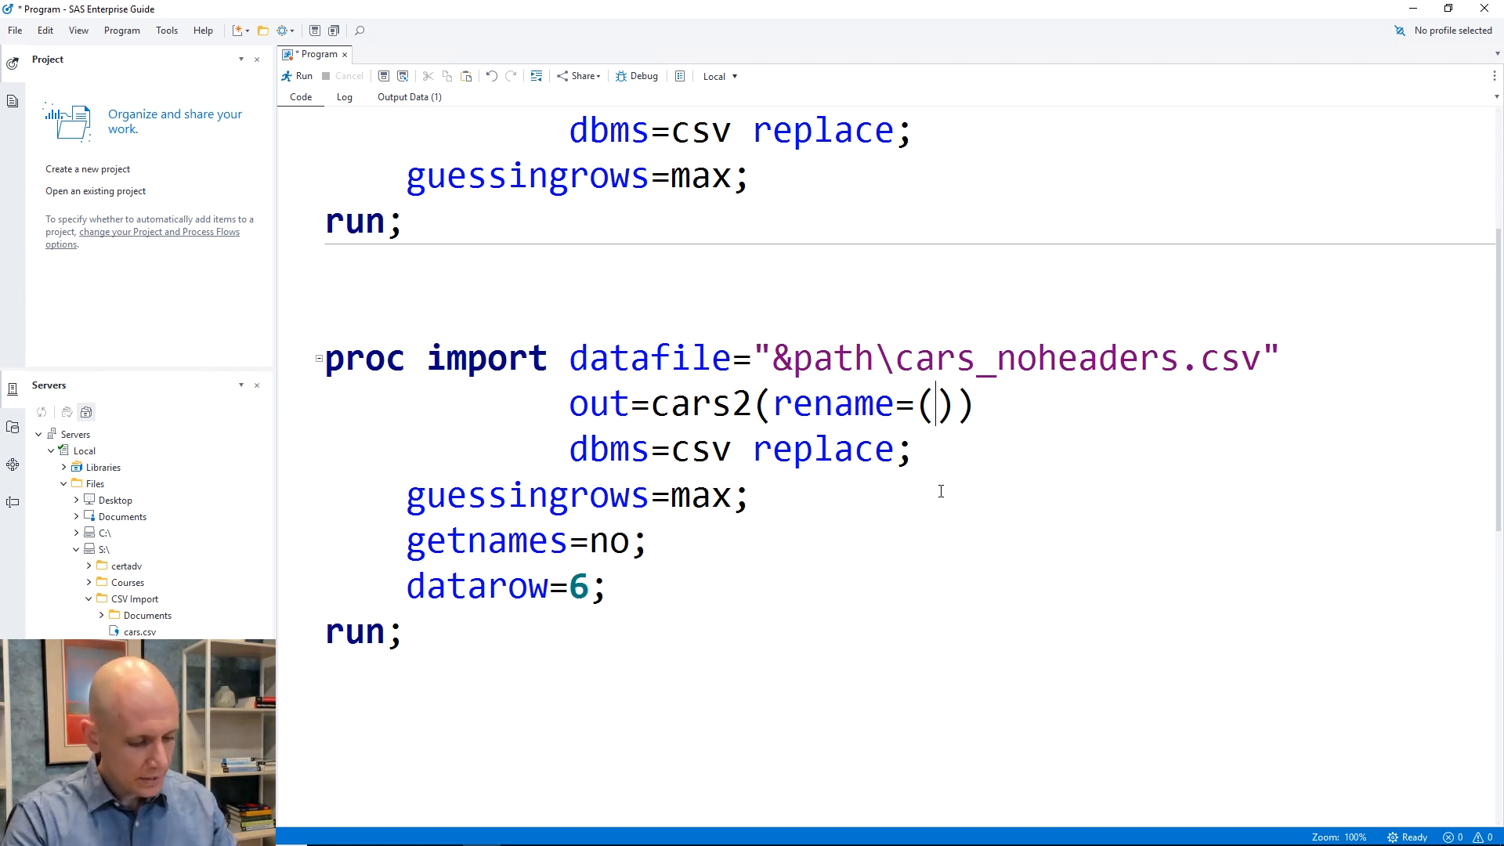
text(Var1)
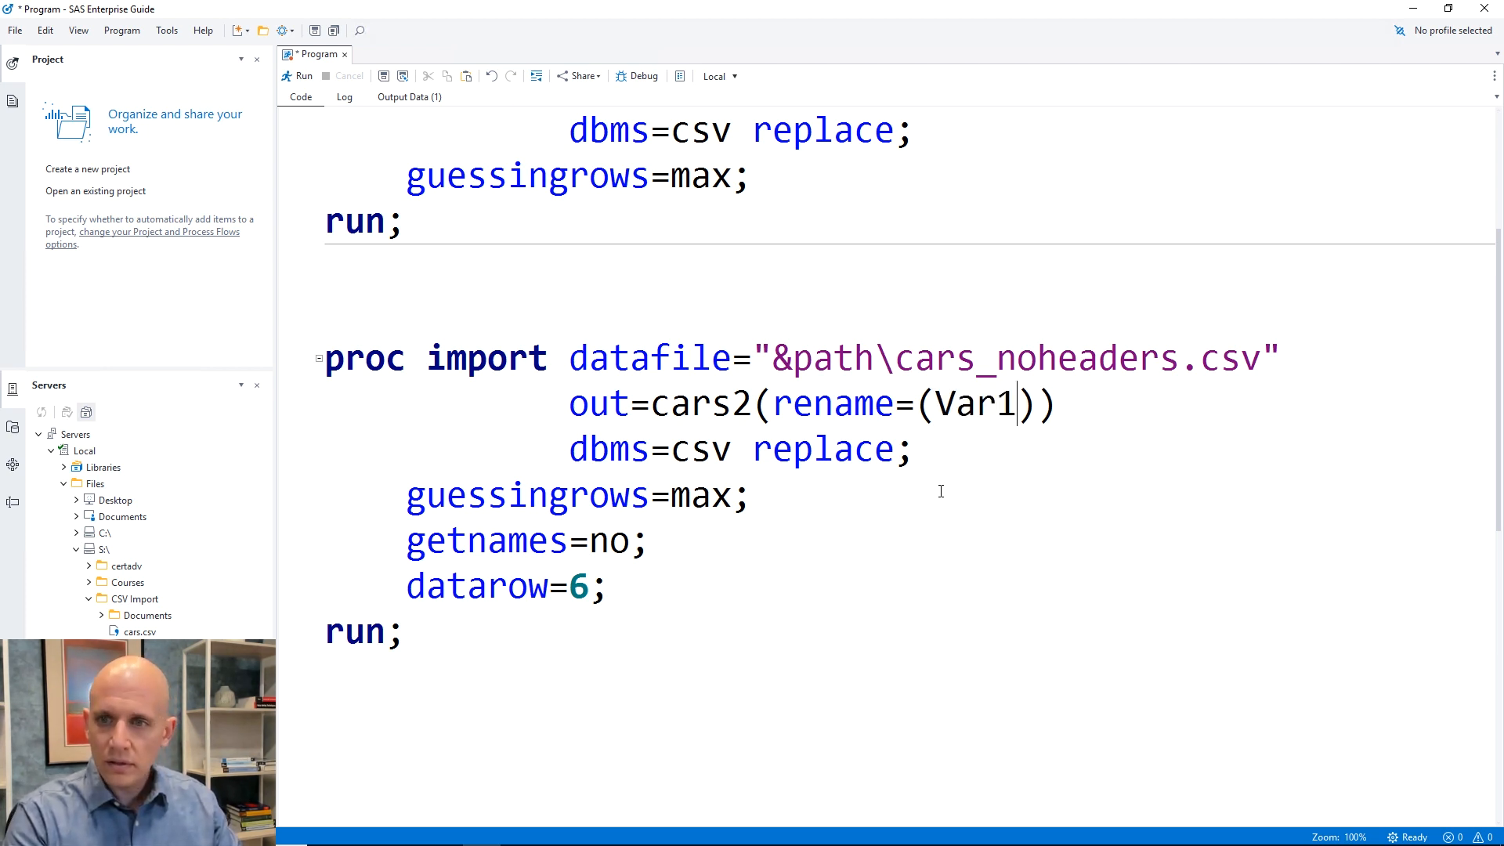
text(=M)
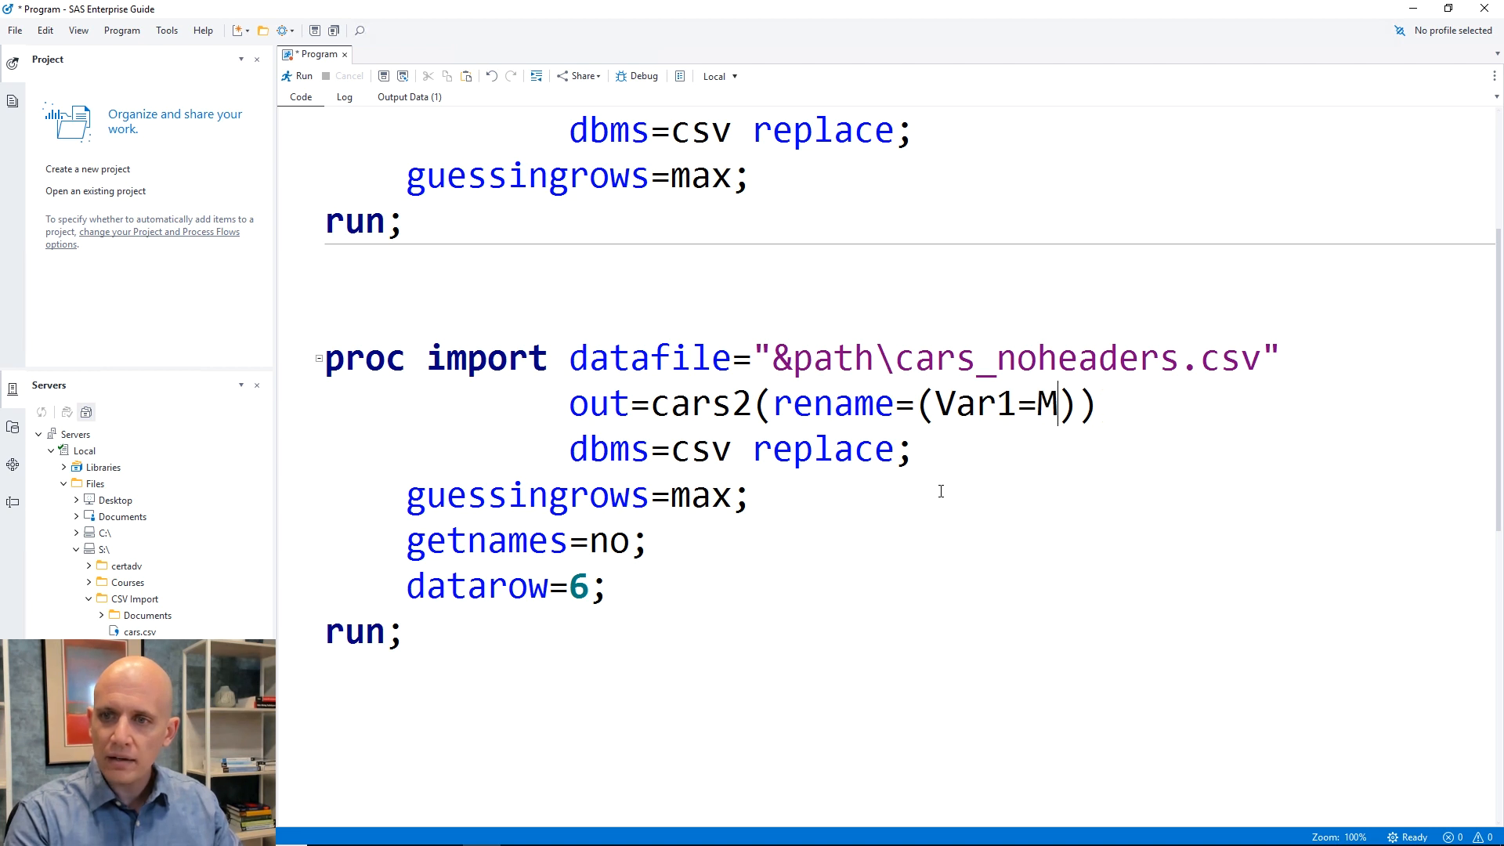
text(ake Var2=Mo)
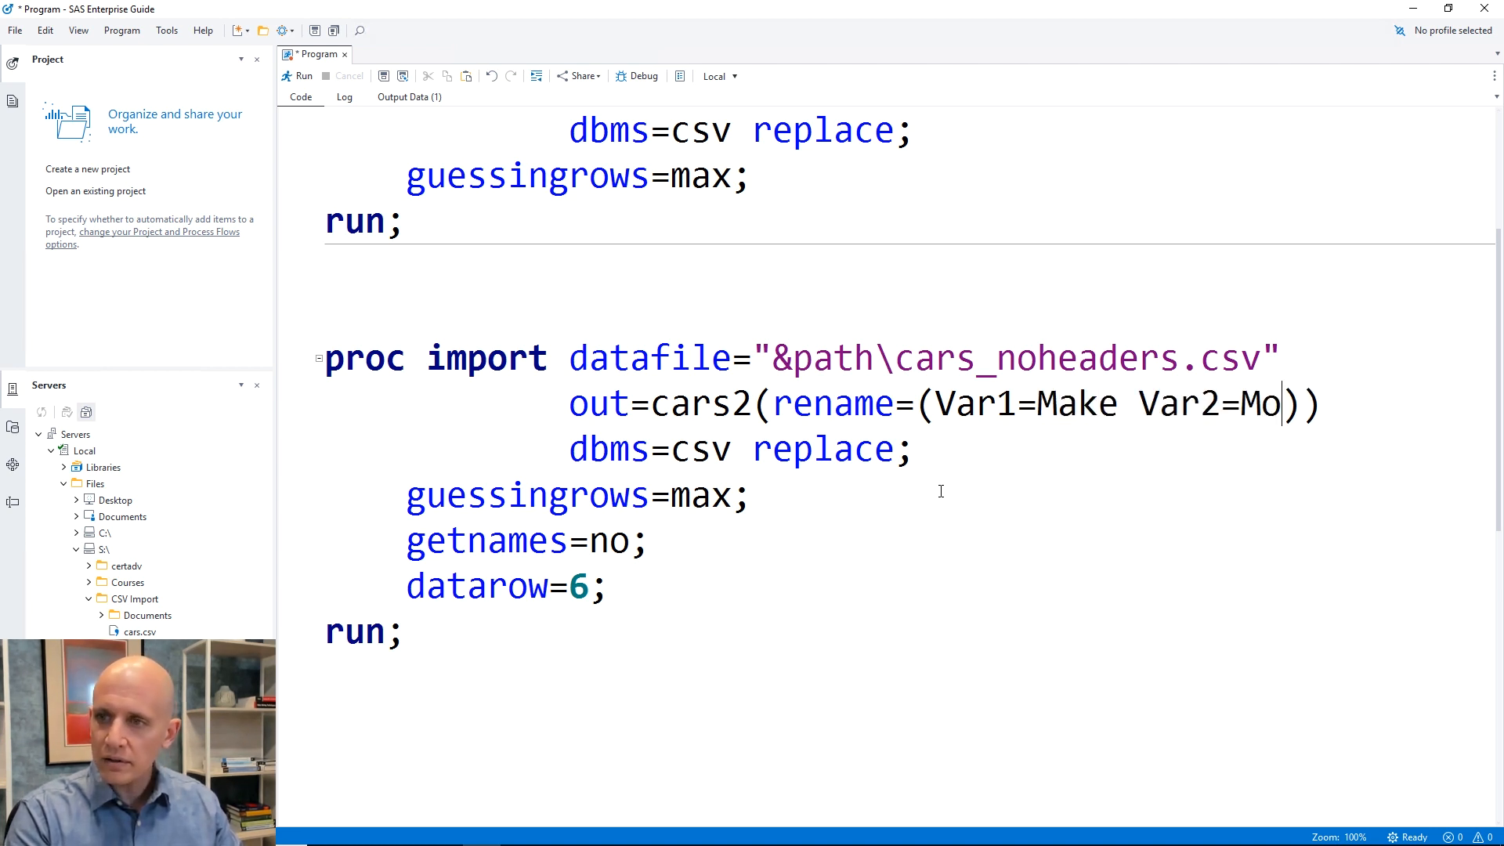
text(del V)
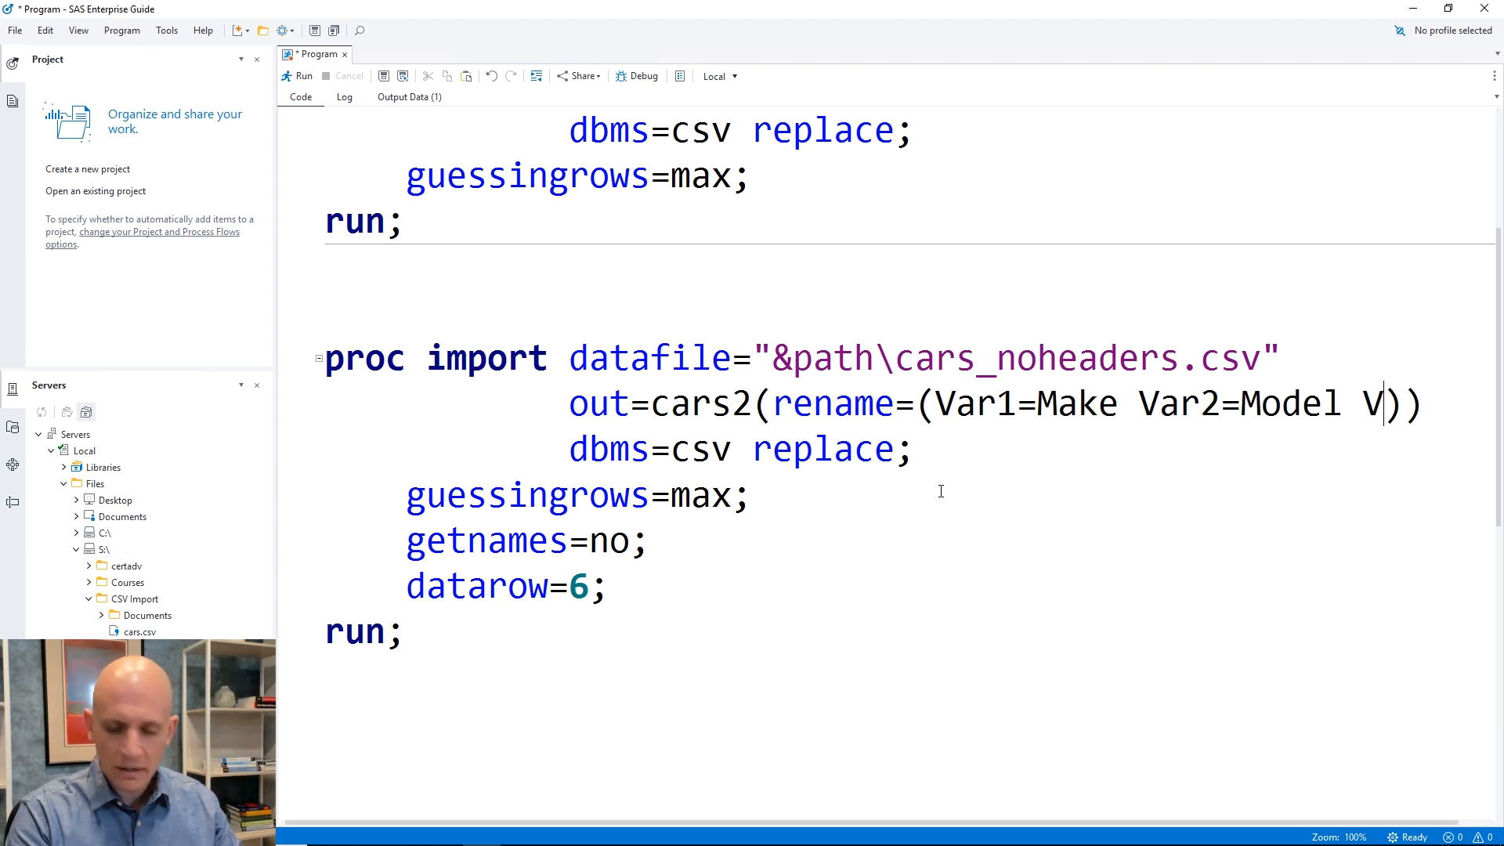
text(ar3=Type)
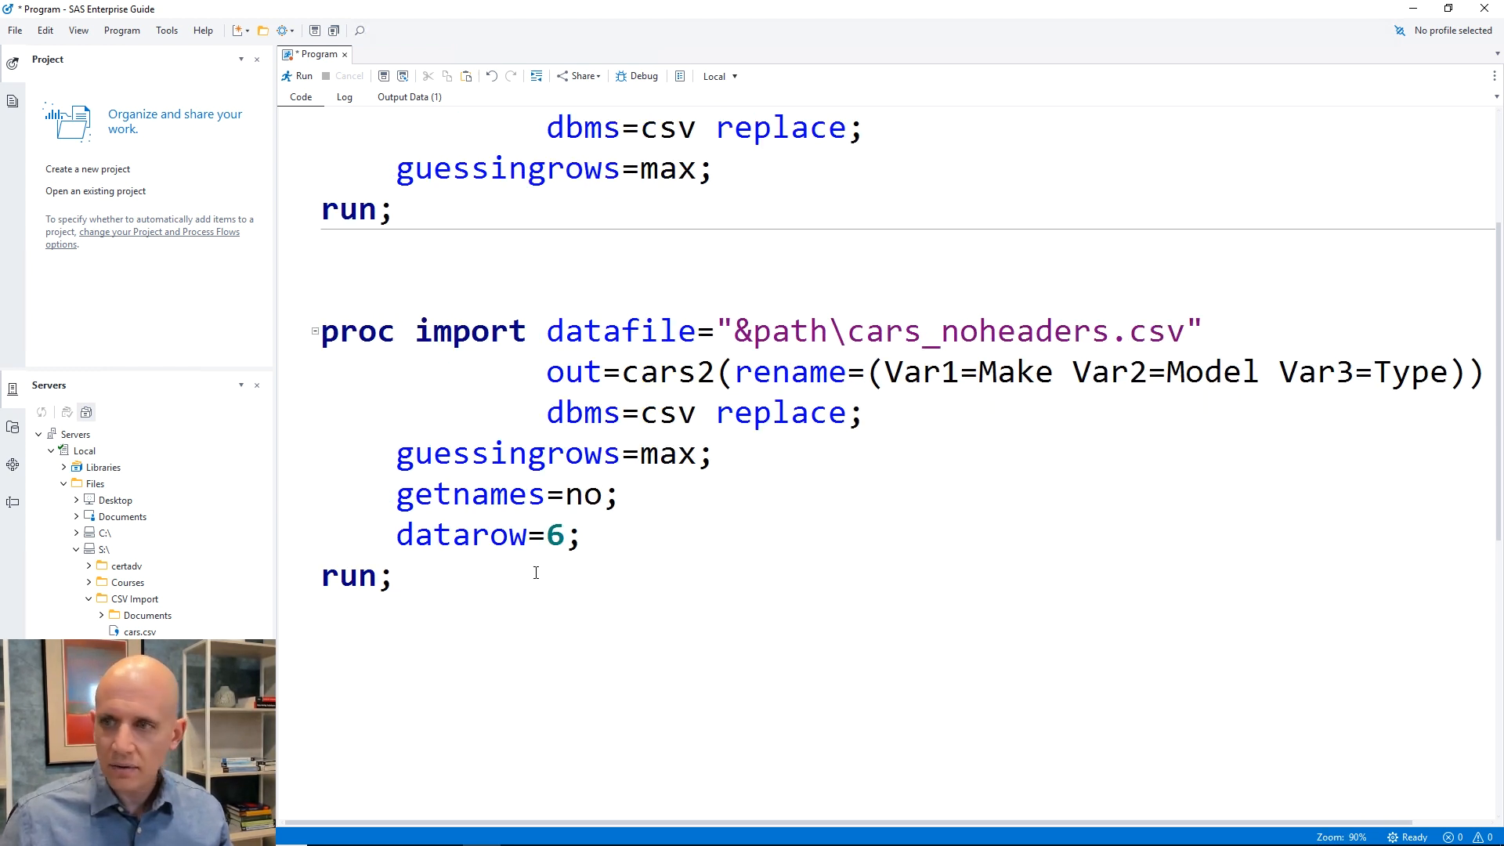
mouse_move(912, 500)
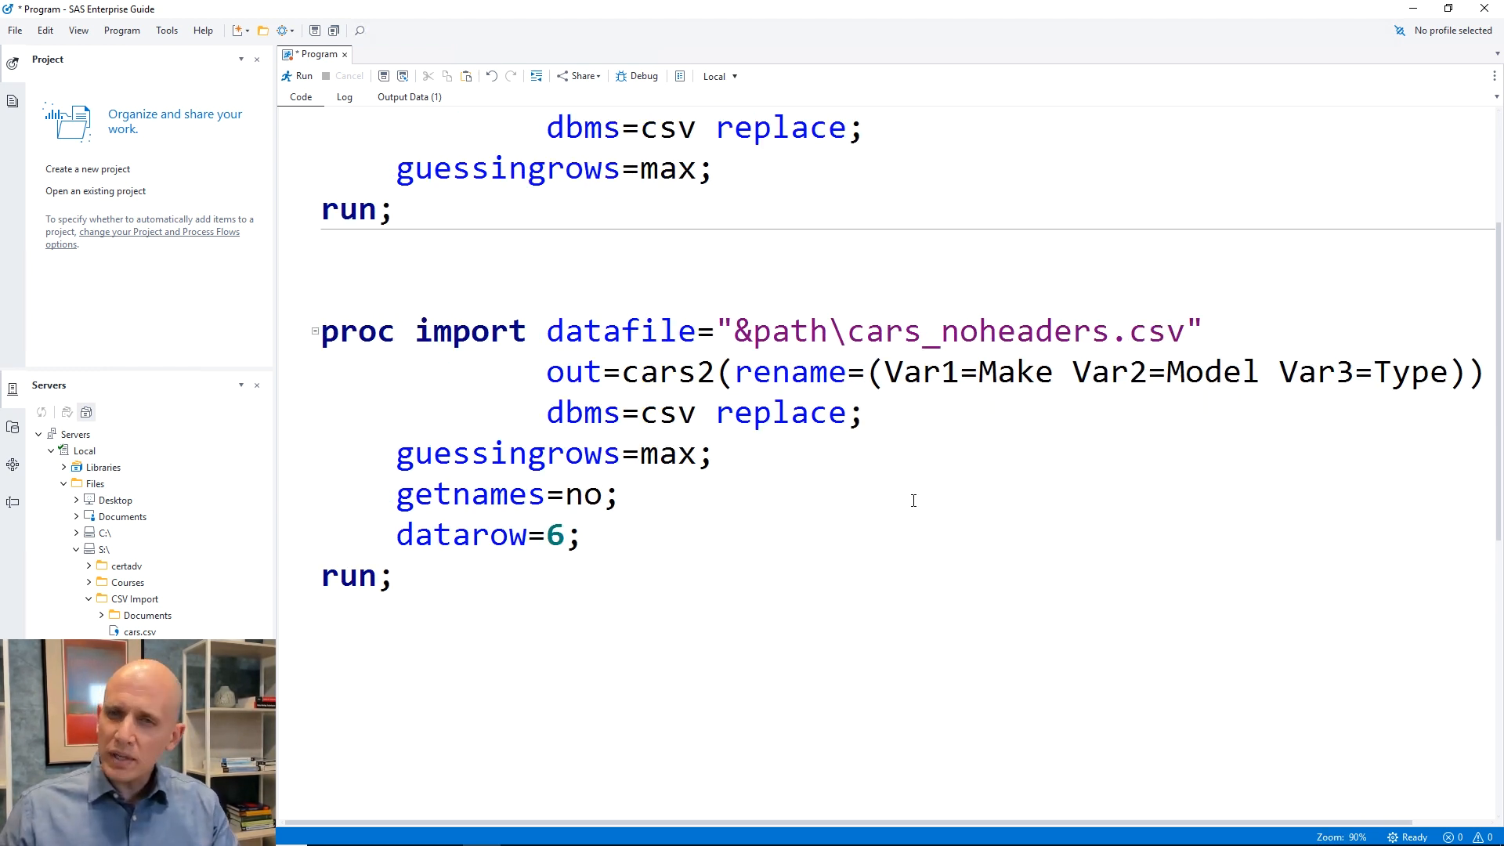
- Select the second import step's code ready to run it alone
click(393, 575)
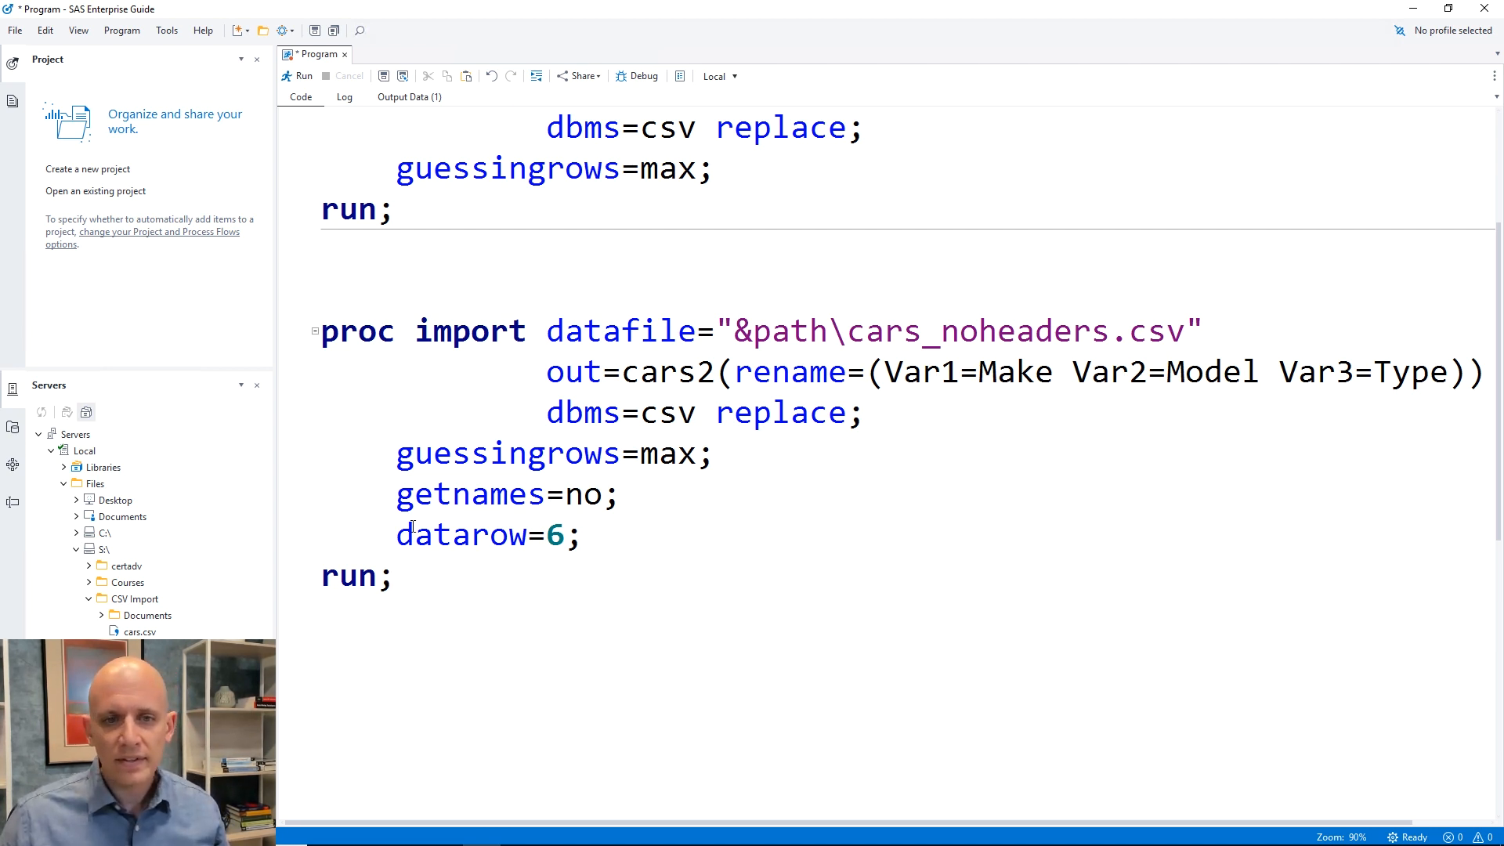
drag(396, 493, 391, 574)
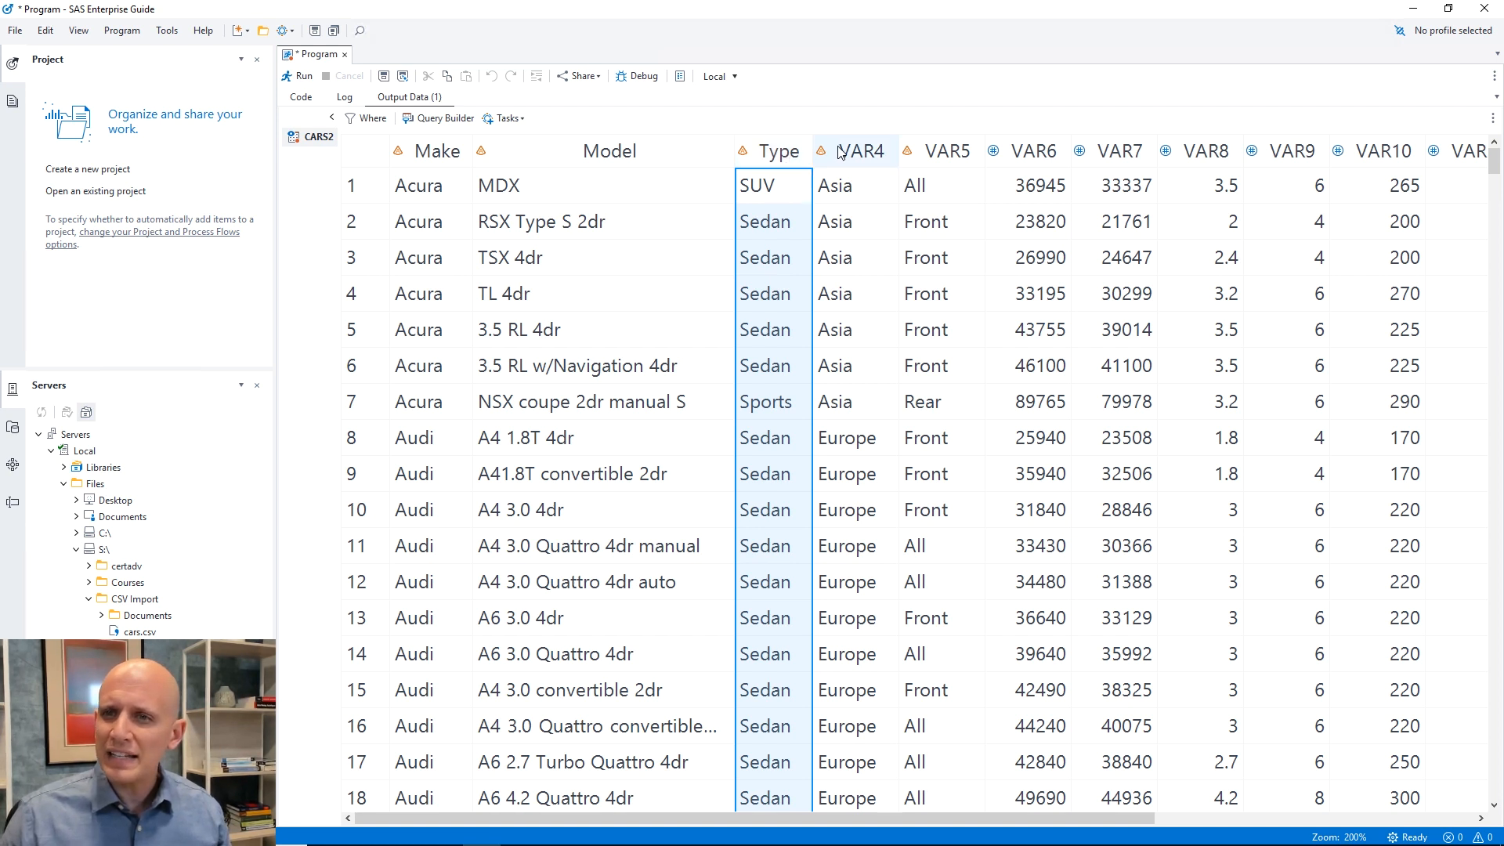
mouse_move(1032, 151)
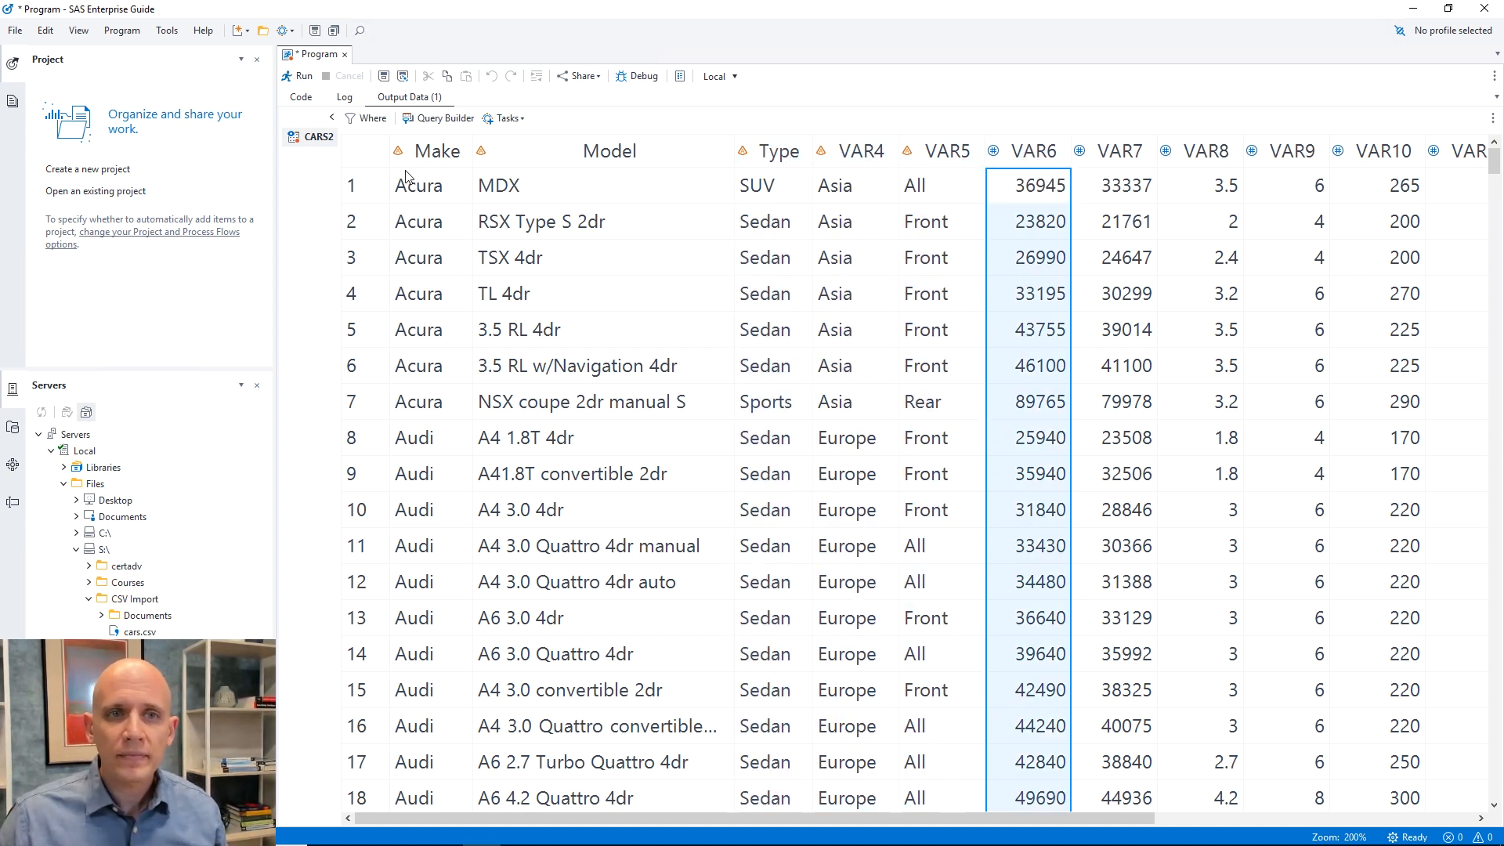
- After the rerun shows Make, Model and Type columns in CARS2, return to the program code
click(301, 97)
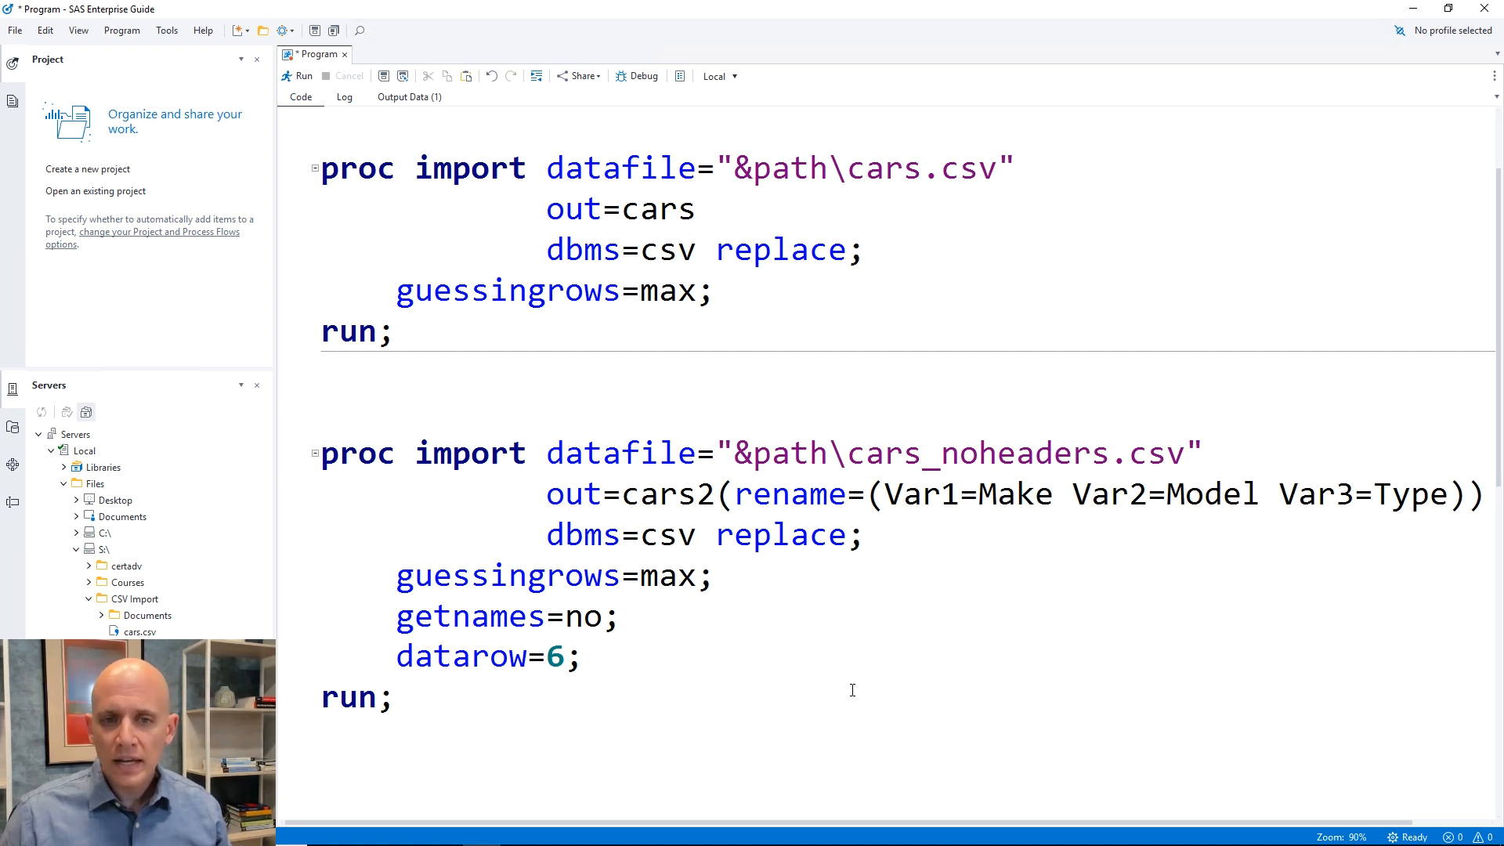
- Scroll through the program showing both import steps with getnames=no and datarow=6
scroll(down, 3)
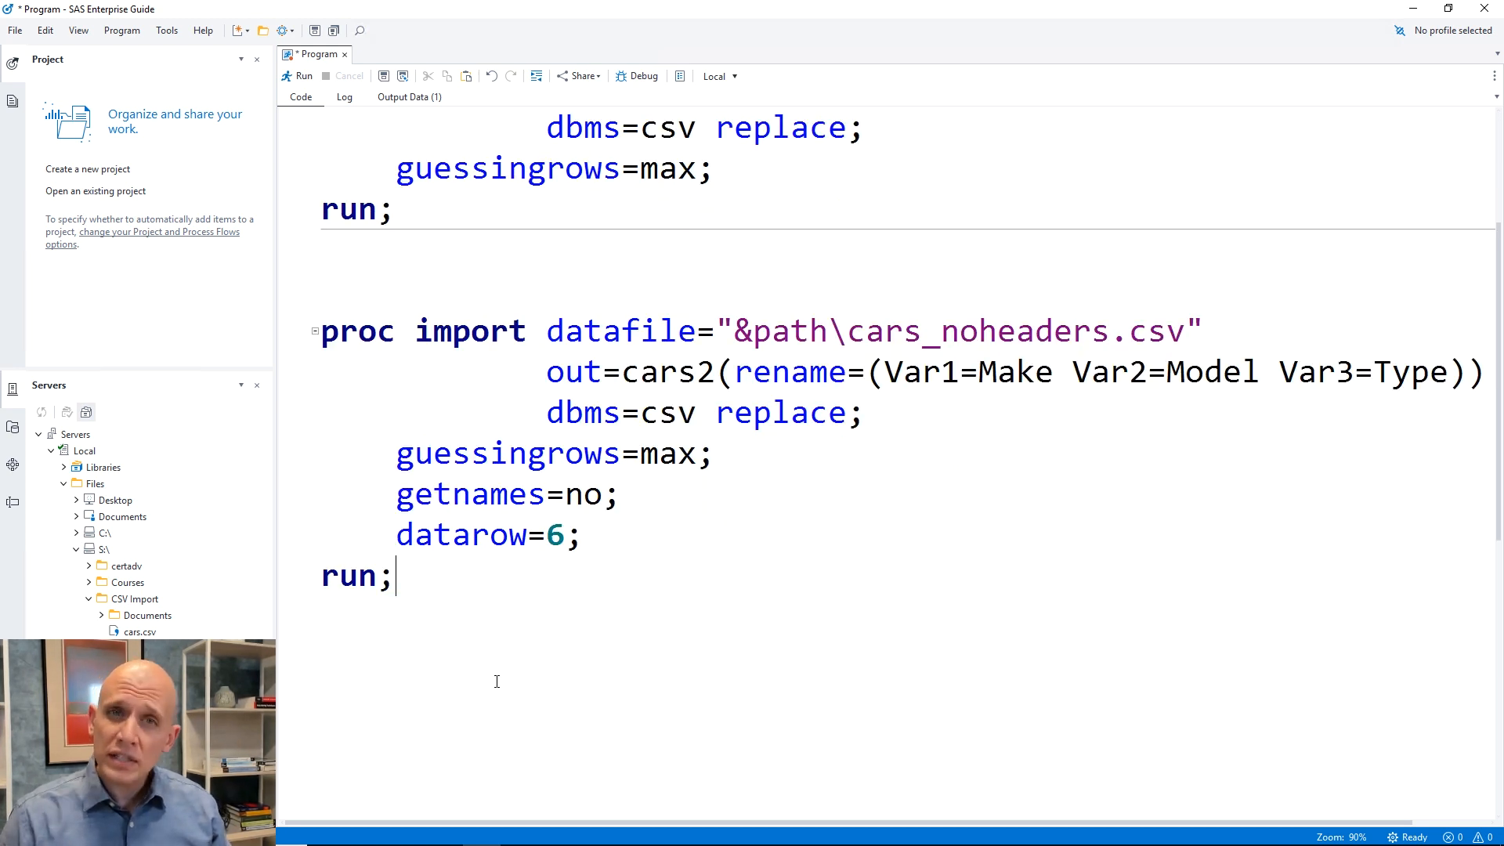